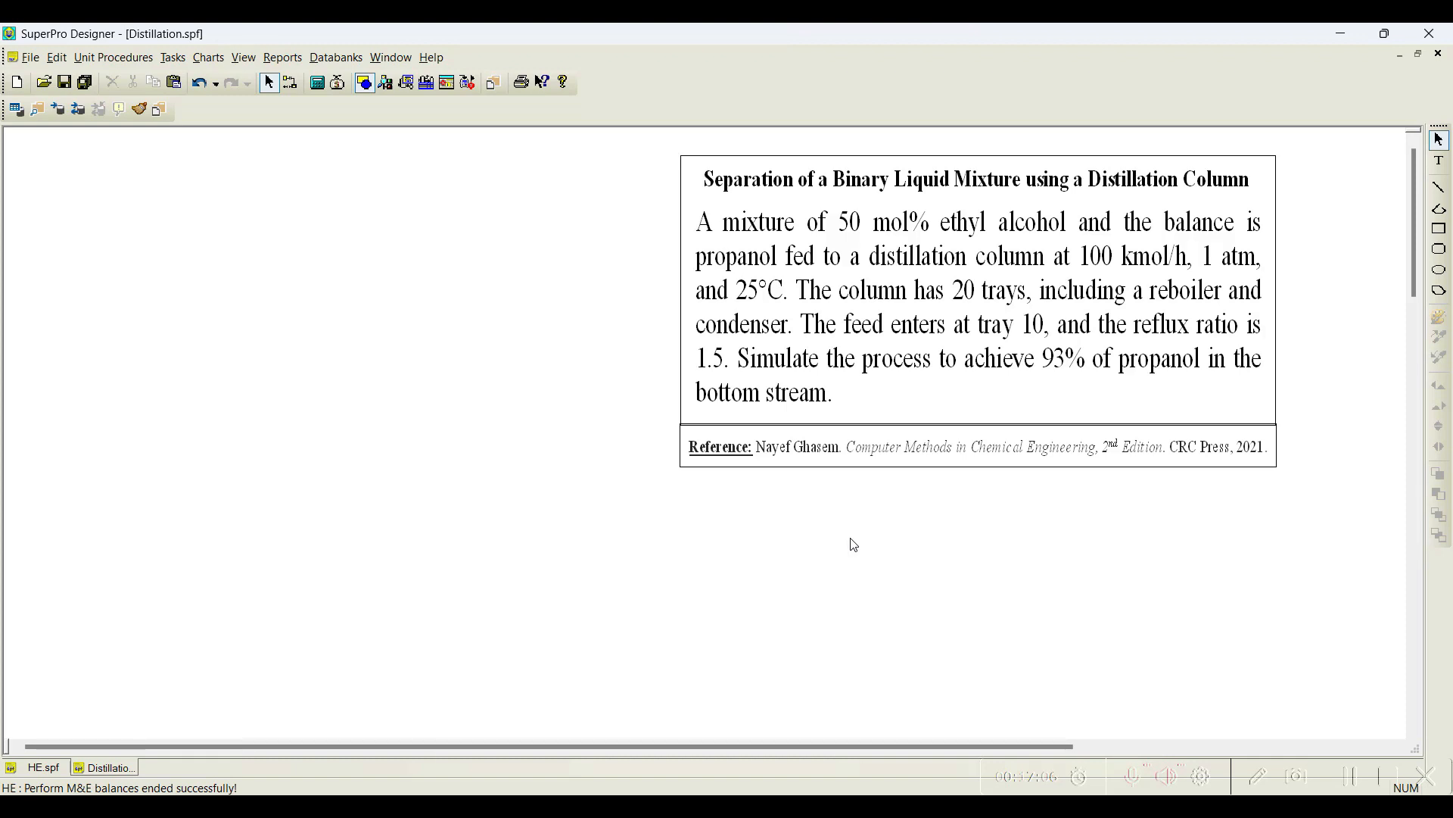
pyautogui.moveTo(561, 536)
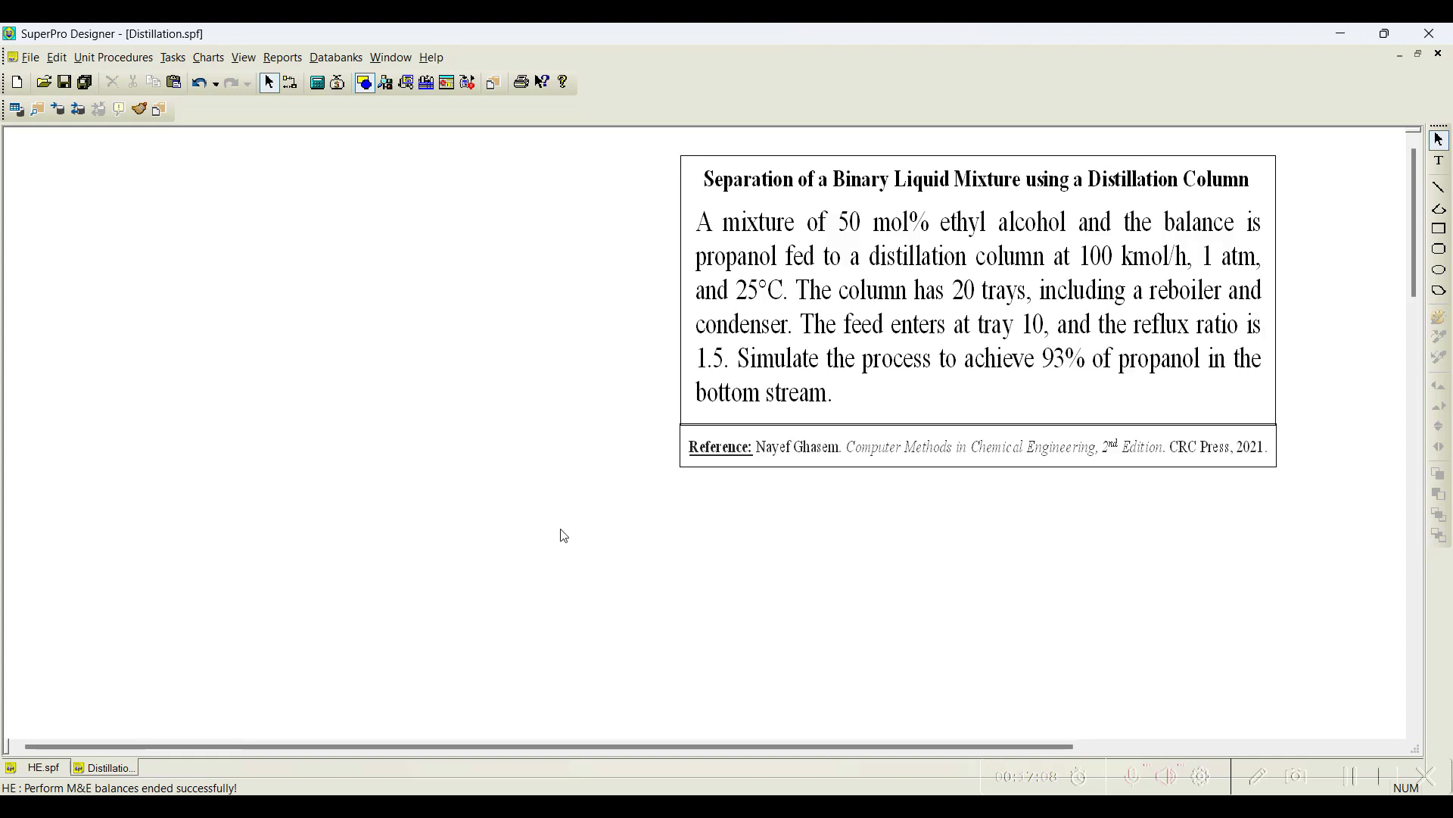
pyautogui.moveTo(153, 427)
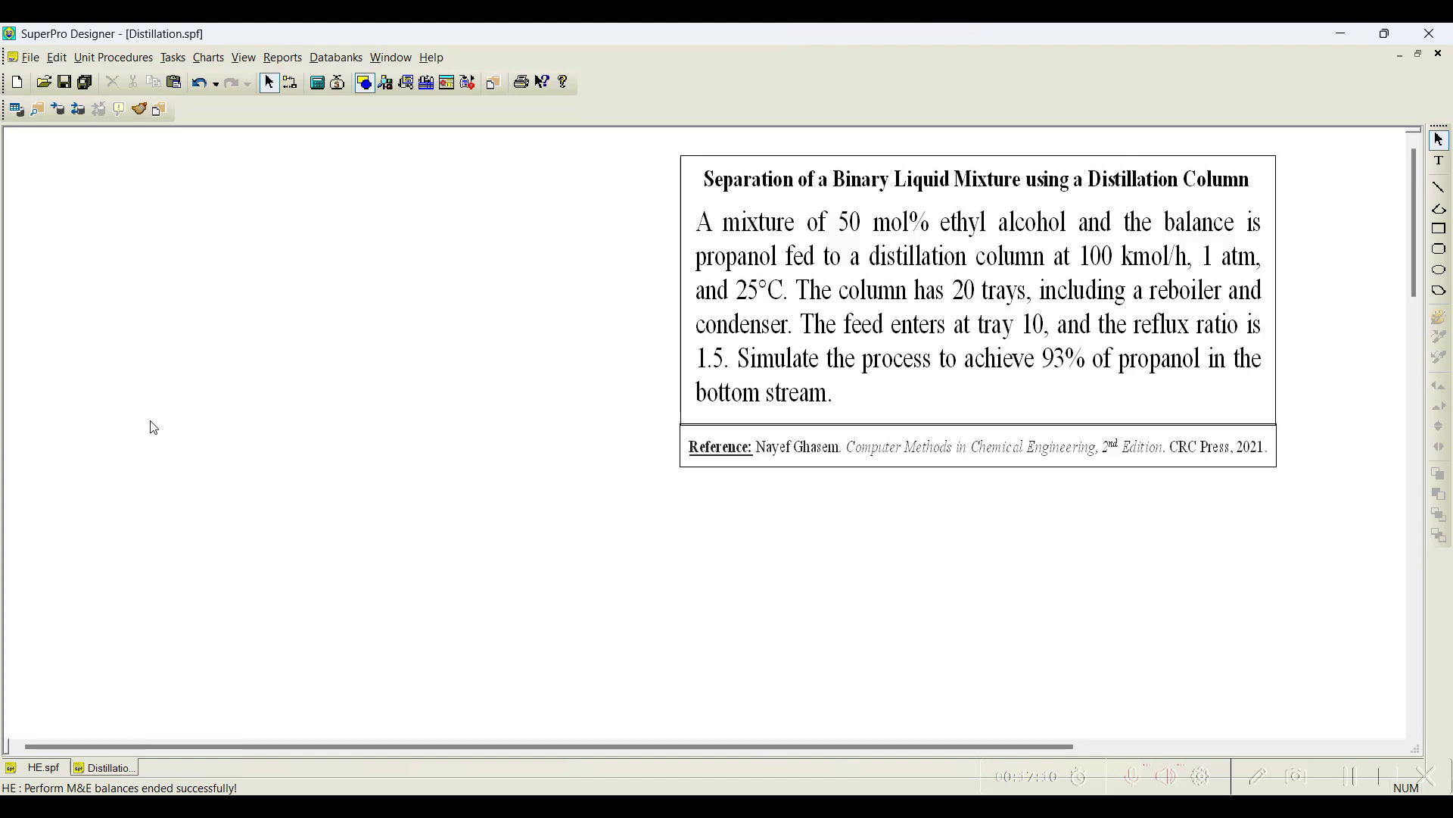
# Register Ethyl Alcohol as a pure component via Tasks > Pure Components
pyautogui.click(172, 56)
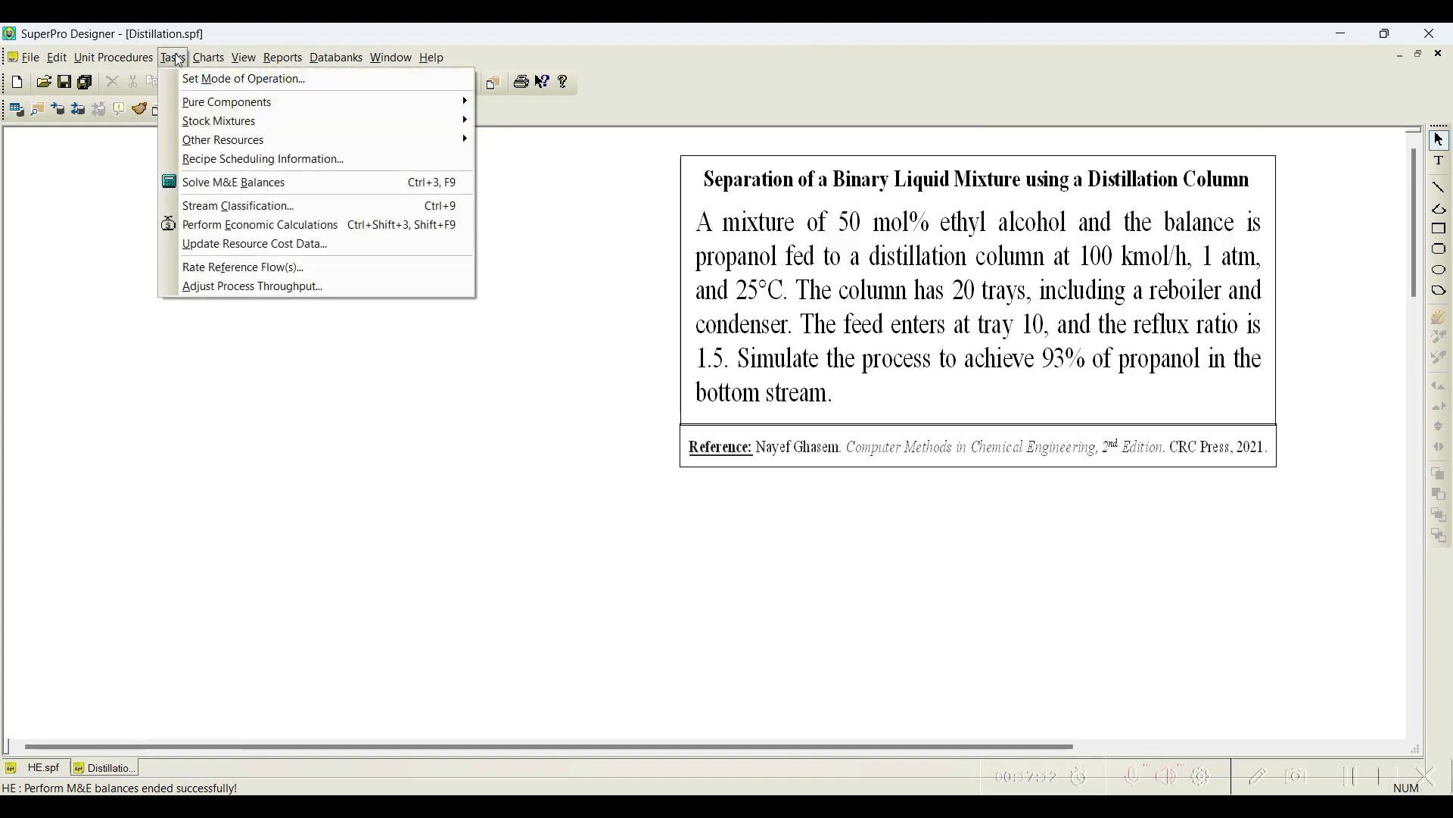
pyautogui.click(464, 259)
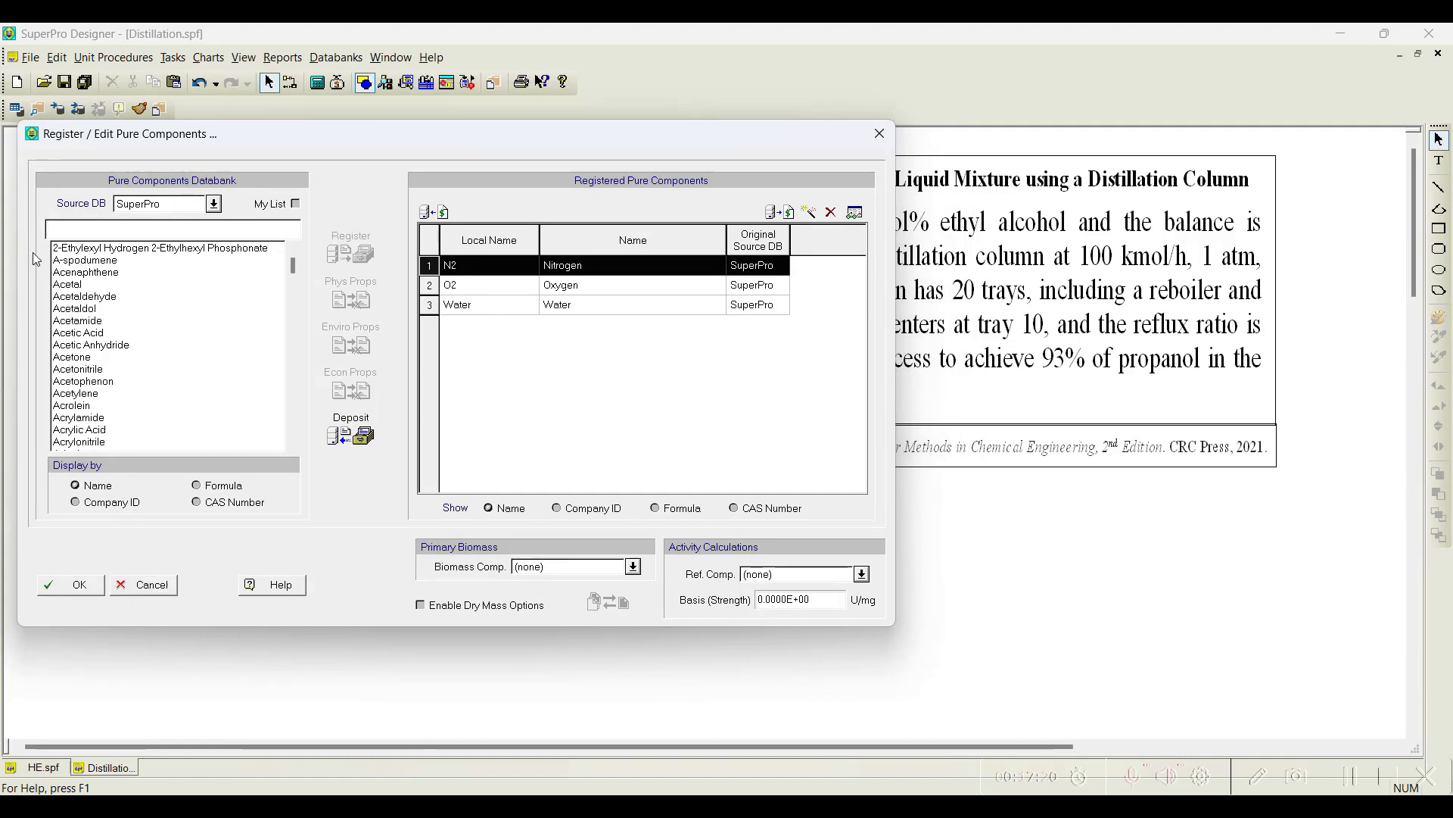
pyautogui.write('ethyl')
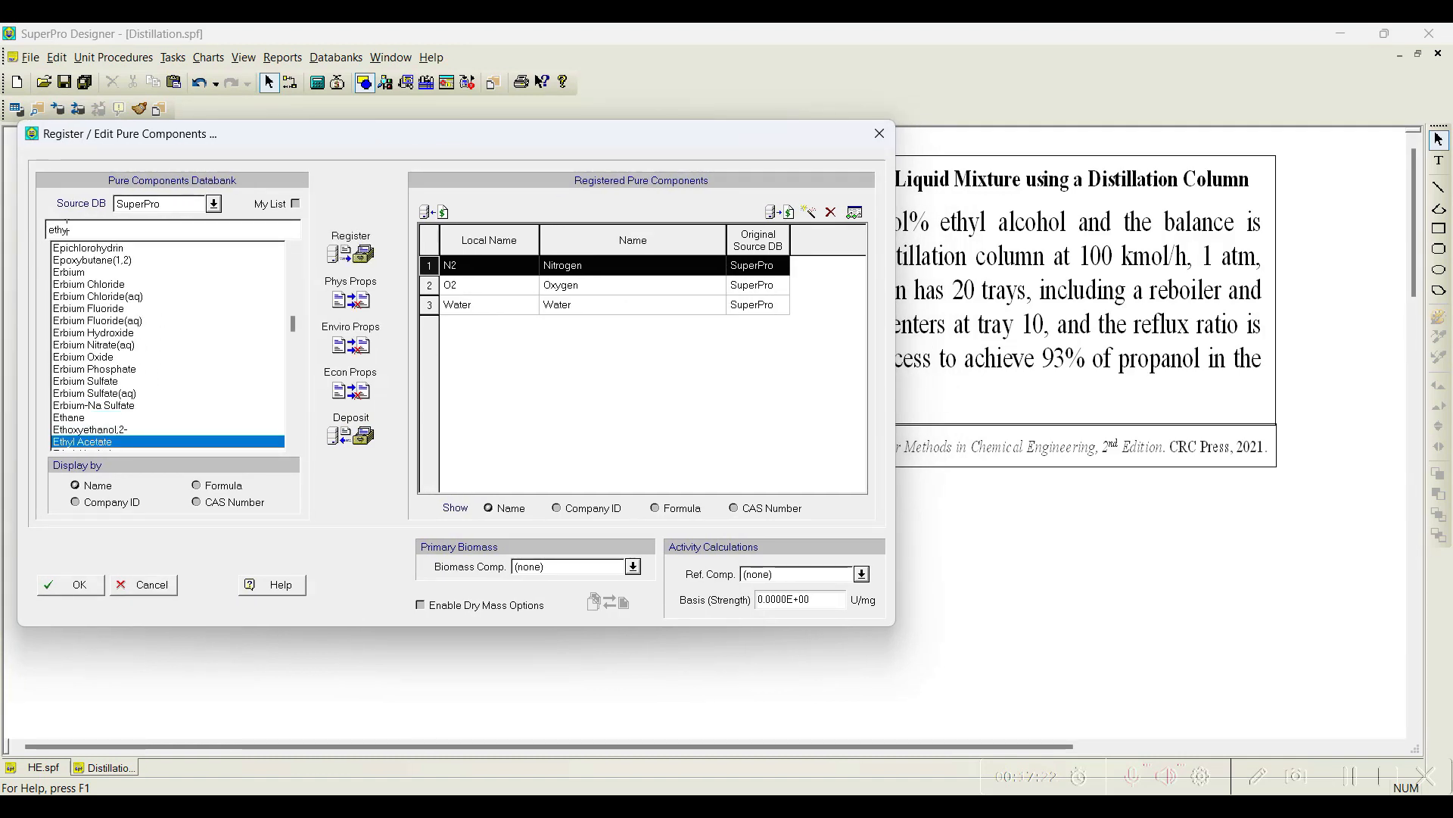
pyautogui.write('alc')
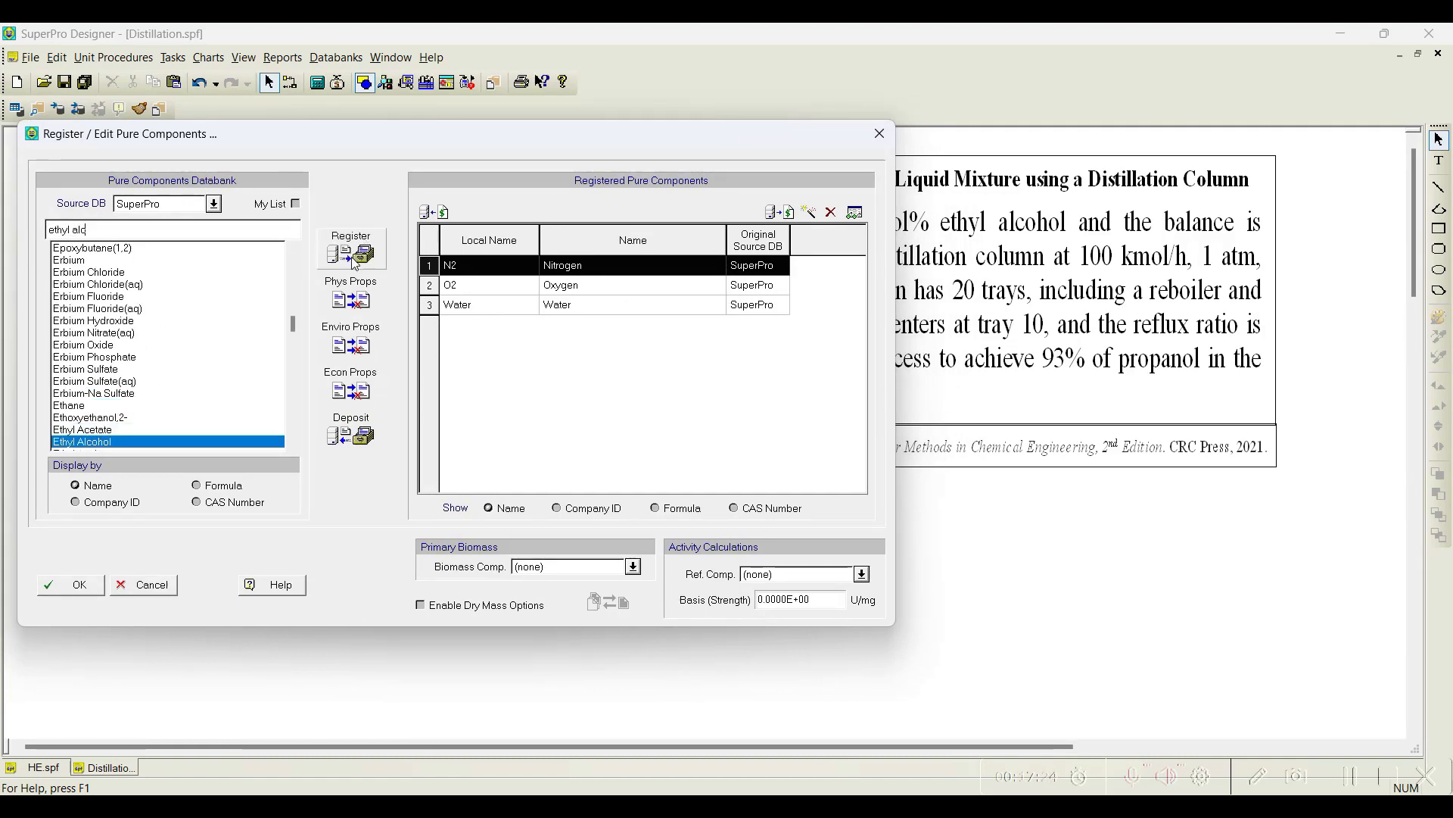
pyautogui.click(350, 250)
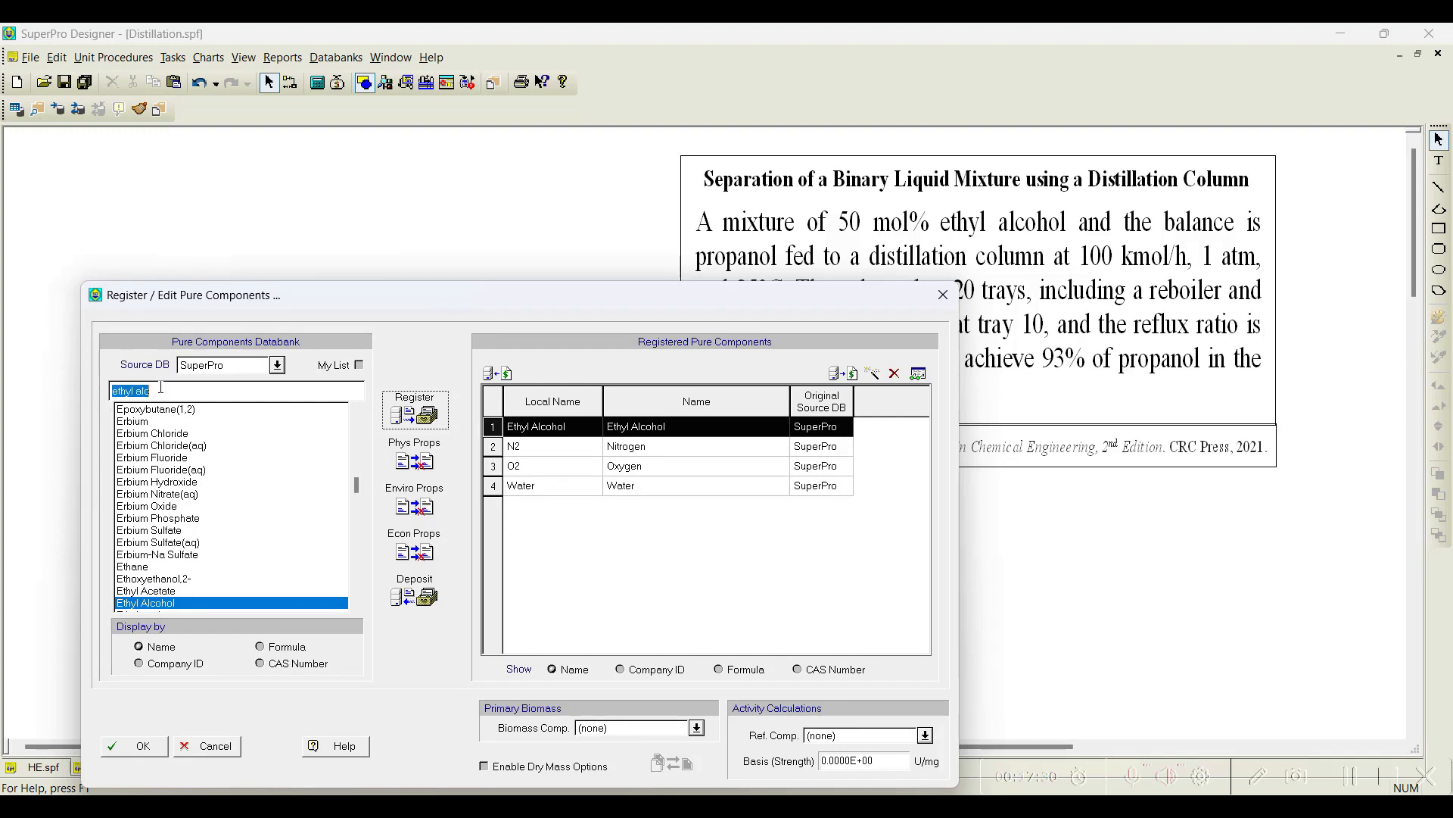
# Register Propanol as well and confirm the component list
pyautogui.write('prope')
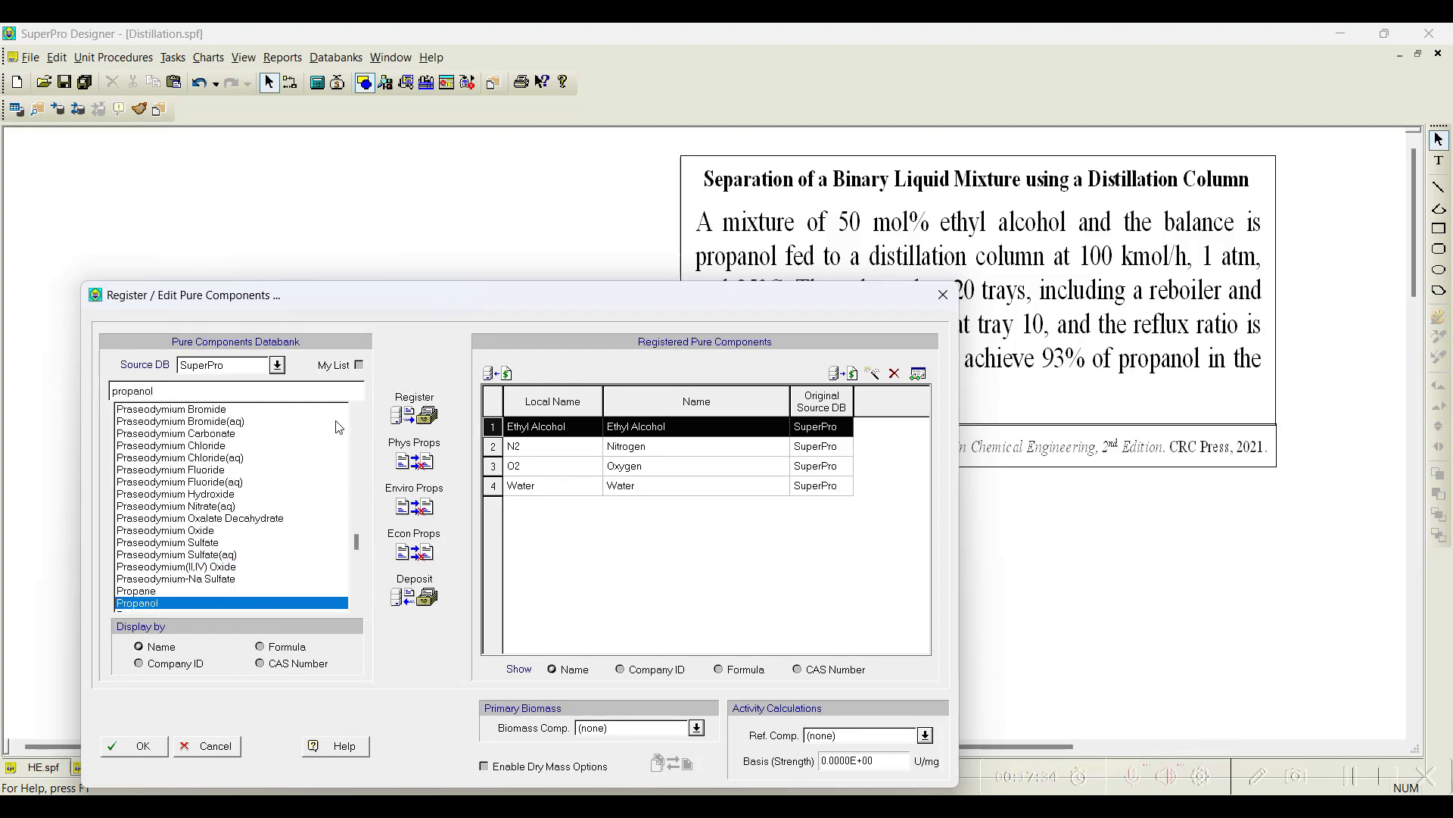
pyautogui.moveTo(397, 415)
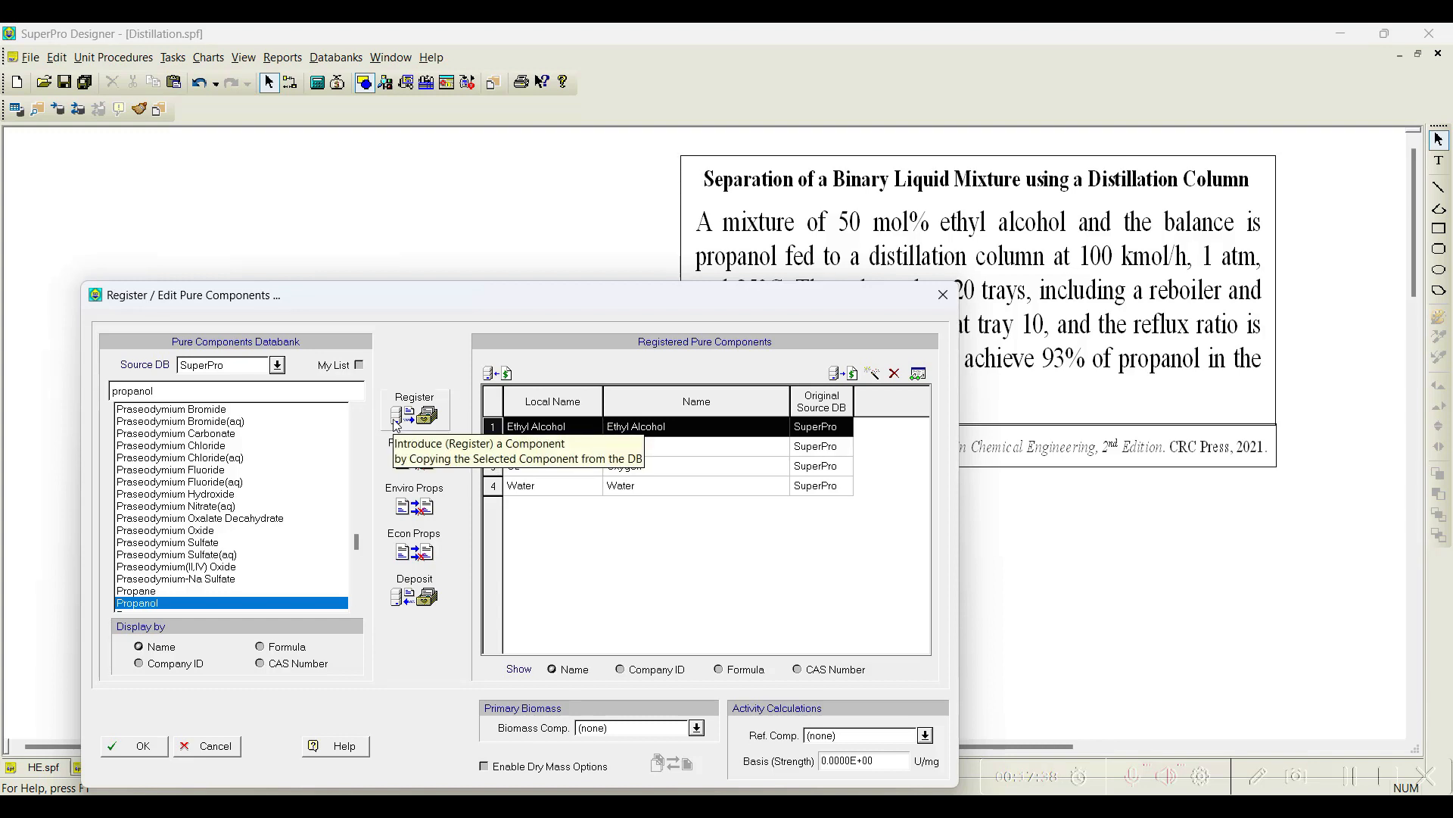
pyautogui.click(398, 414)
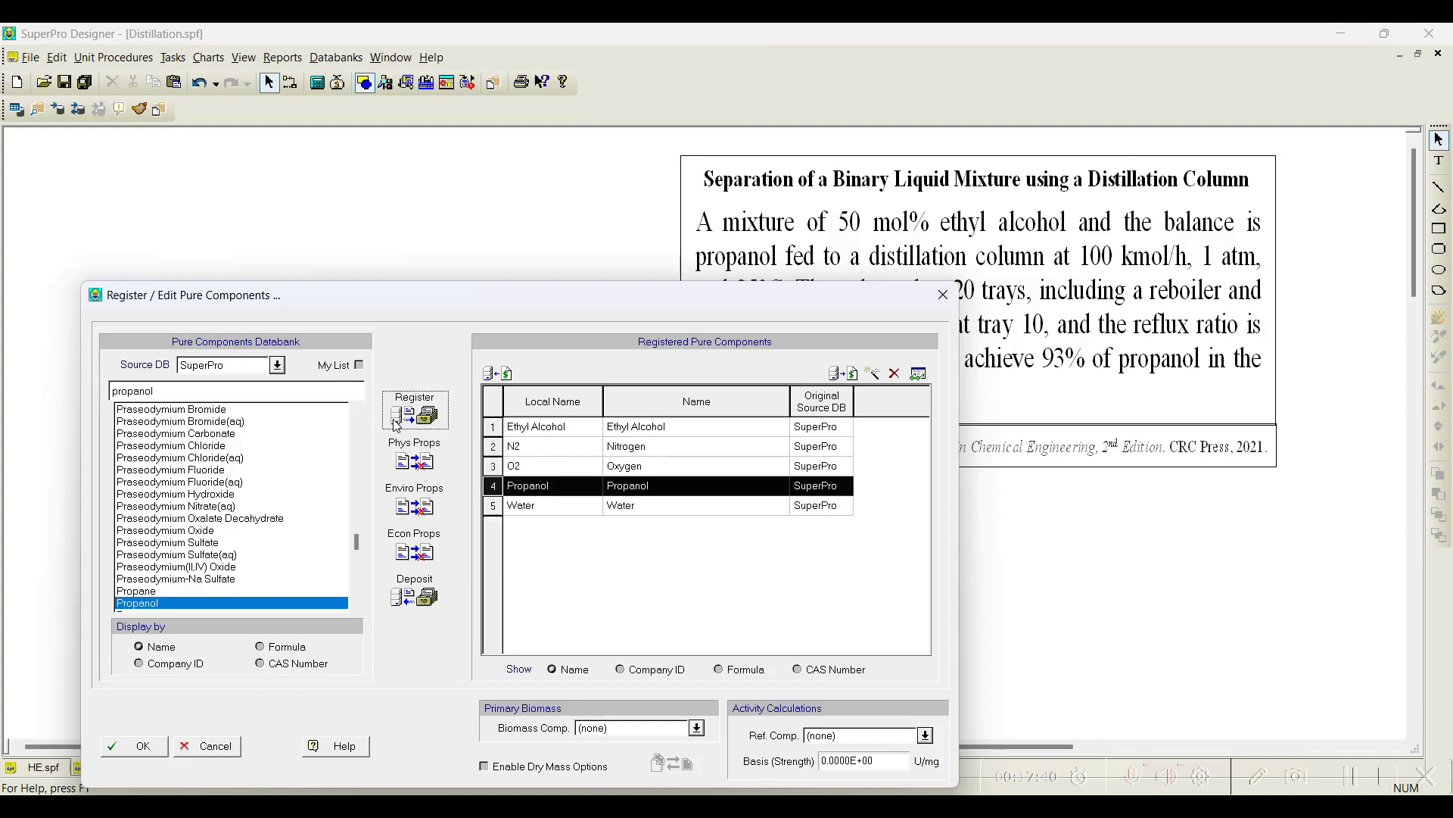
pyautogui.click(134, 745)
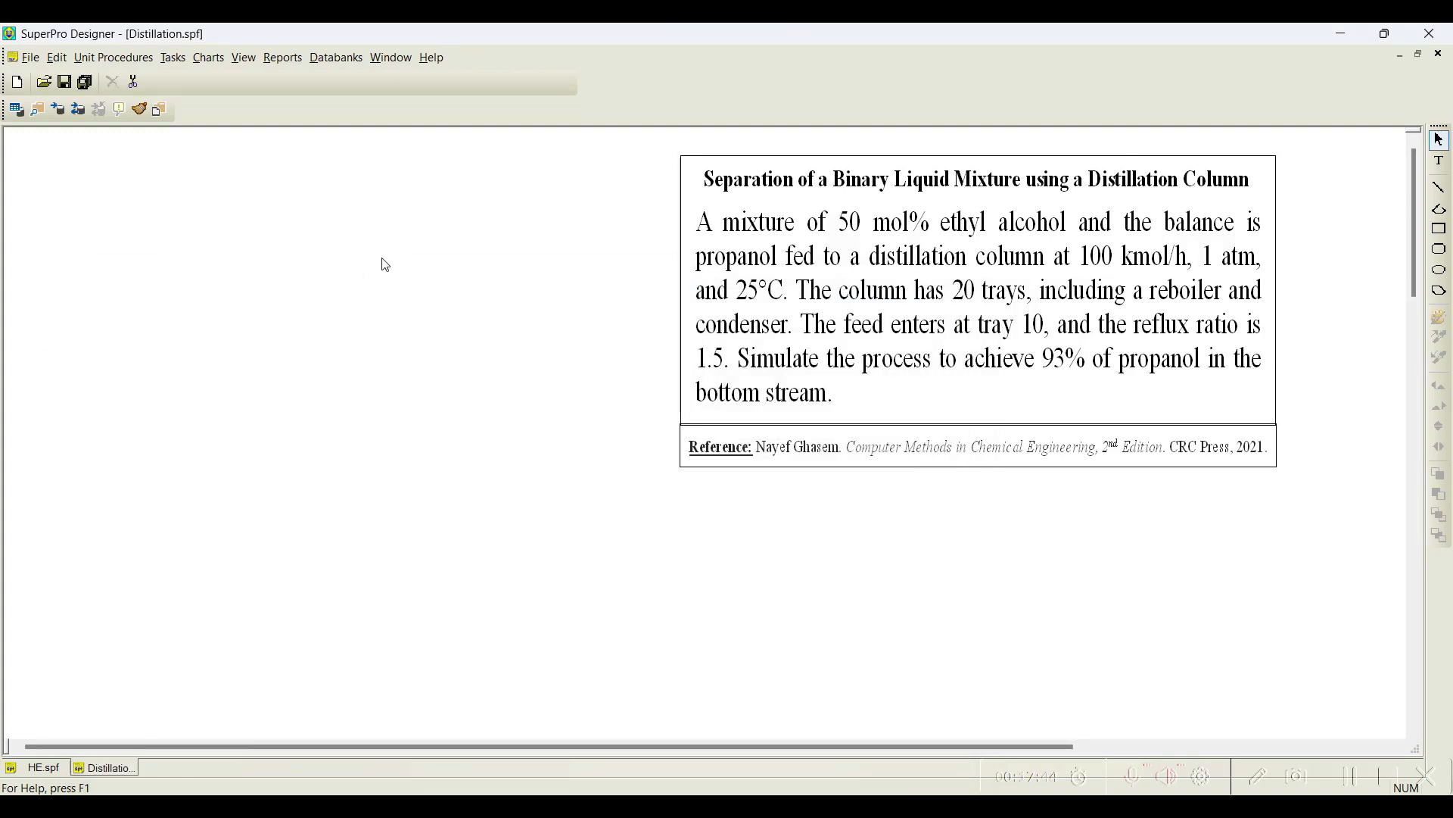
# Place batch distillation unit P-1/V-101 on the flowsheet and review its operating conditions
pyautogui.click(114, 56)
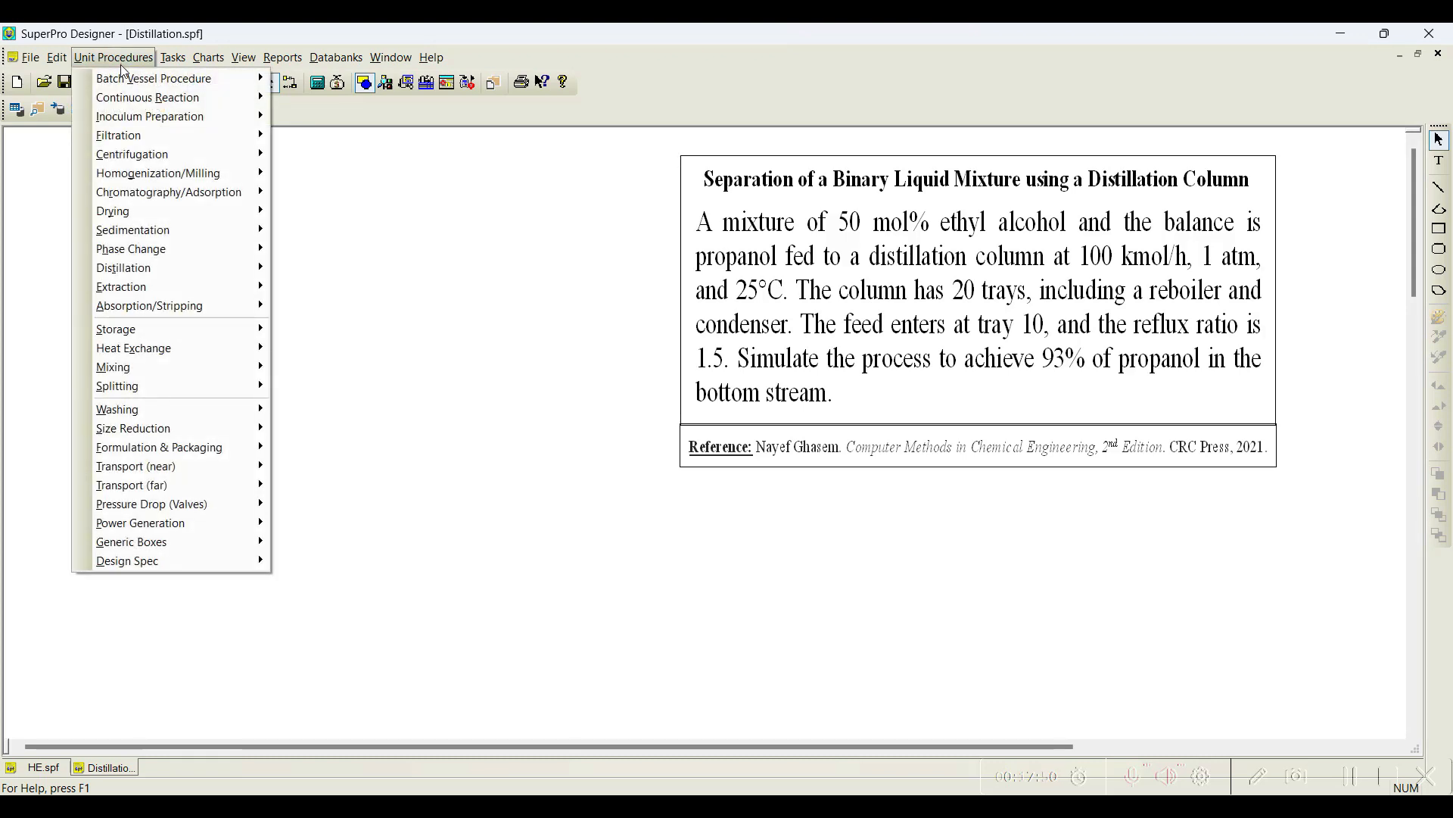
pyautogui.moveTo(123, 267)
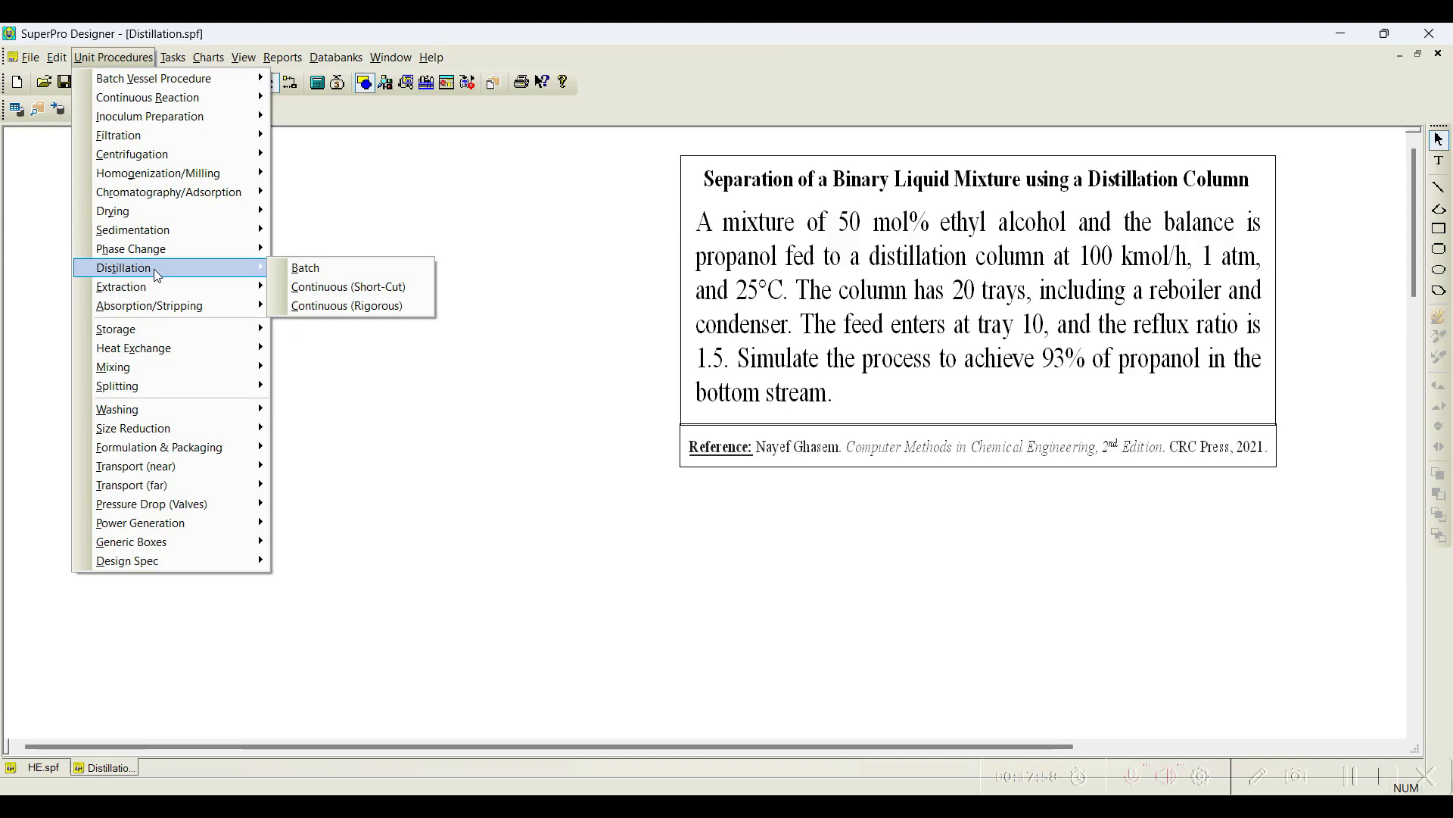
pyautogui.moveTo(304, 266)
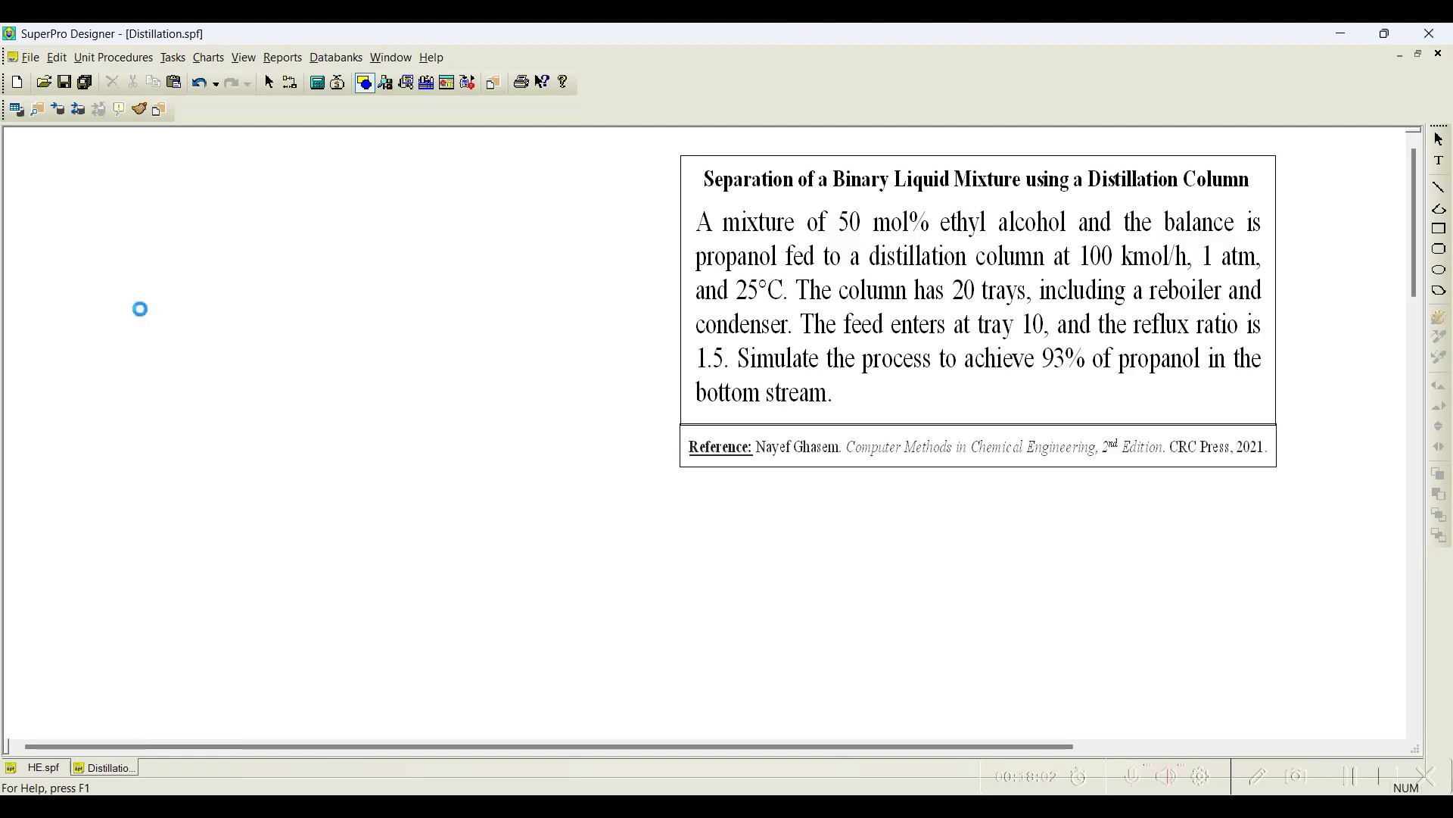
pyautogui.click(140, 309)
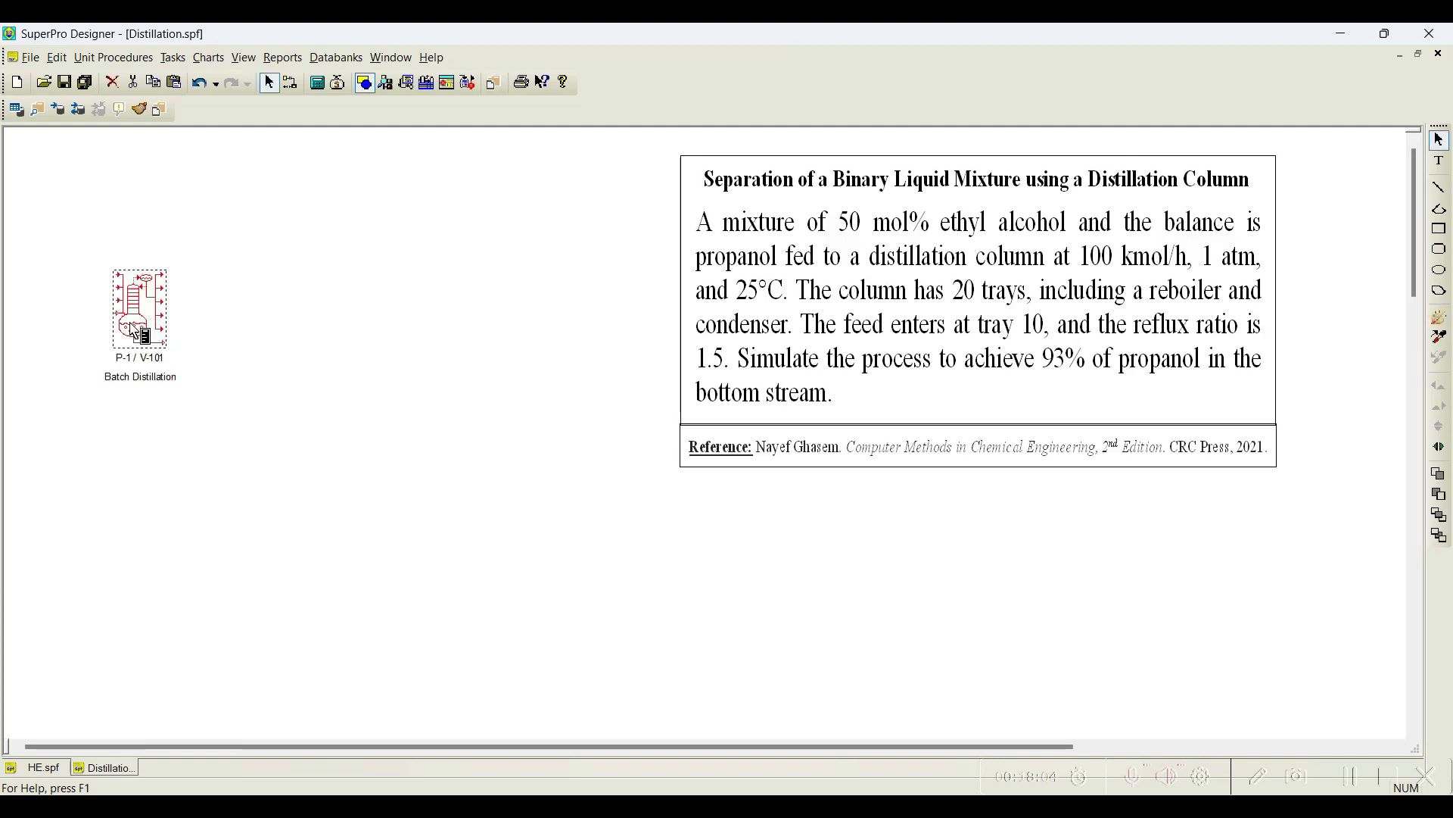
pyautogui.rightClick(139, 328)
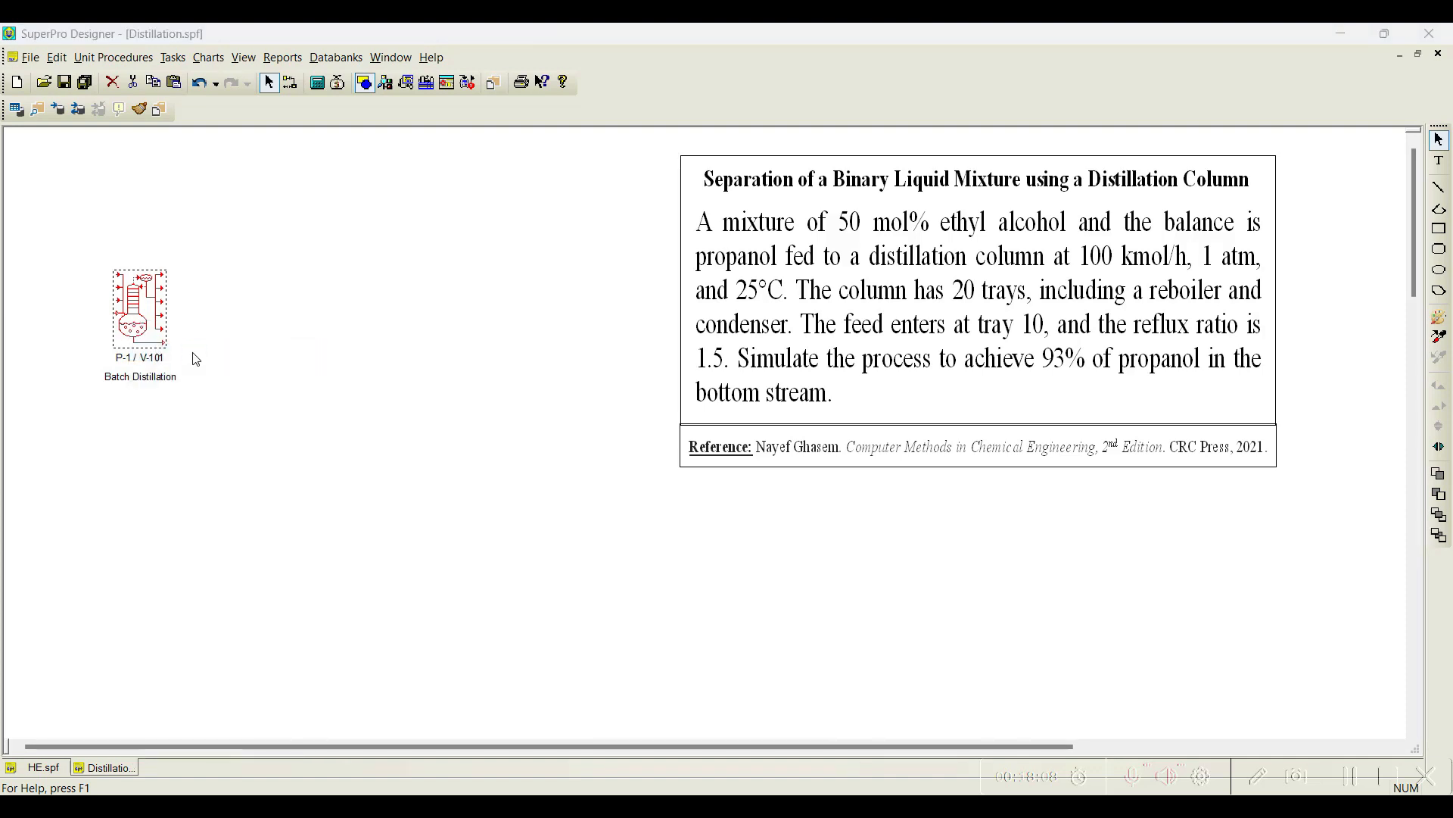
pyautogui.doubleClick(140, 311)
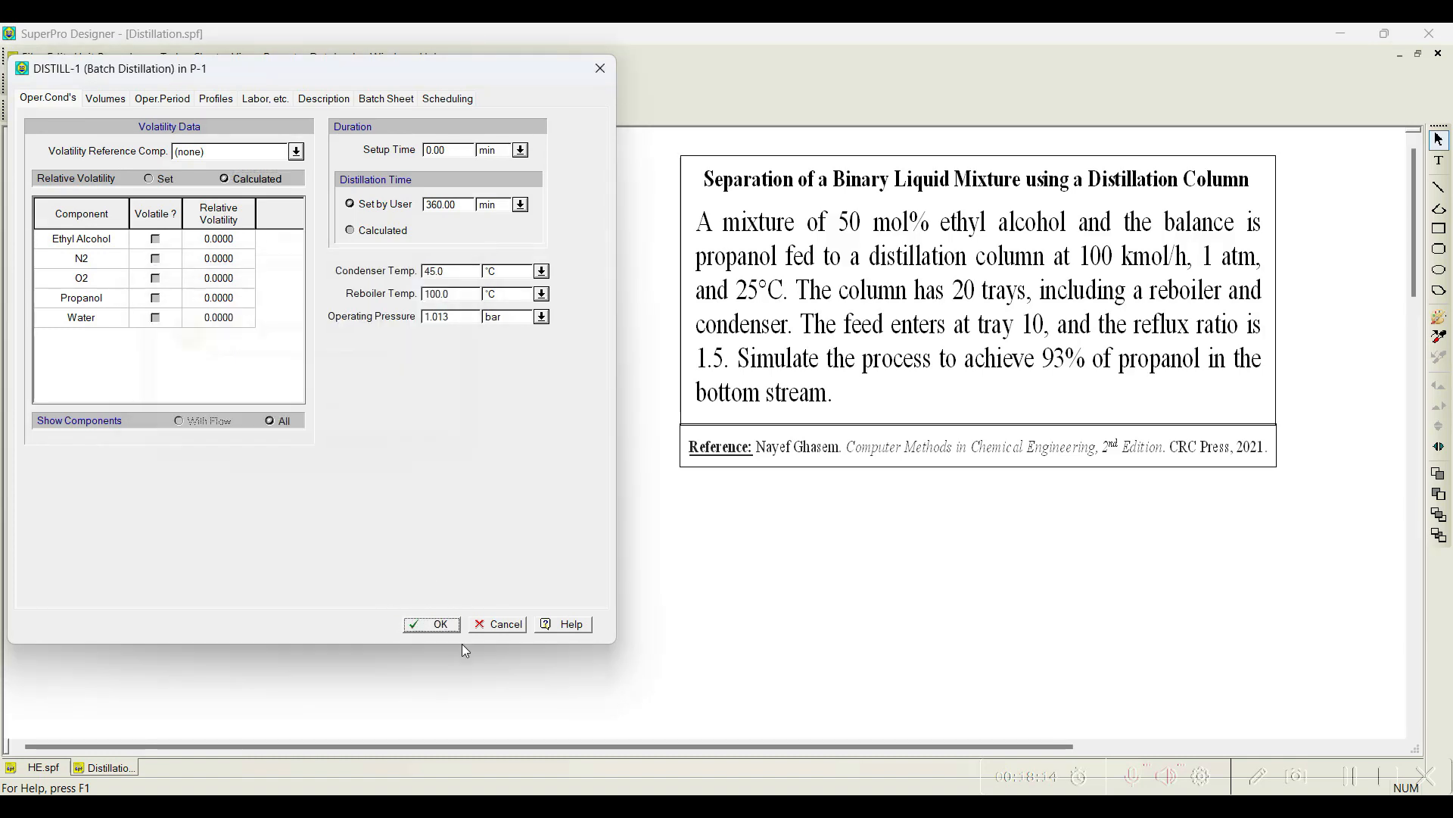
pyautogui.click(432, 623)
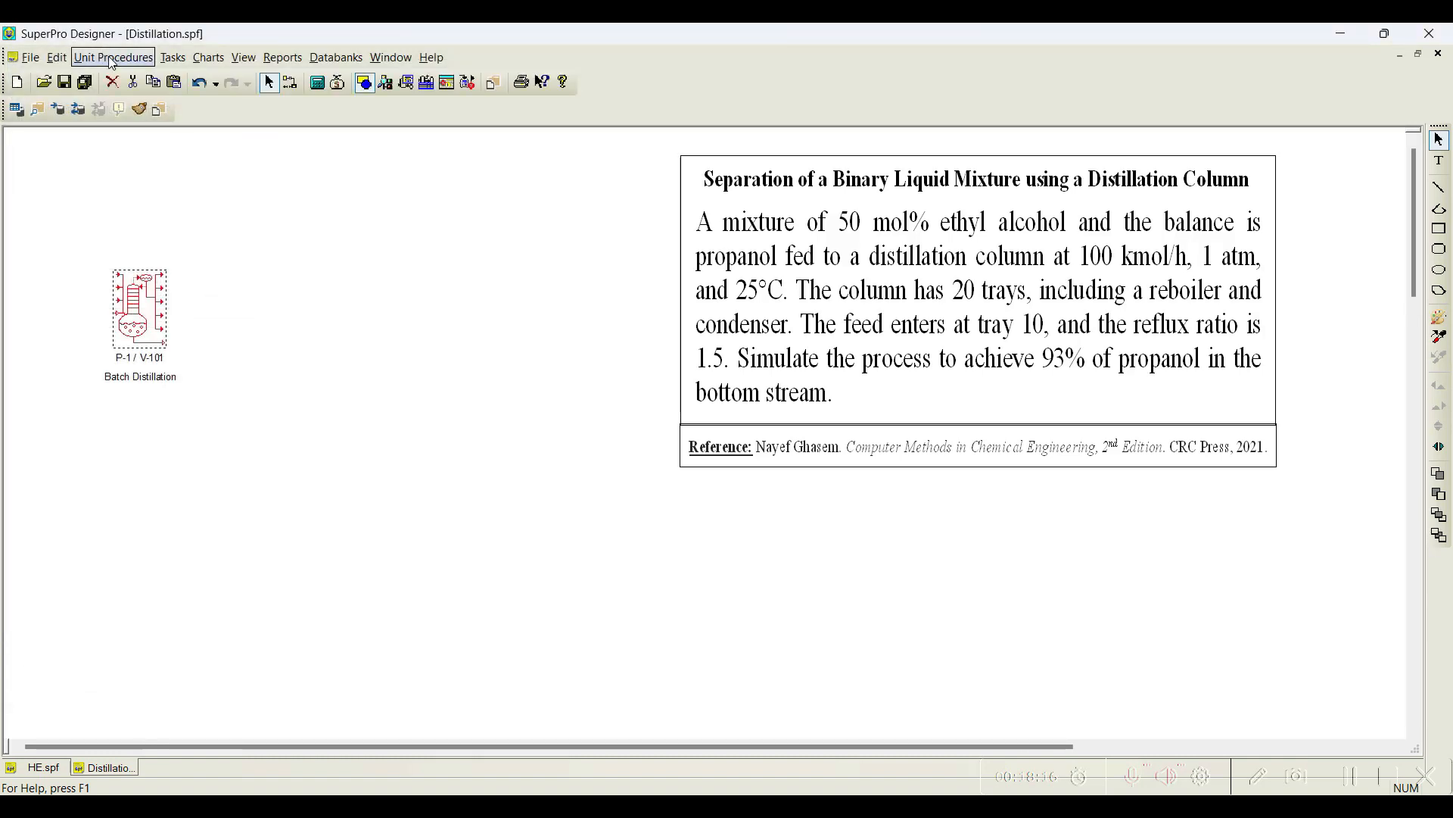
# Replace the batch unit with continuous short-cut distillation column P-2/C-101
pyautogui.click(112, 56)
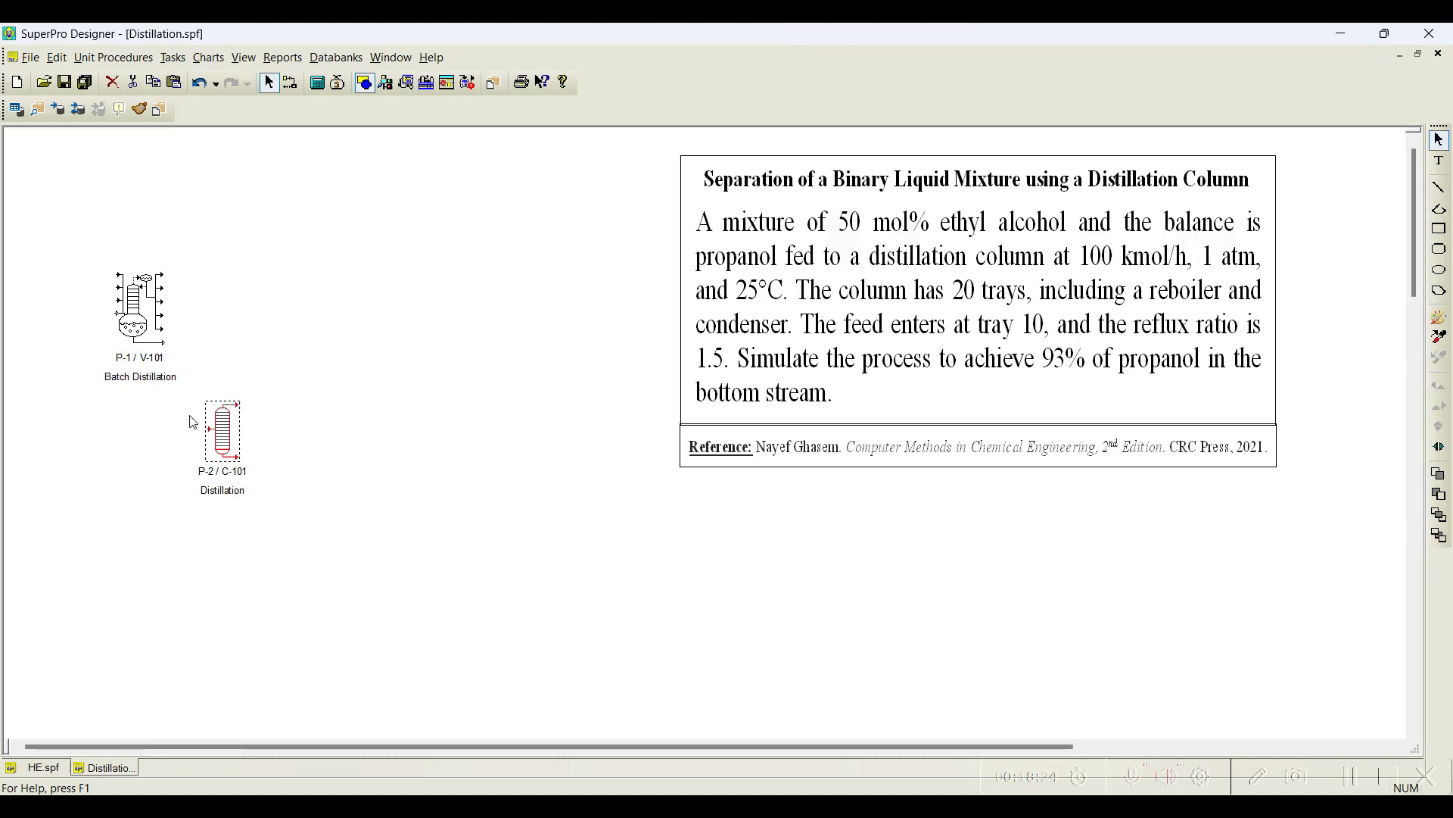
pyautogui.moveTo(318, 416)
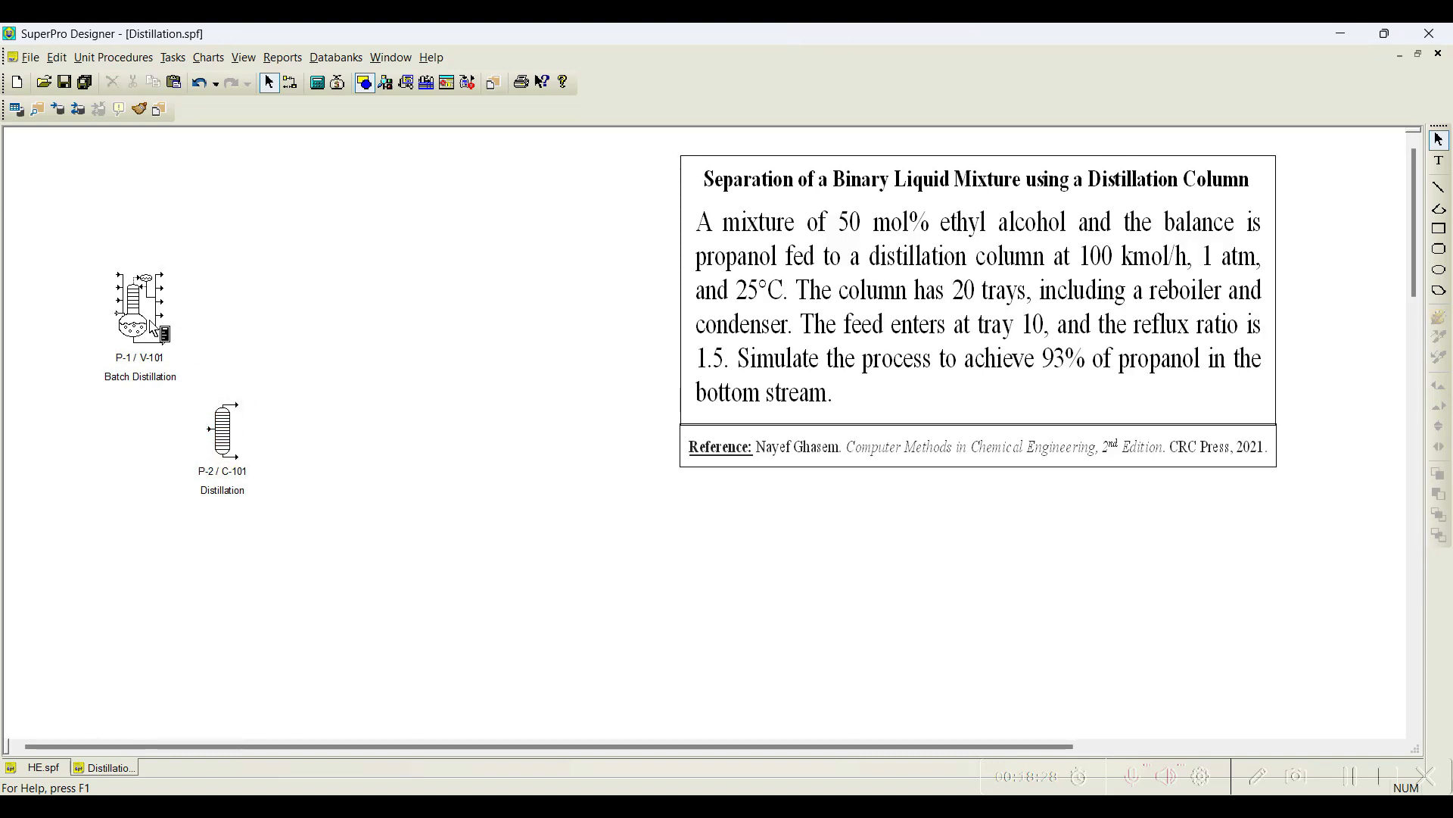
pyautogui.moveTo(101, 283)
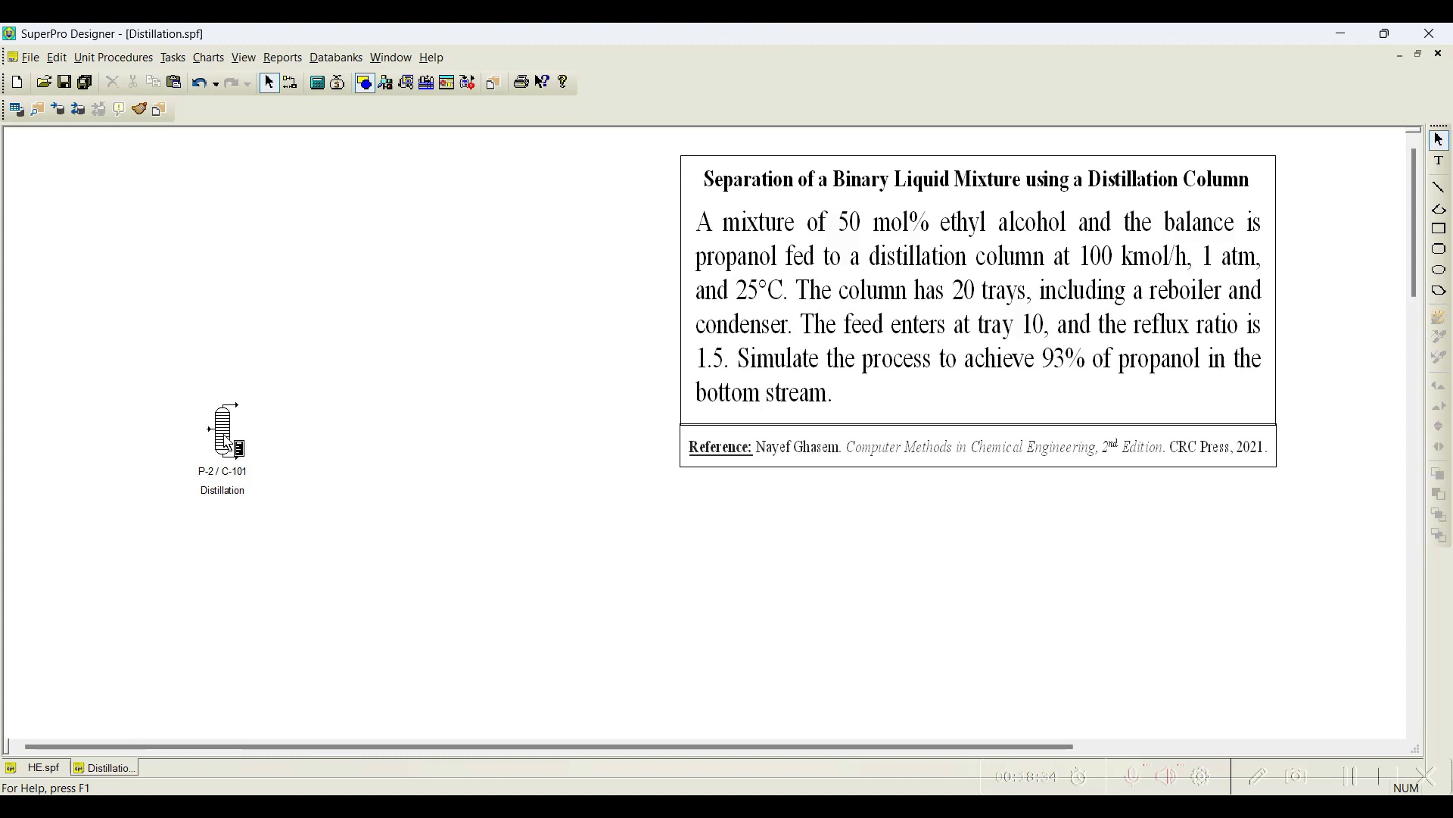
pyautogui.click(112, 56)
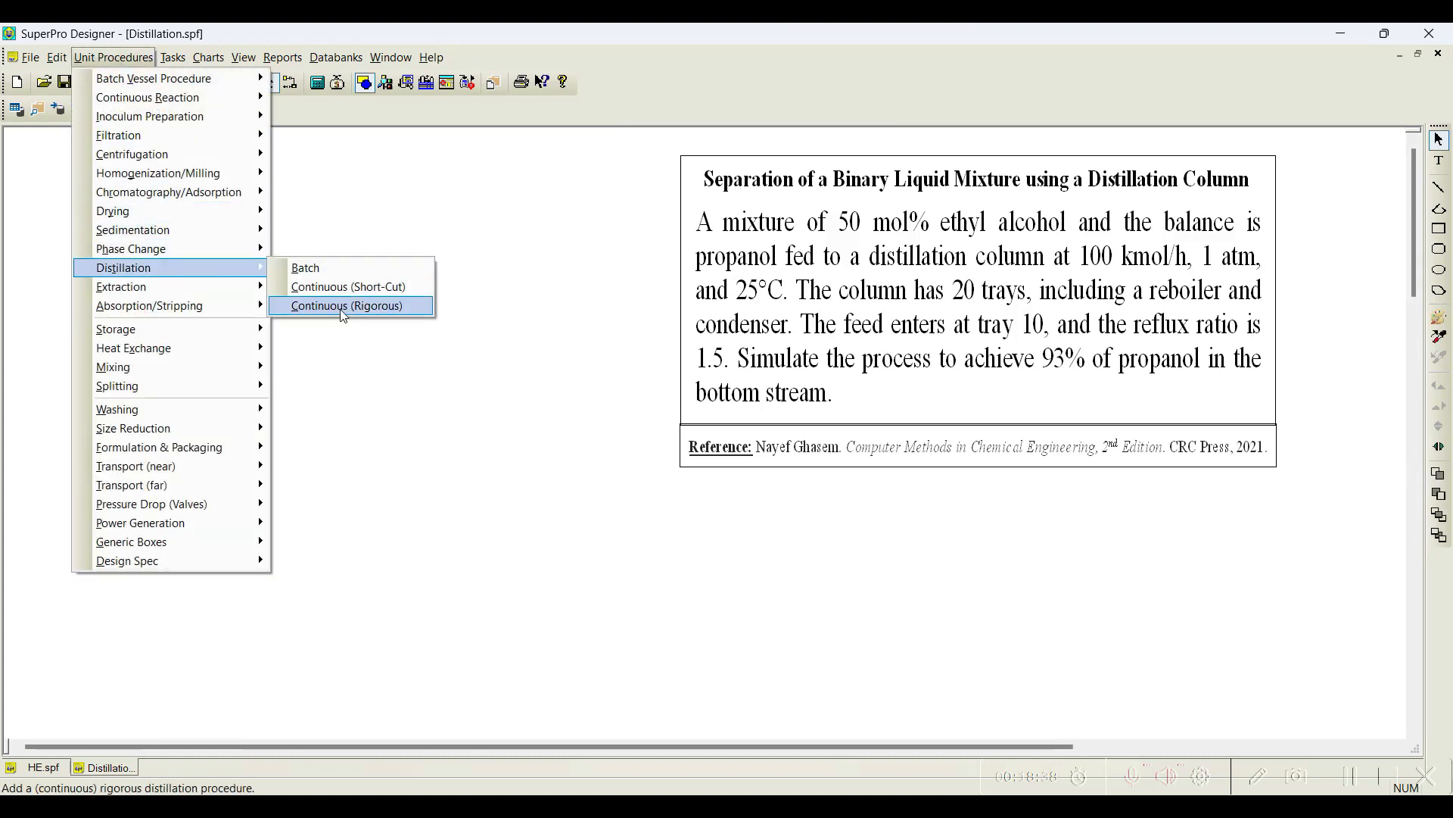
# Place continuous rigorous distillation column P-1/C-102 beside the short-cut column
pyautogui.click(347, 306)
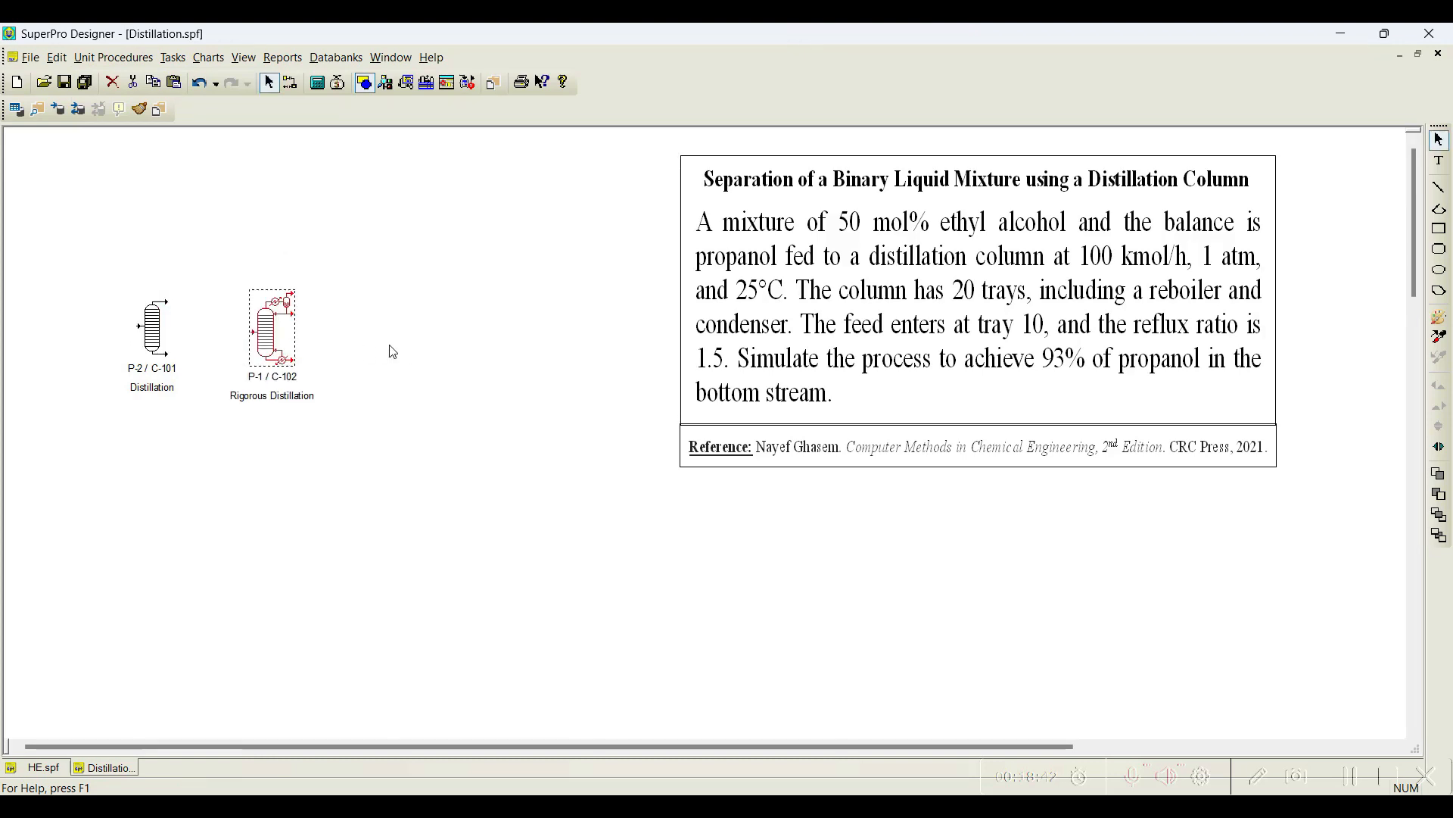
pyautogui.click(390, 350)
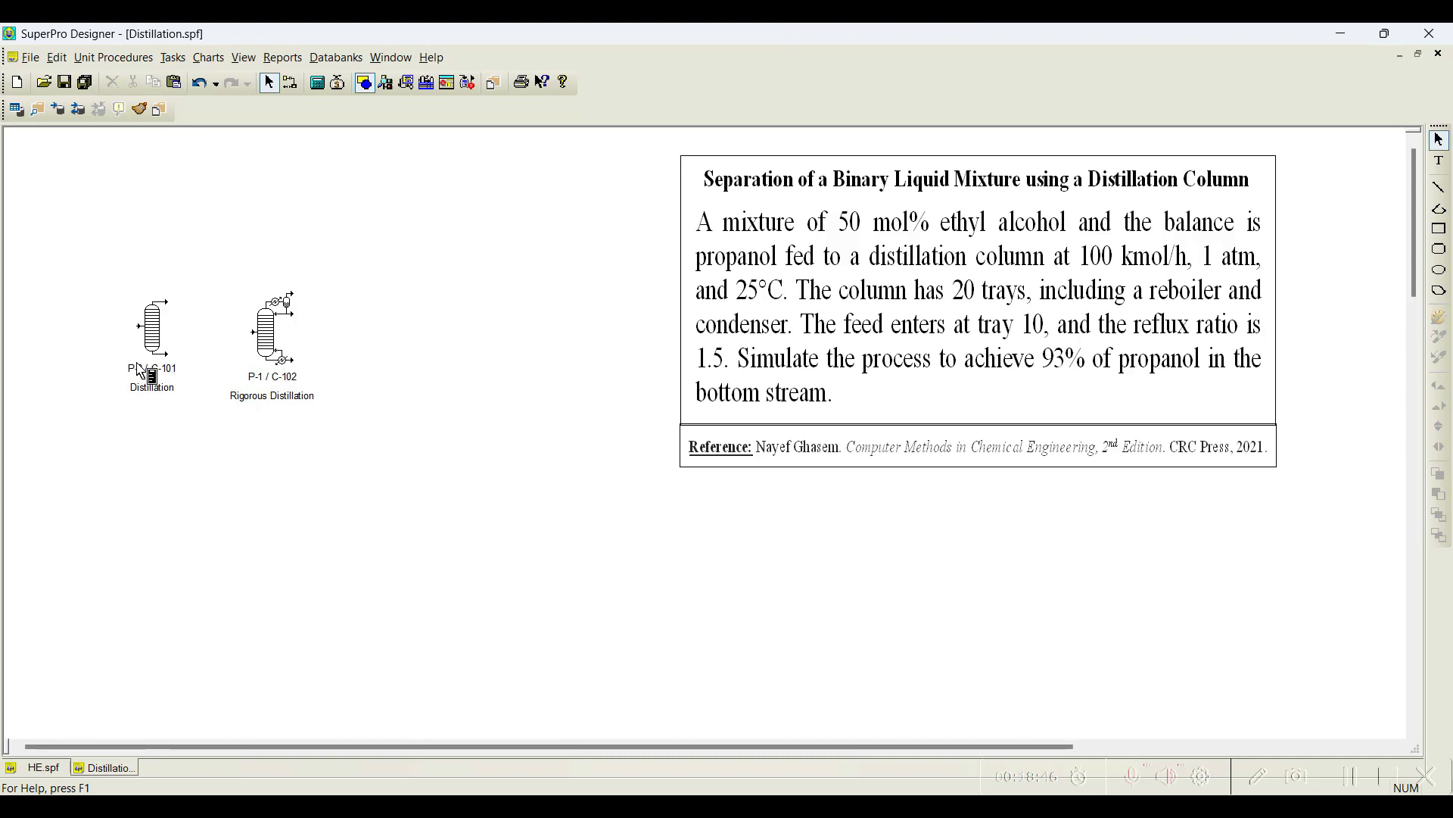
# Review the short-cut column's operating conditions and dismiss the missing heavy-key warning
pyautogui.click(151, 327)
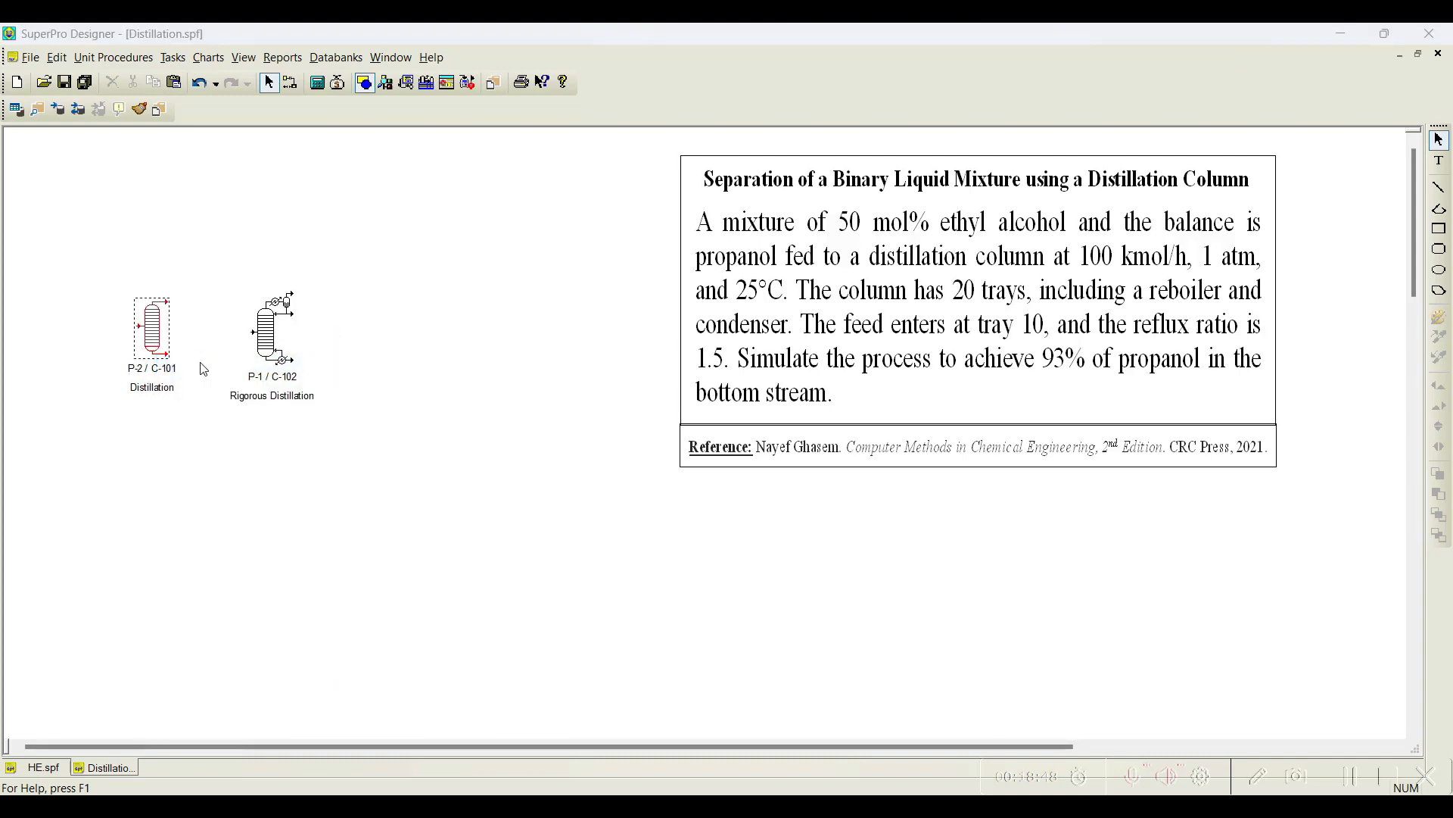
pyautogui.doubleClick(151, 327)
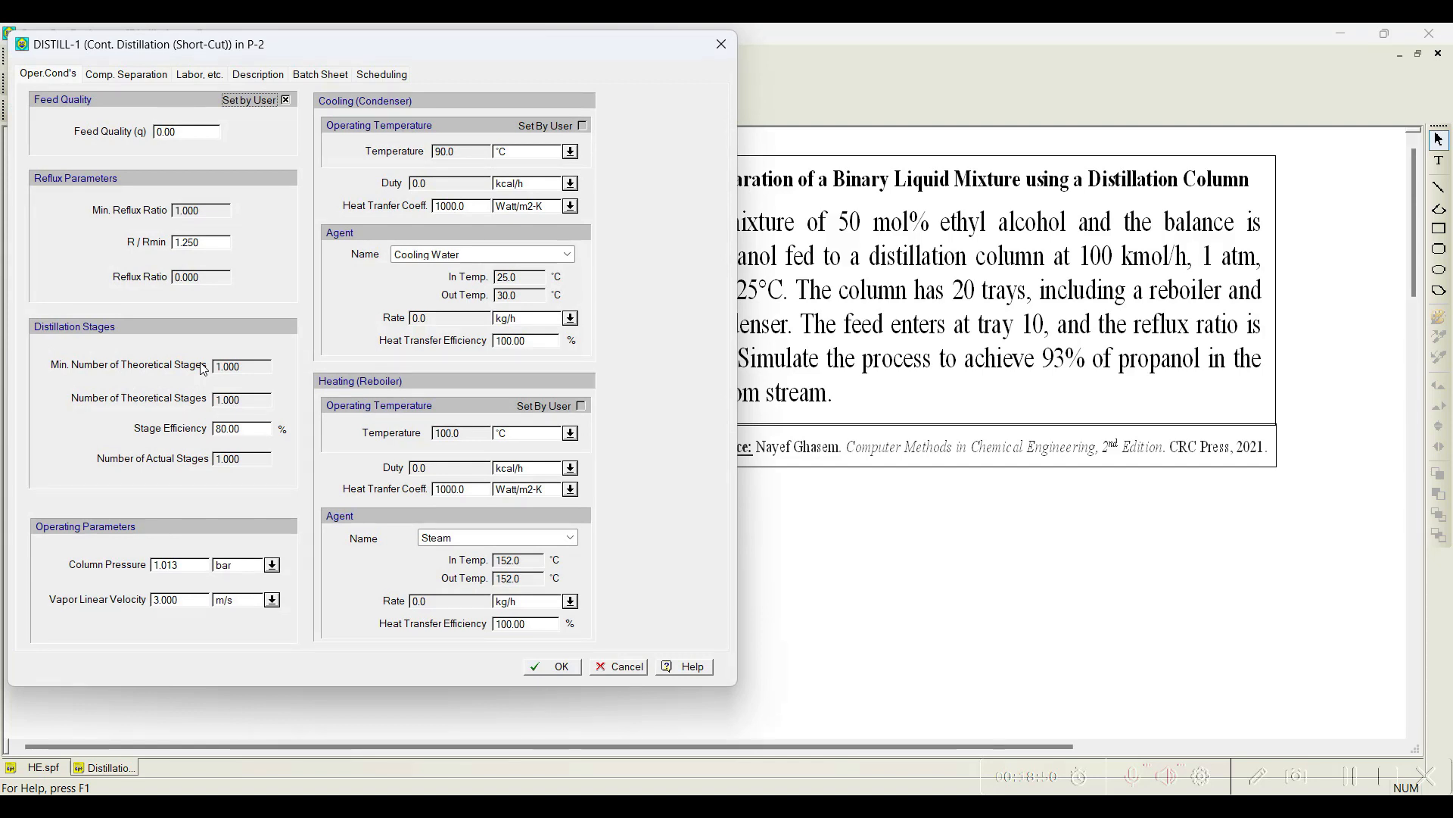
pyautogui.moveTo(291, 492)
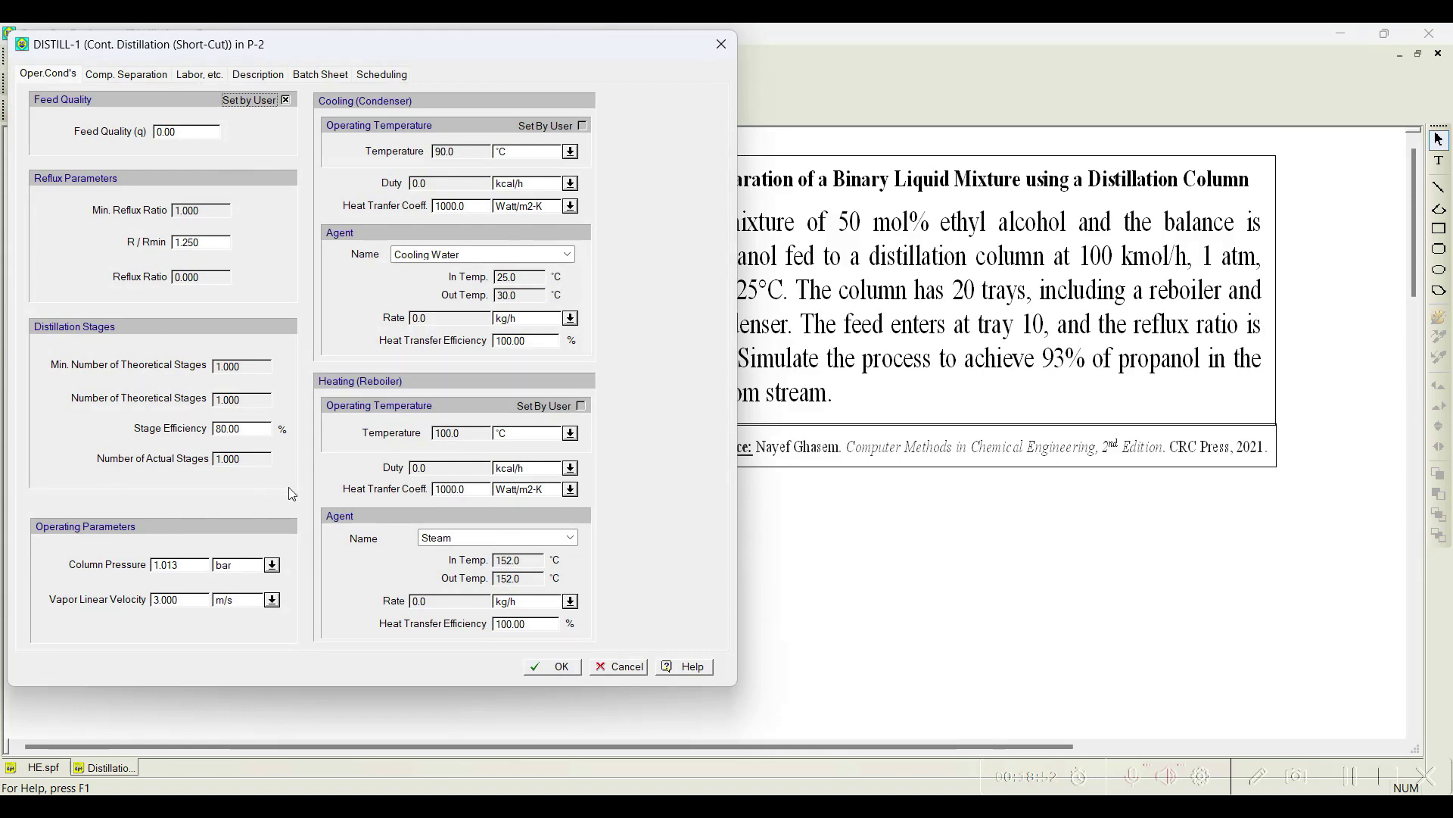
pyautogui.moveTo(178, 305)
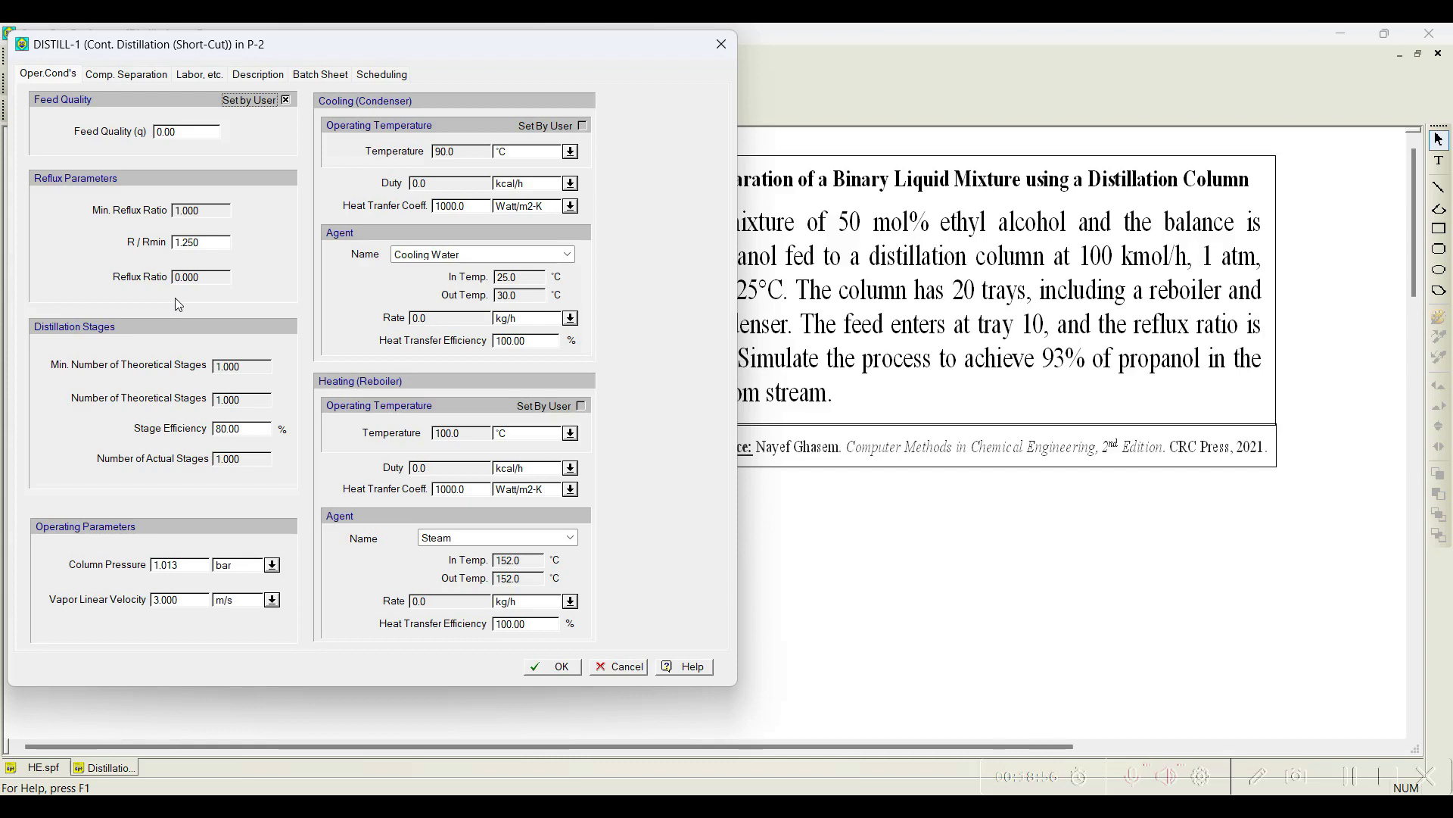
pyautogui.click(551, 667)
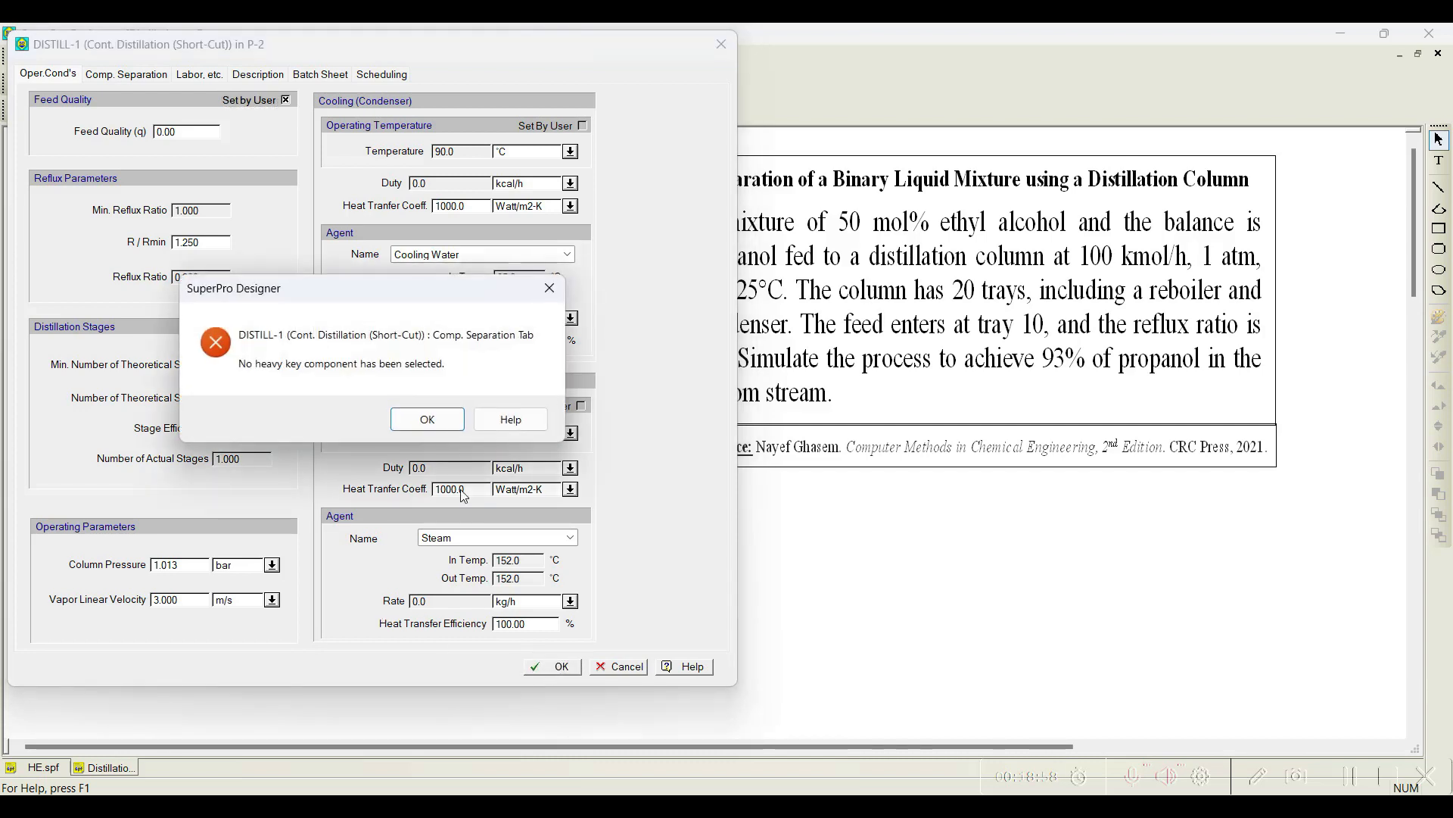
pyautogui.click(427, 419)
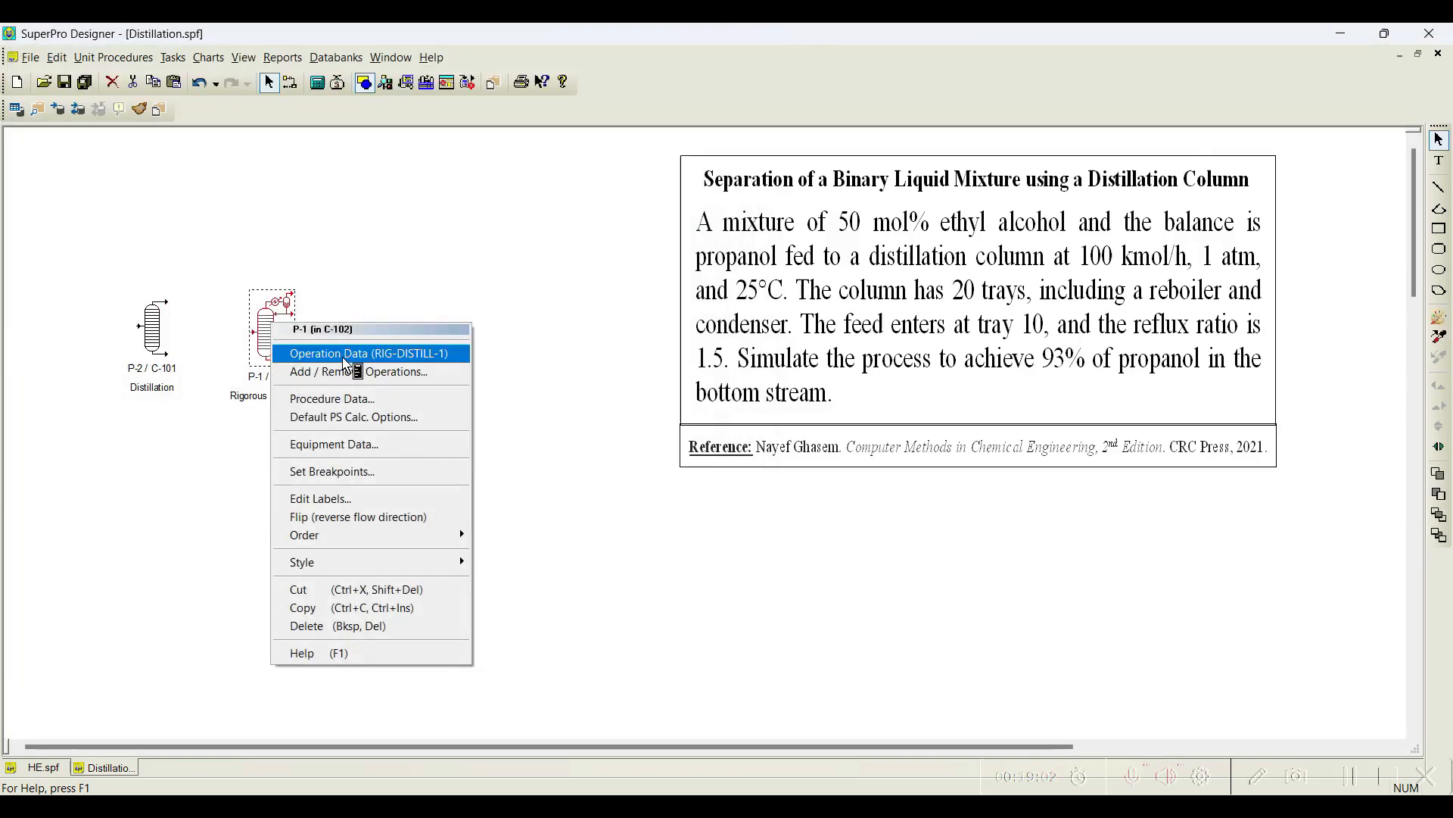
# Apply the RIG-DISTILL-1 operating conditions with reflux ratio 1.5
pyautogui.click(368, 353)
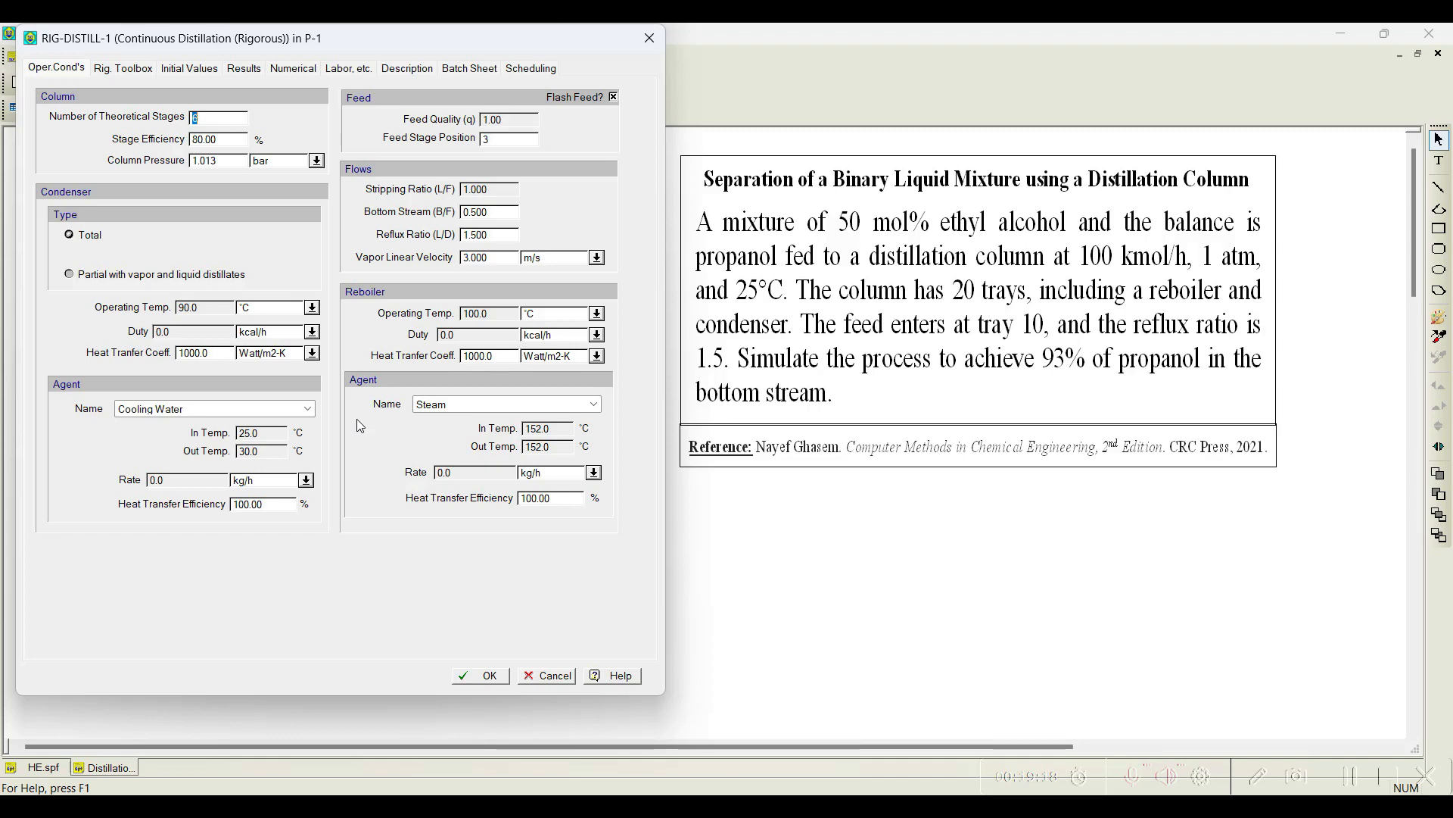
pyautogui.click(480, 675)
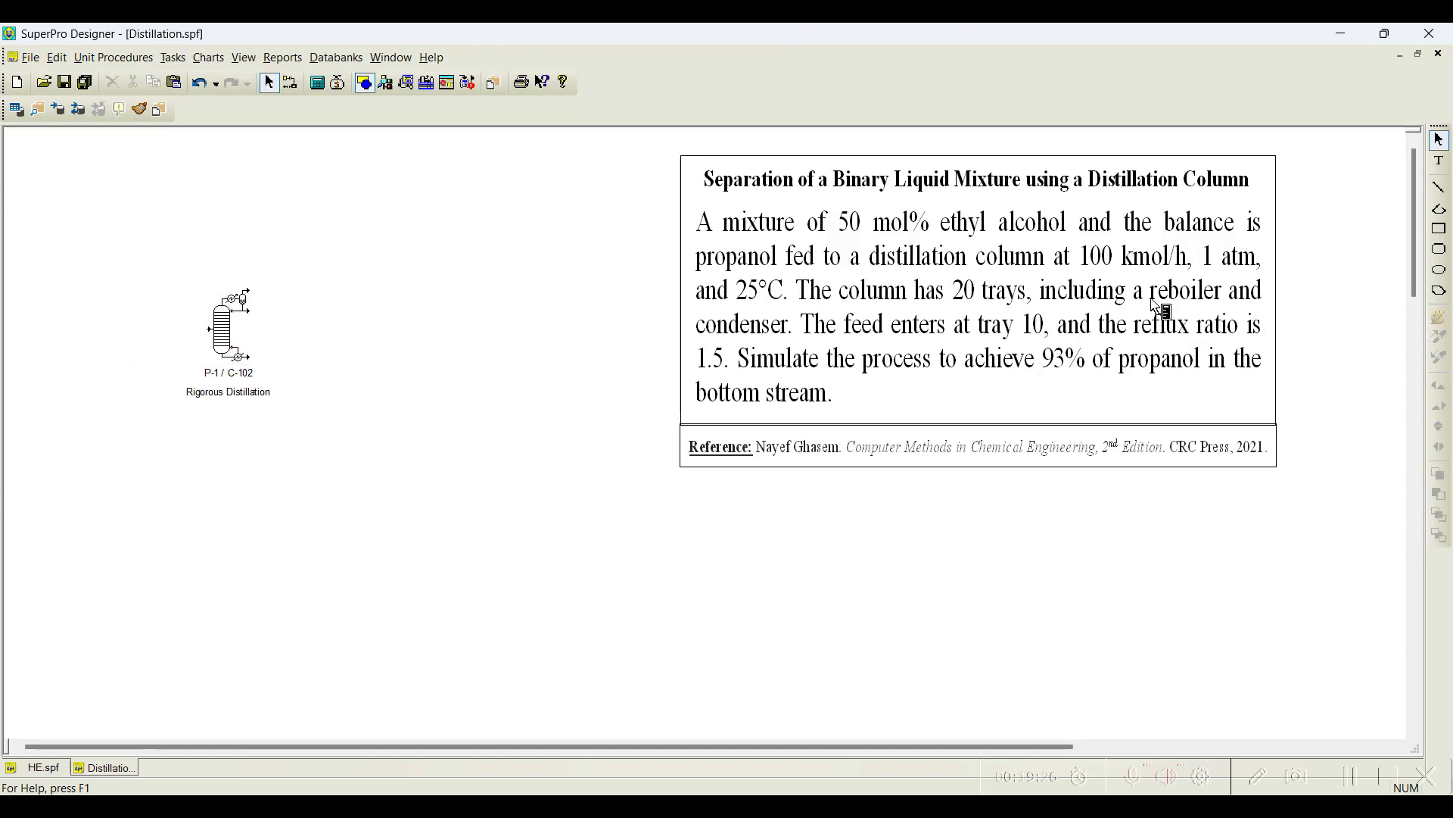
pyautogui.moveTo(336, 398)
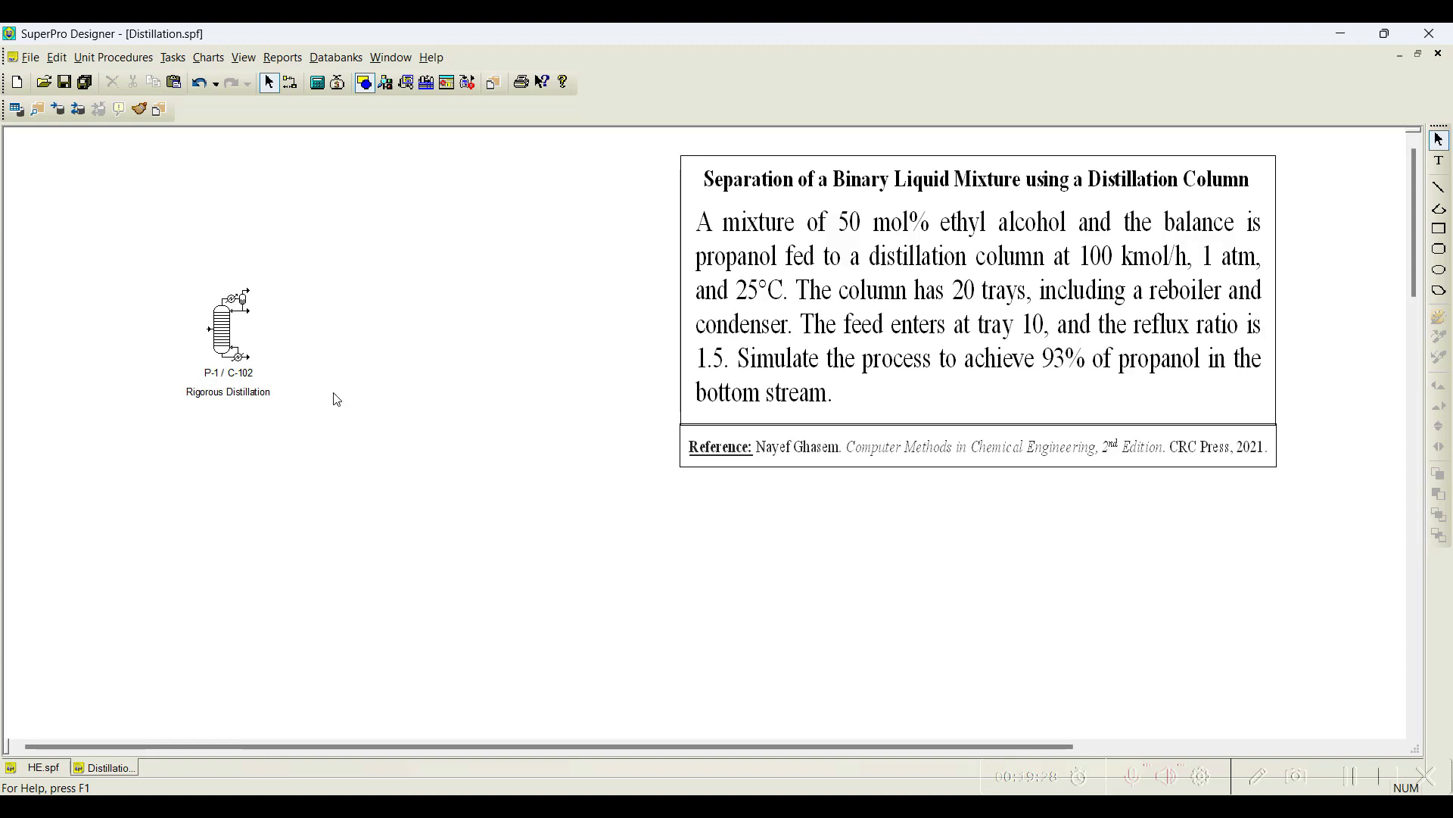
pyautogui.moveTo(344, 328)
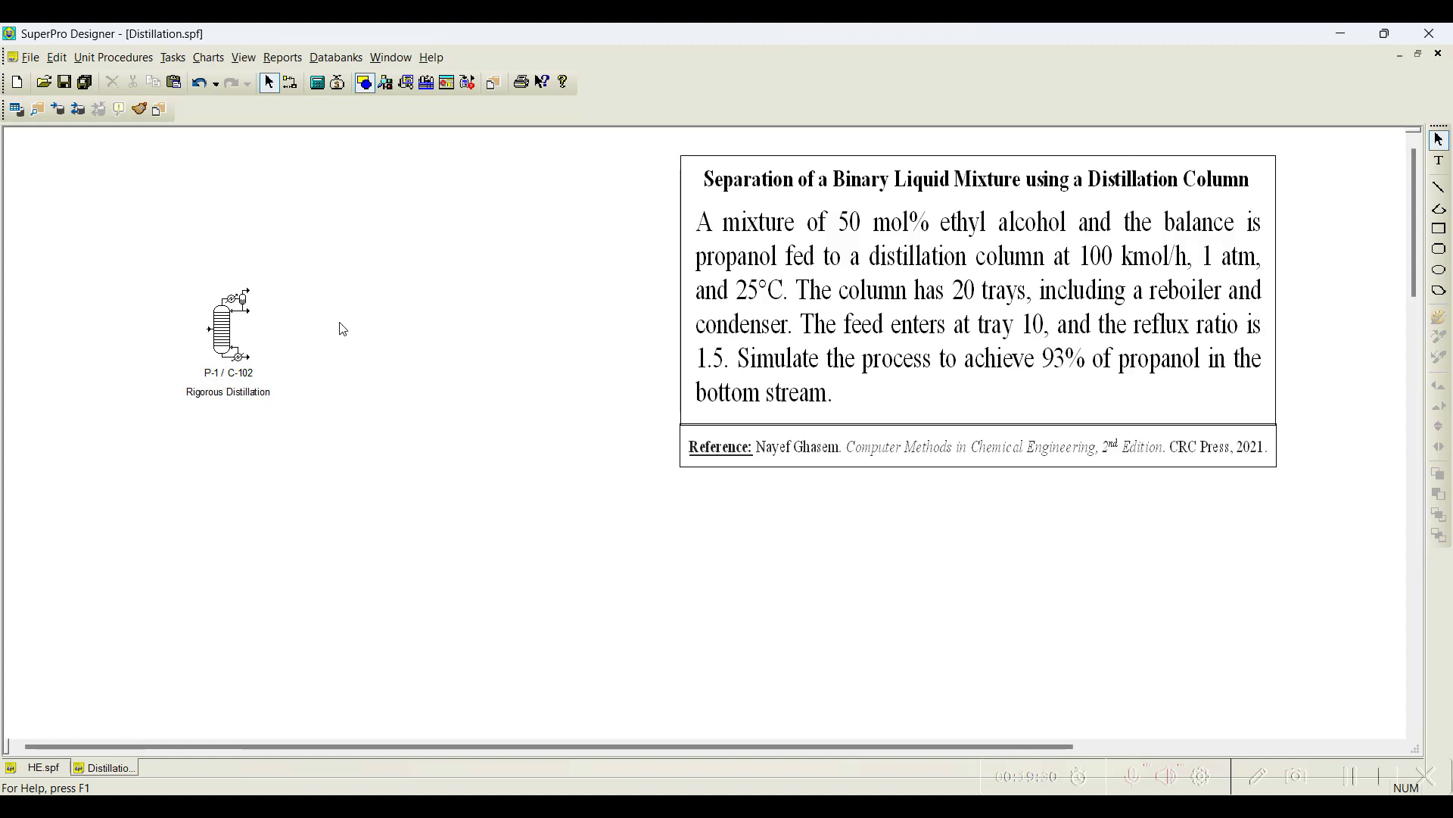
pyautogui.moveTo(357, 300)
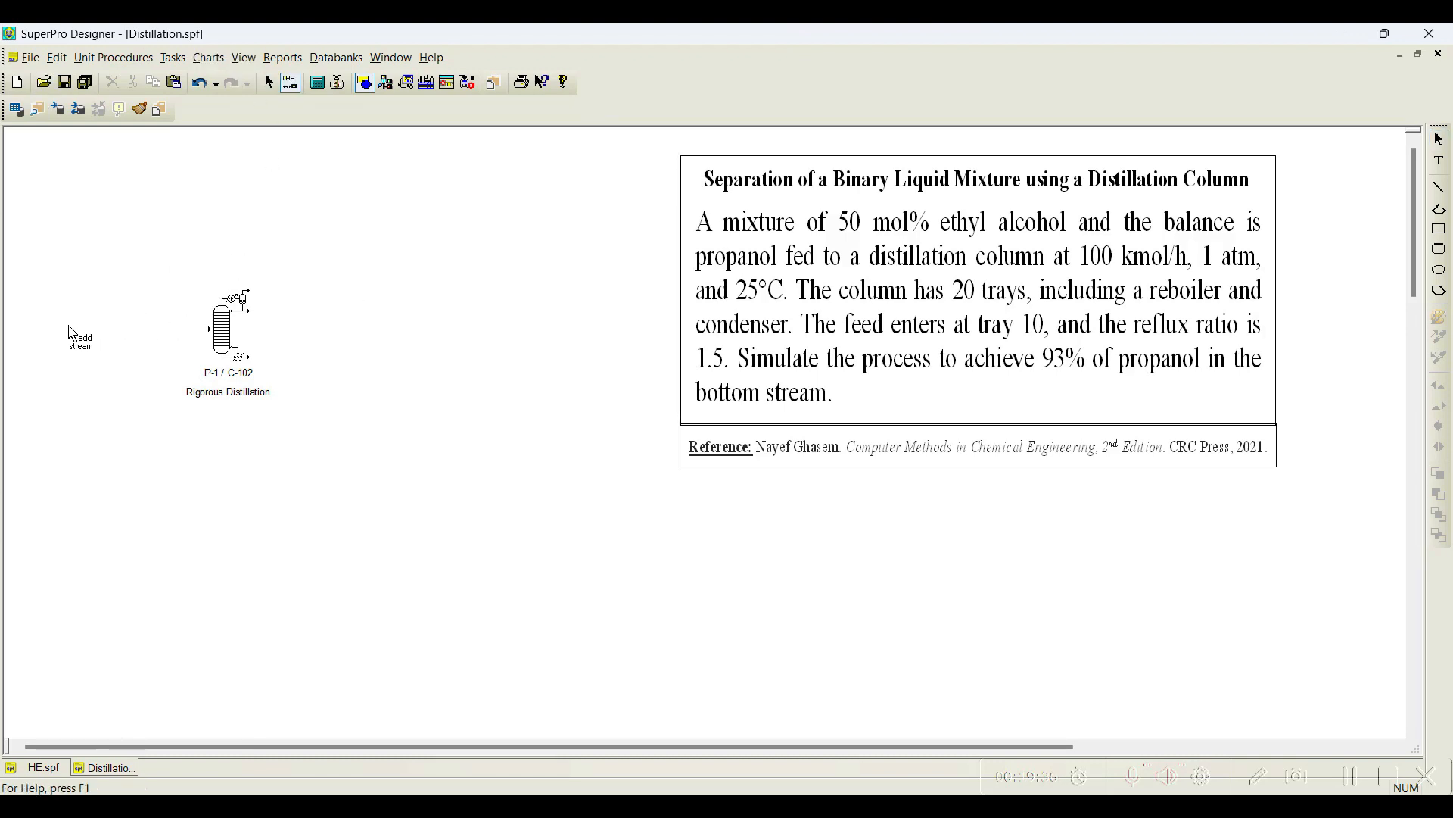
# Draw feed S-101 into the column and outlet streams S-102 and S-103
pyautogui.click(236, 328)
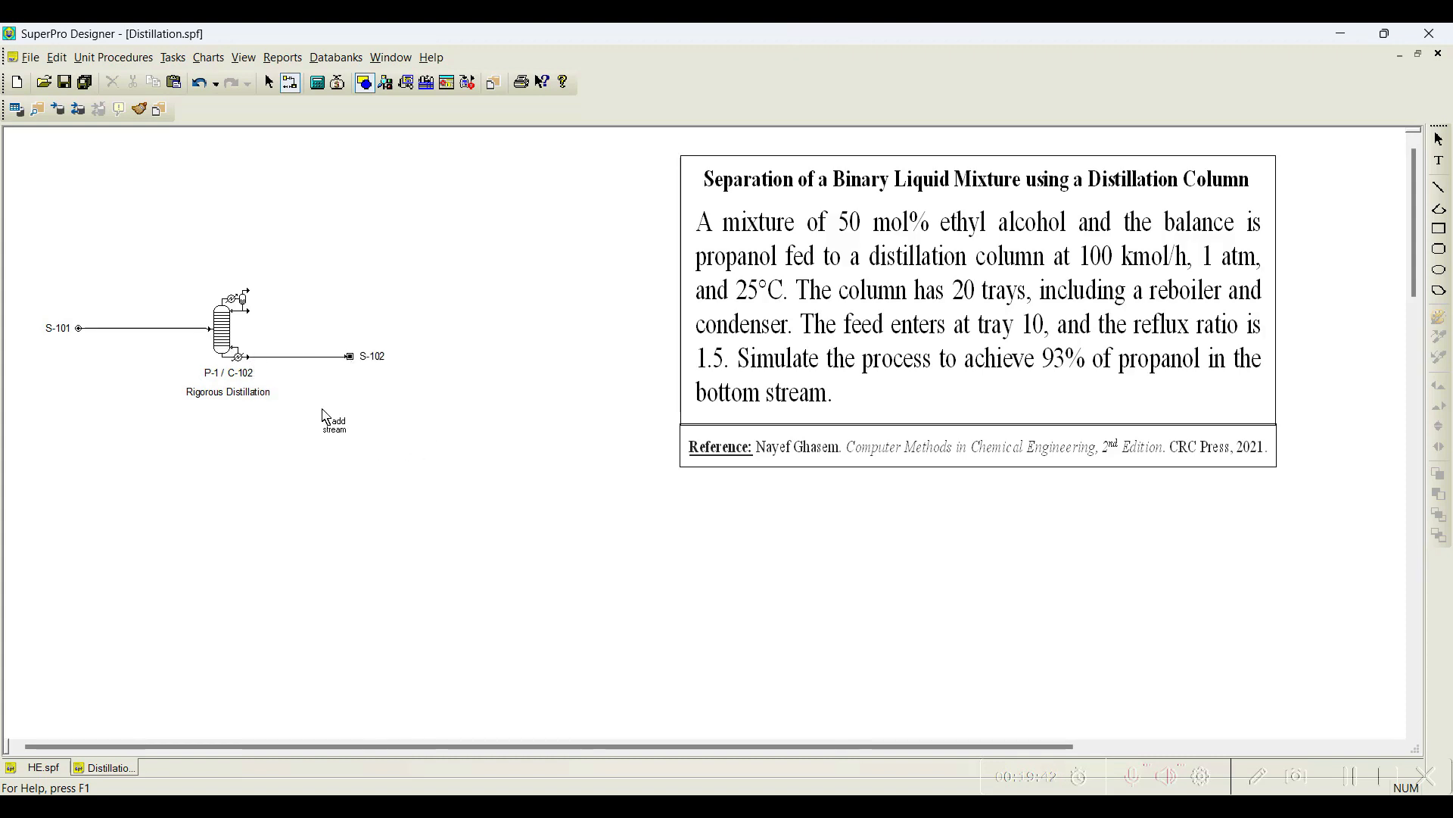
pyautogui.moveTo(305, 320)
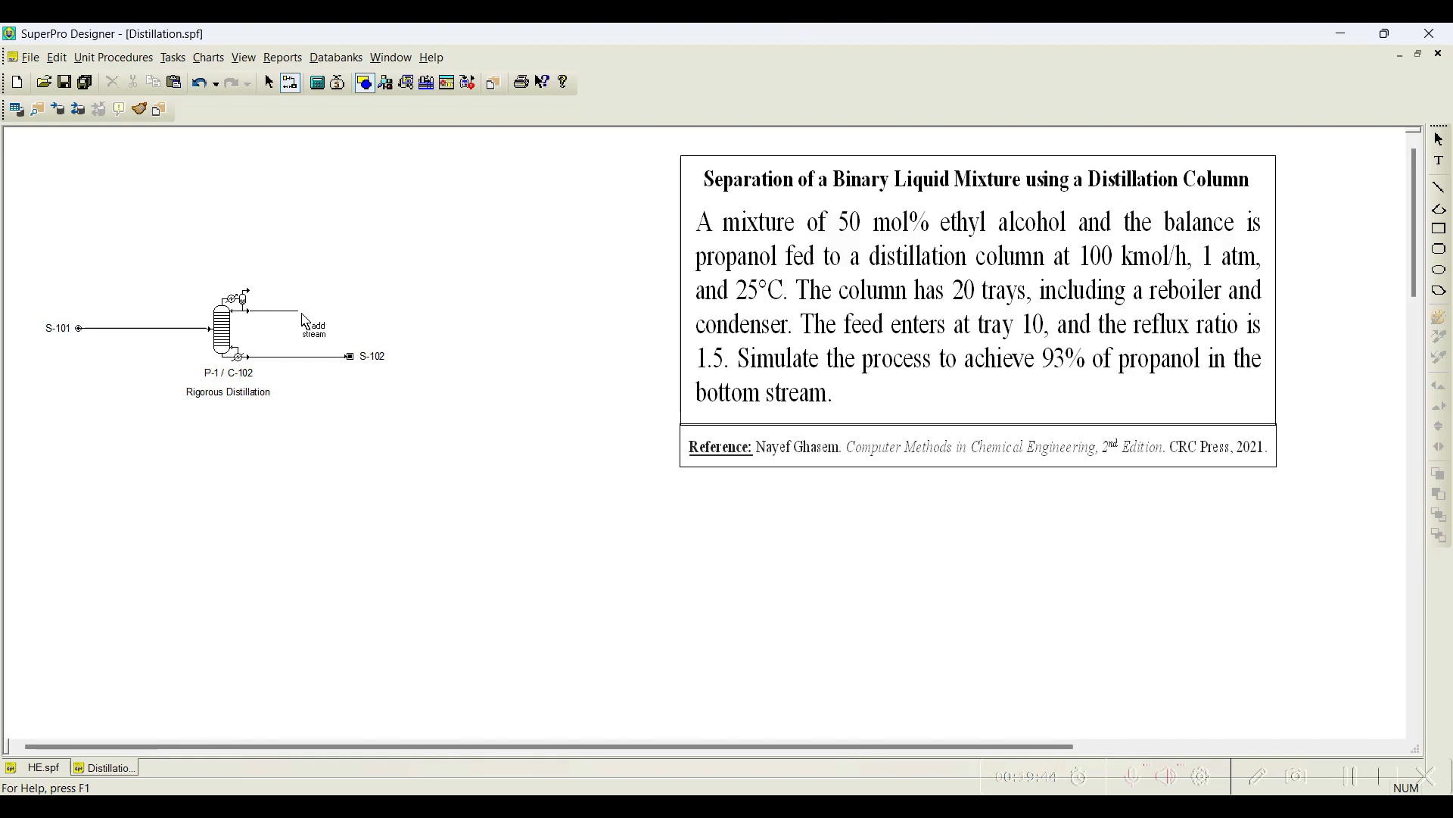
pyautogui.moveTo(327, 283)
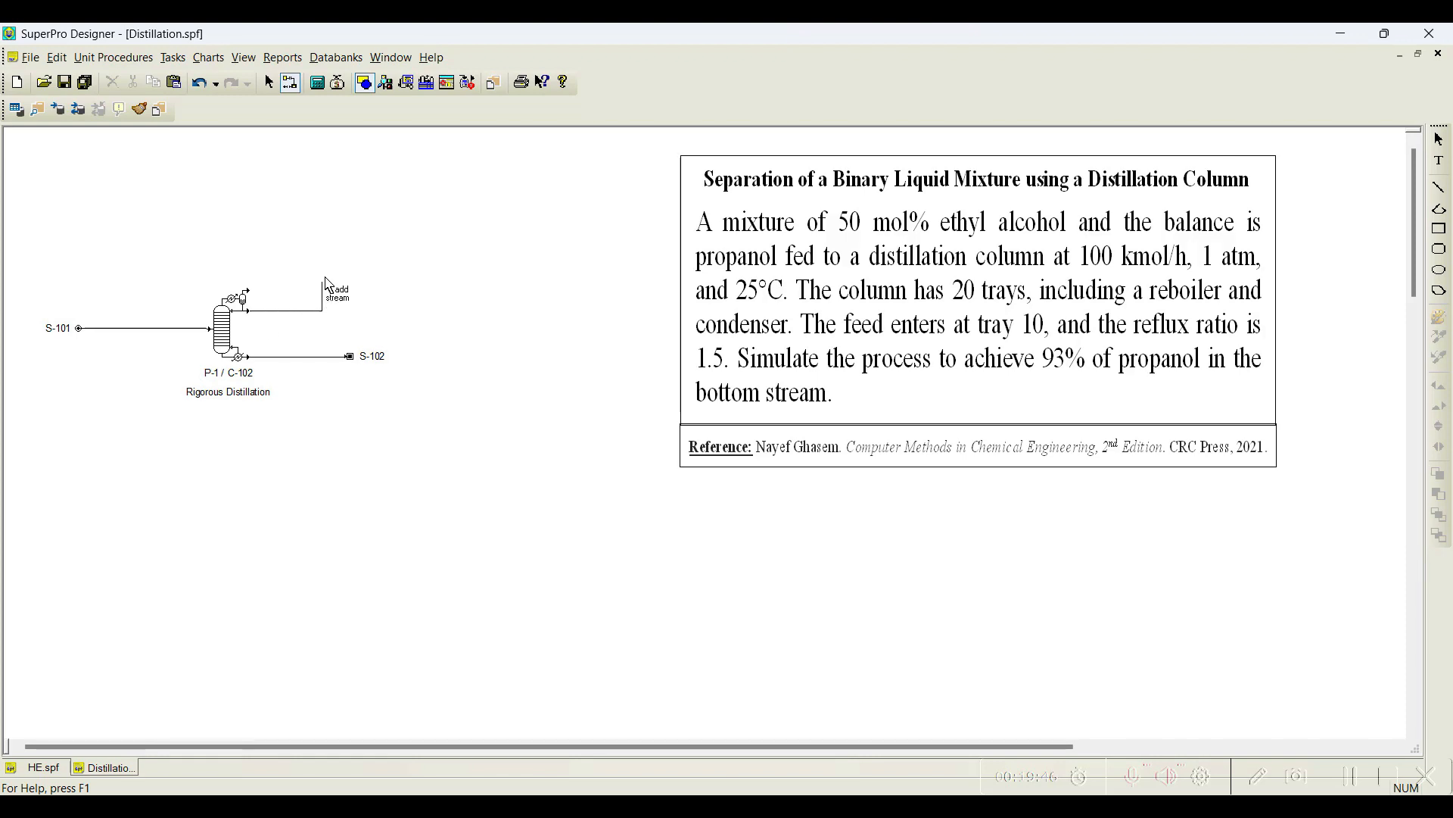
pyautogui.click(321, 279)
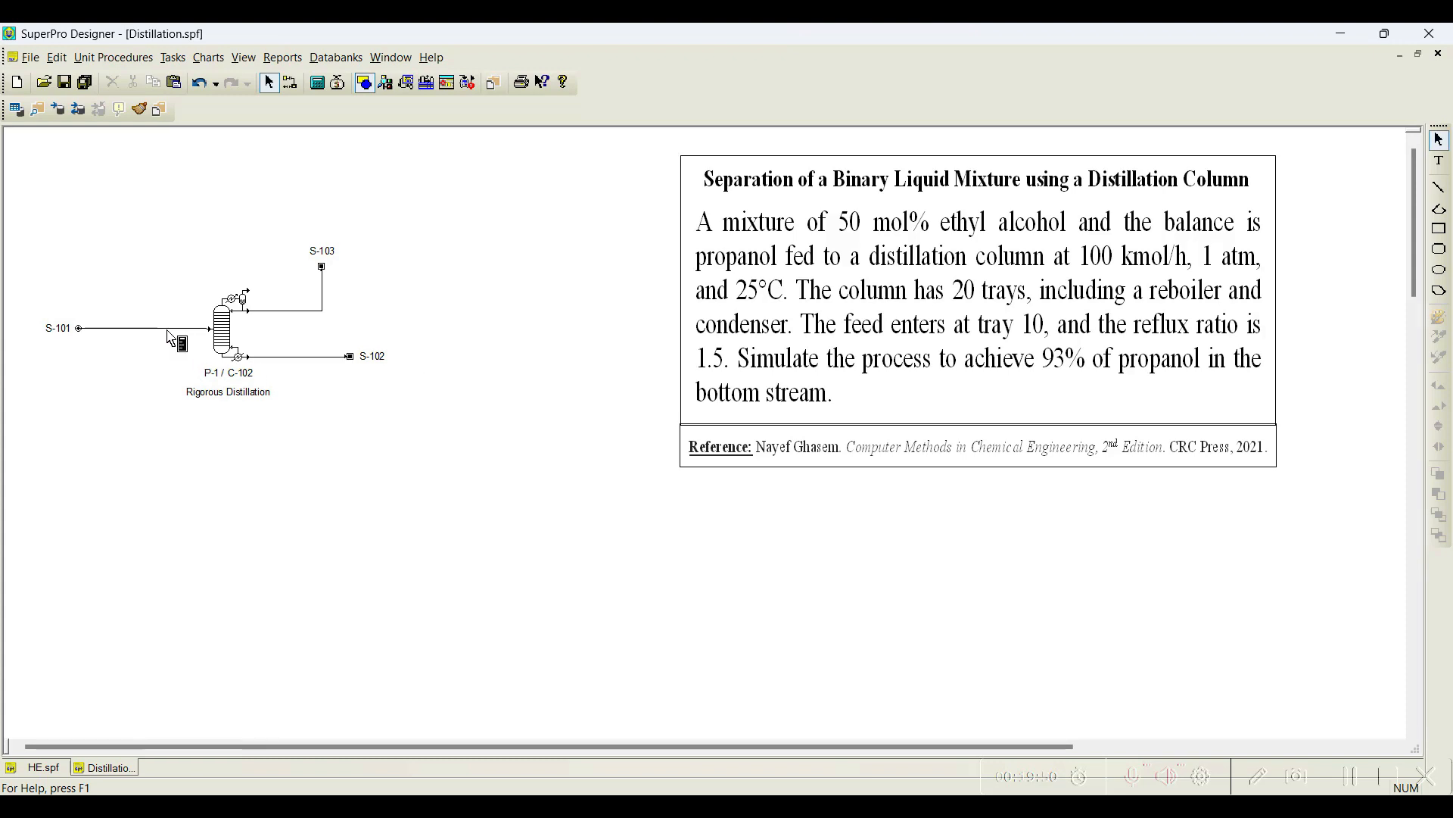
# Rename stream S-101 to Feed and S-103 to Distillate
pyautogui.doubleClick(57, 327)
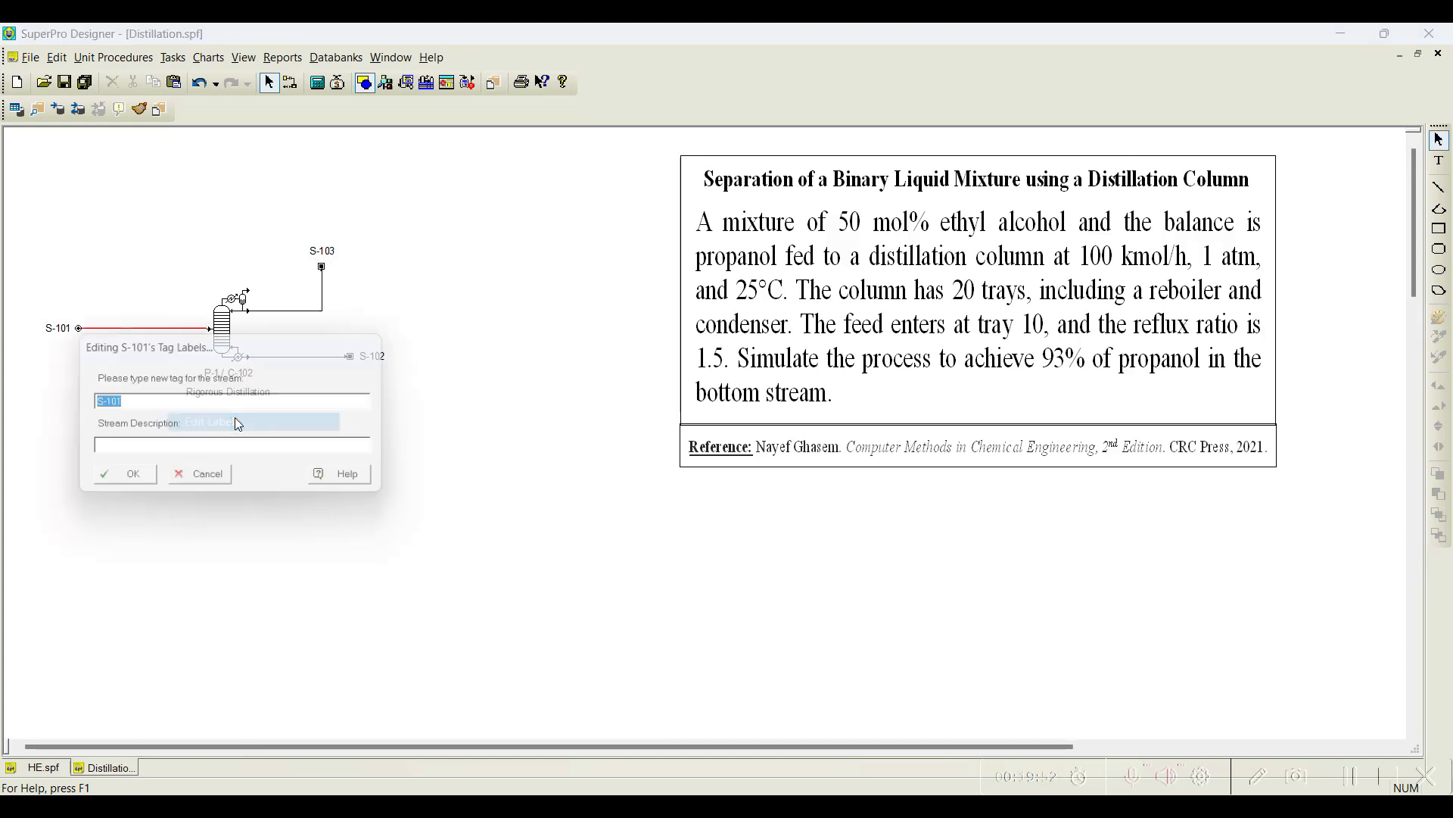
pyautogui.write('Feed')
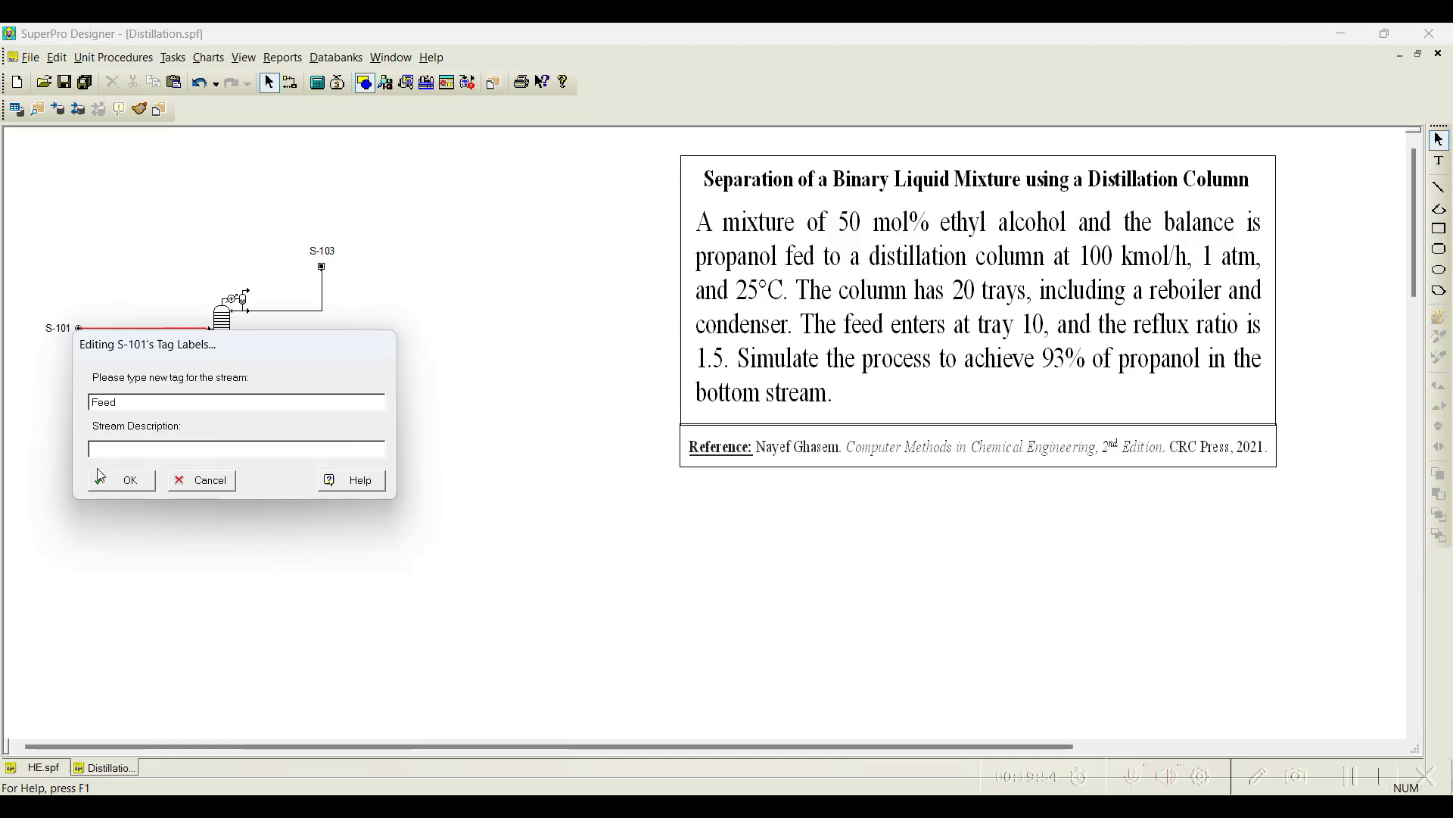
pyautogui.click(130, 479)
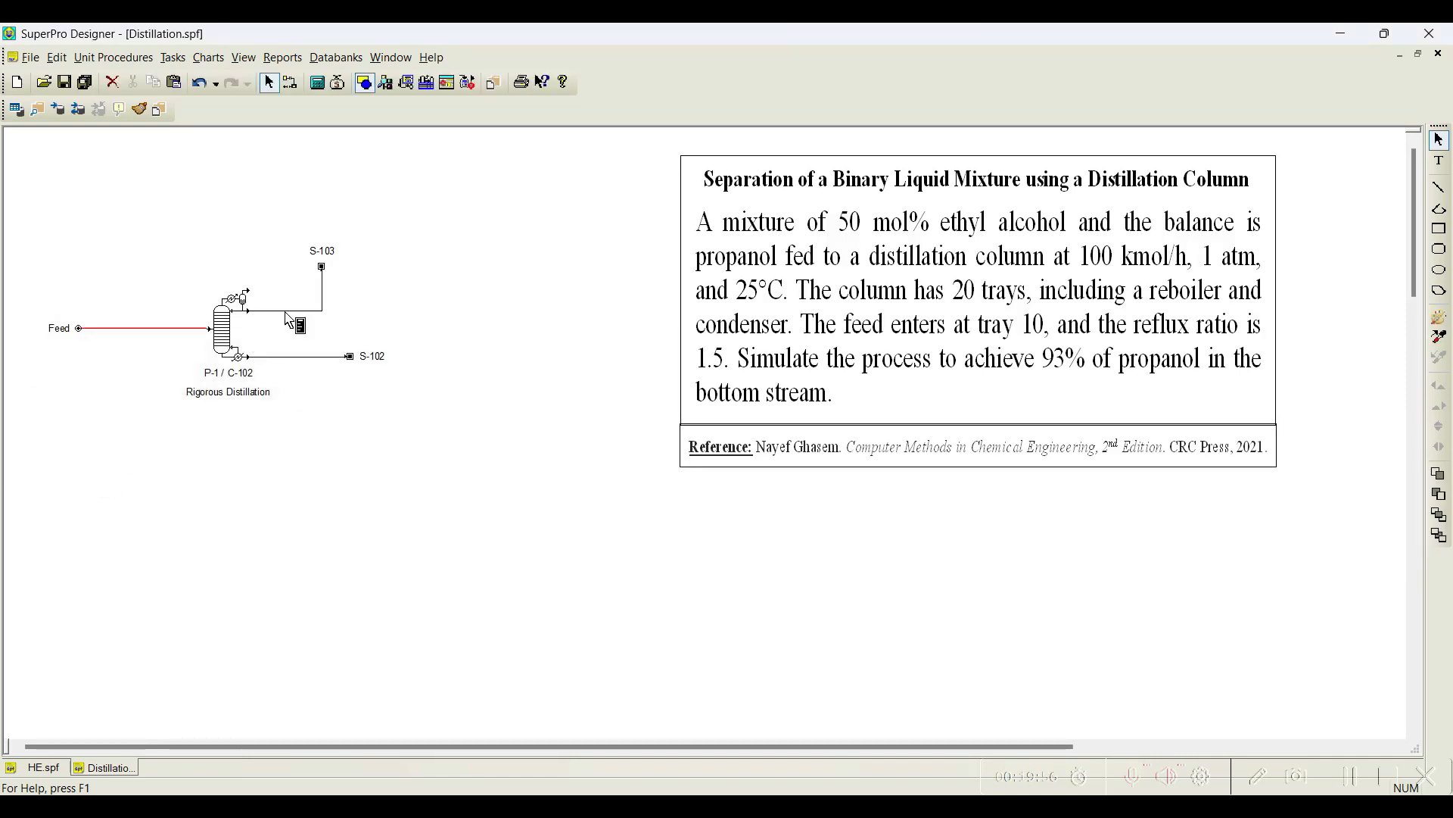
pyautogui.doubleClick(321, 250)
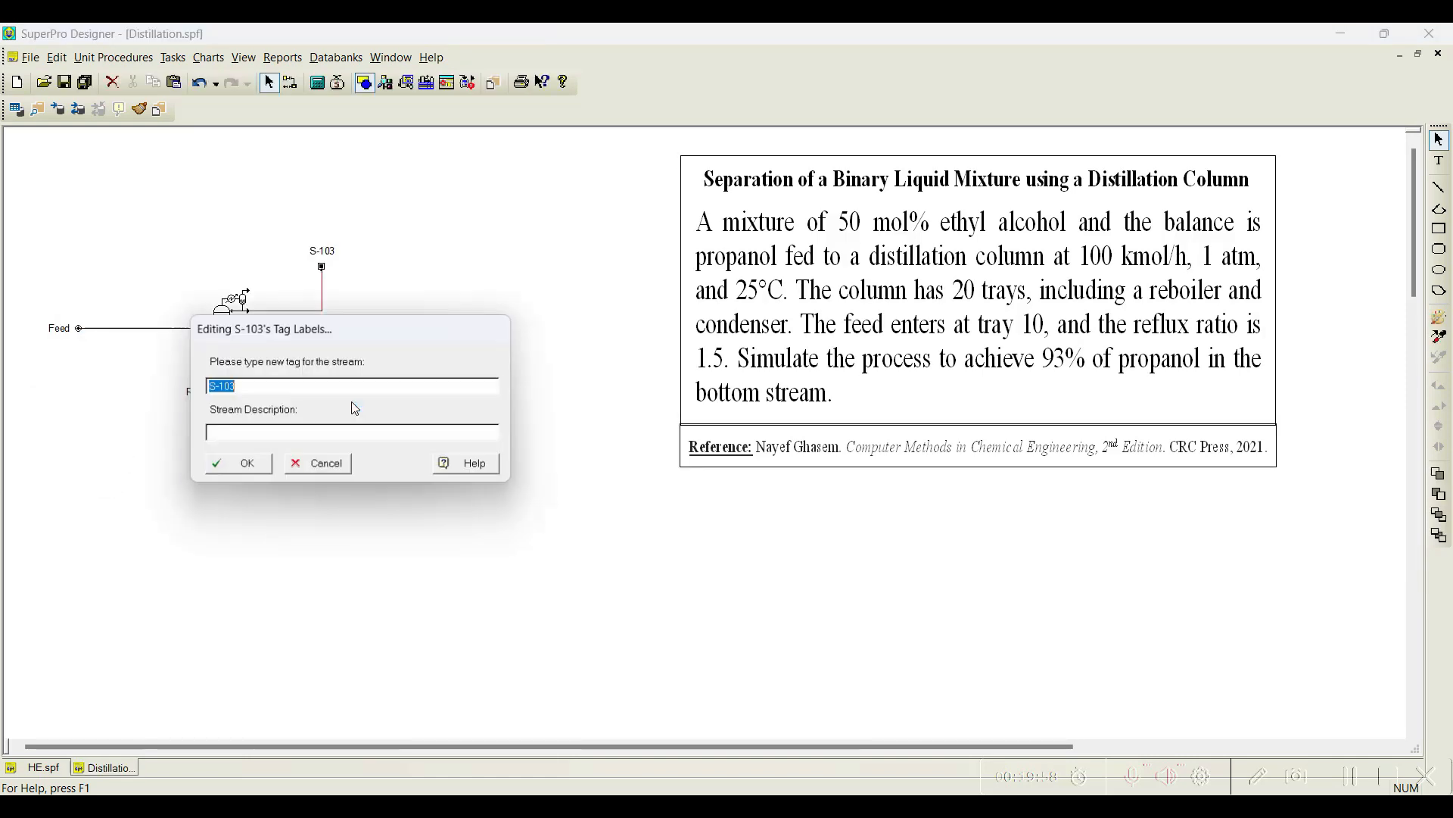
pyautogui.write('Dist')
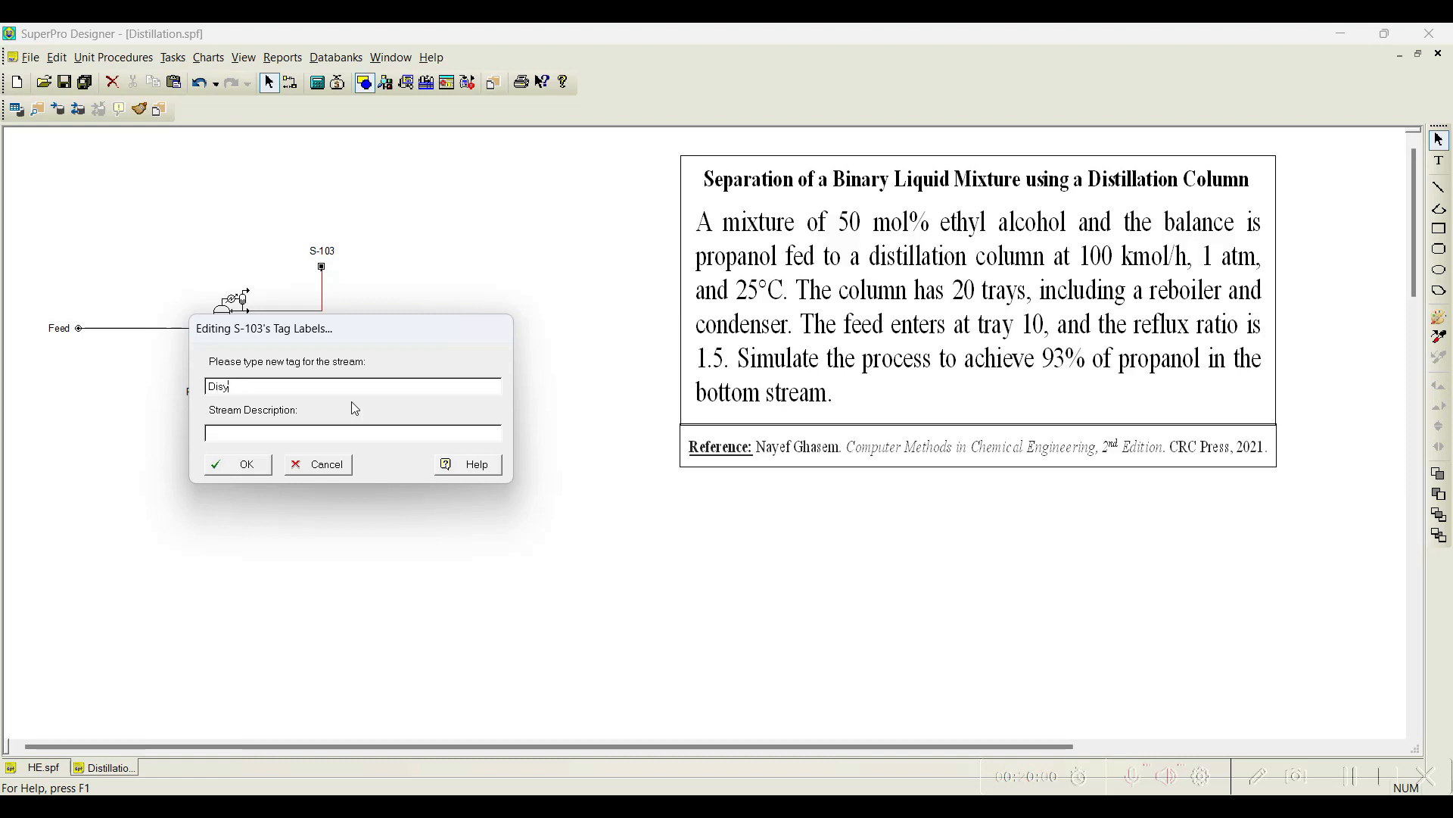
pyautogui.write('Distille')
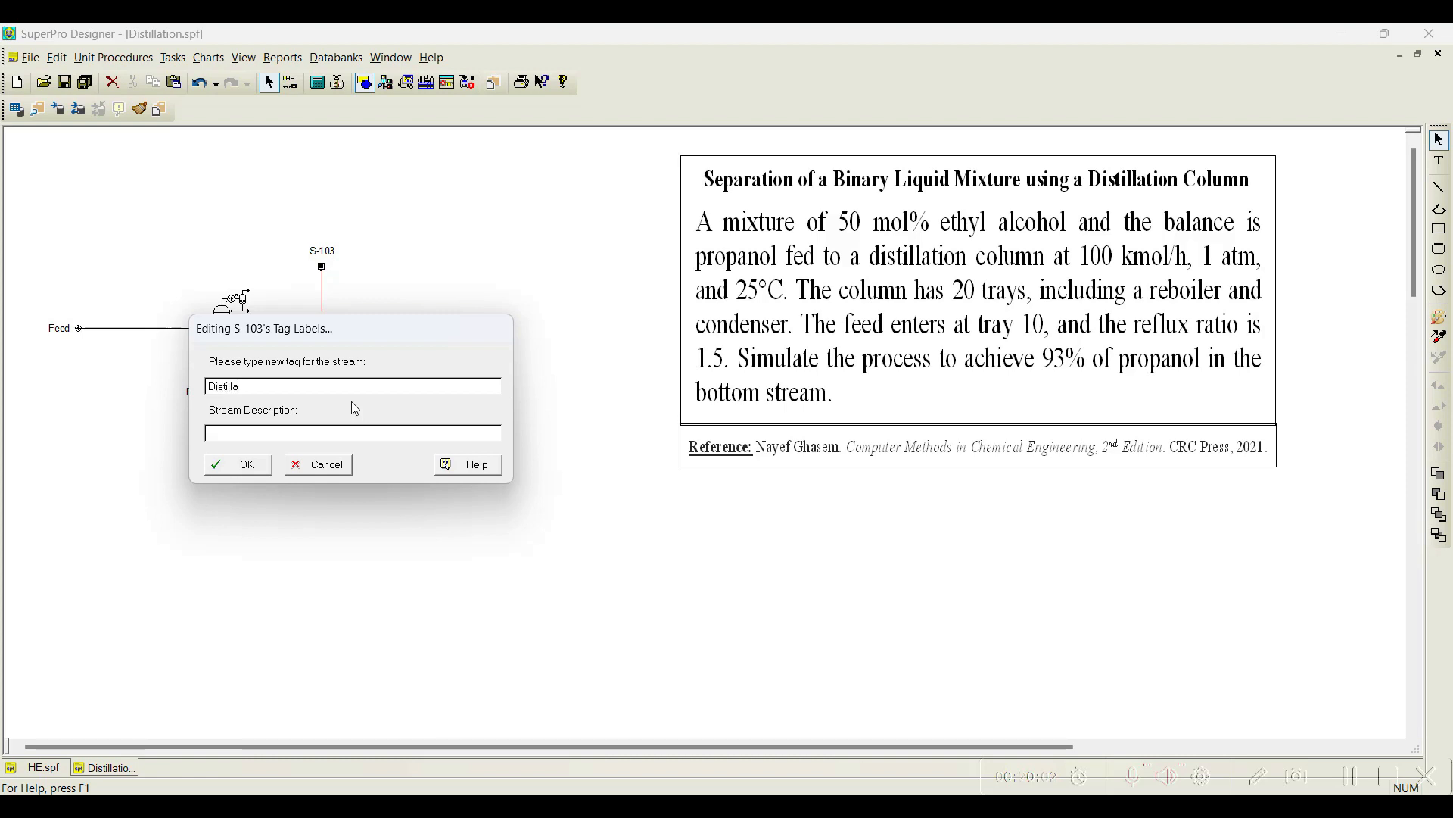
pyautogui.click(238, 463)
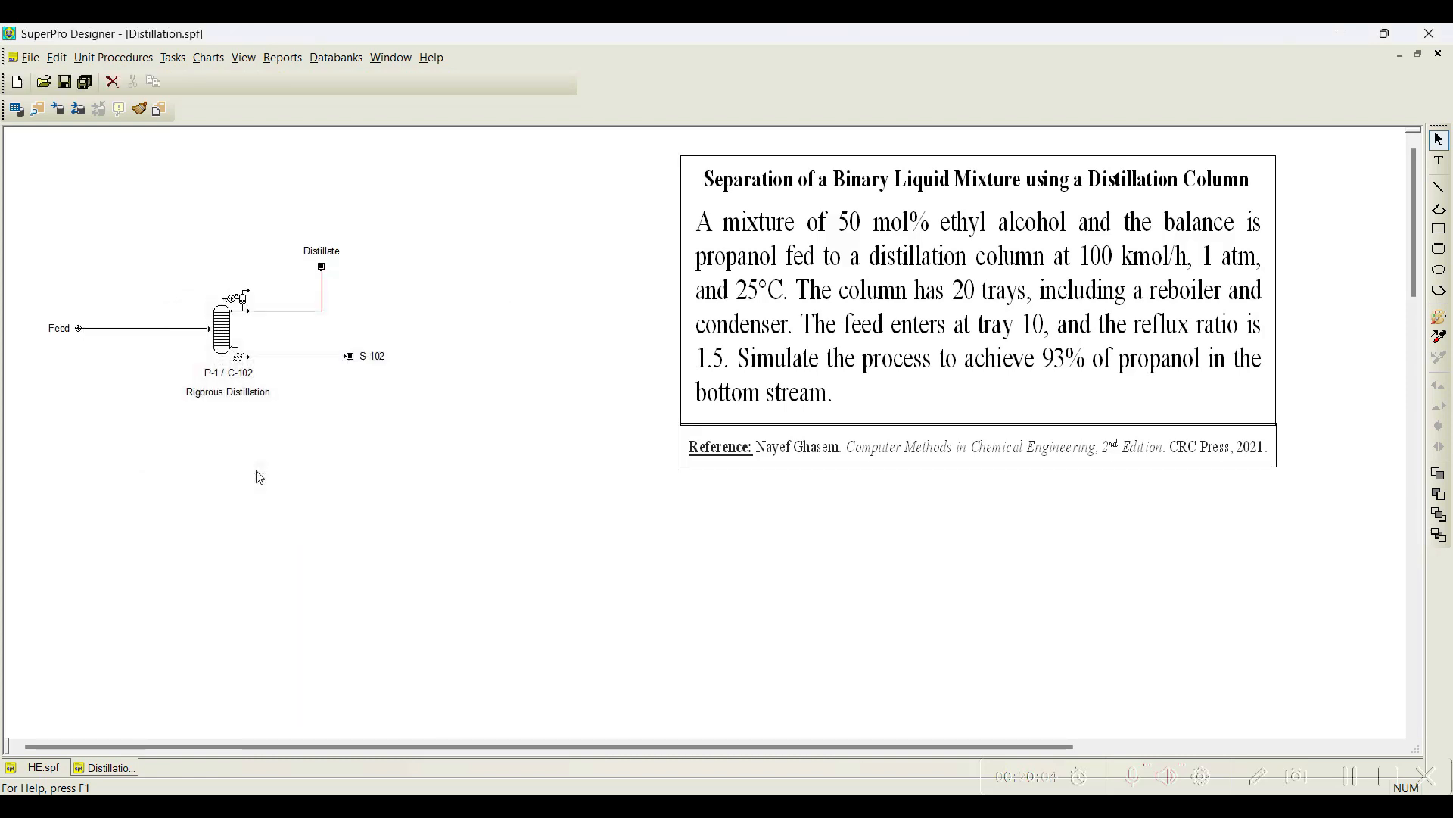
# Rename stream S-102 to Bottom Product via Edit Labels
pyautogui.rightClick(349, 354)
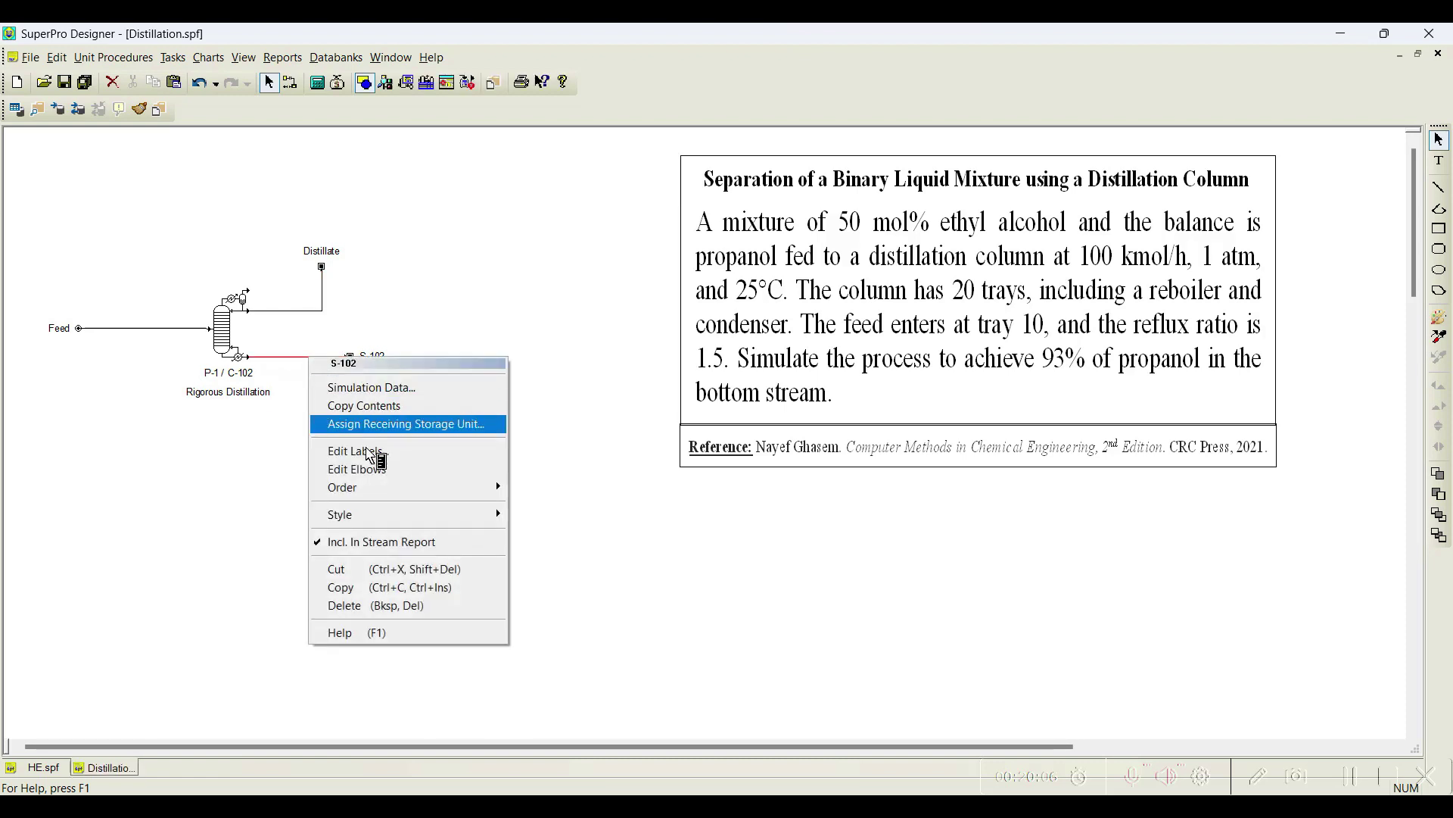
pyautogui.click(353, 452)
pyautogui.write('Bottom P')
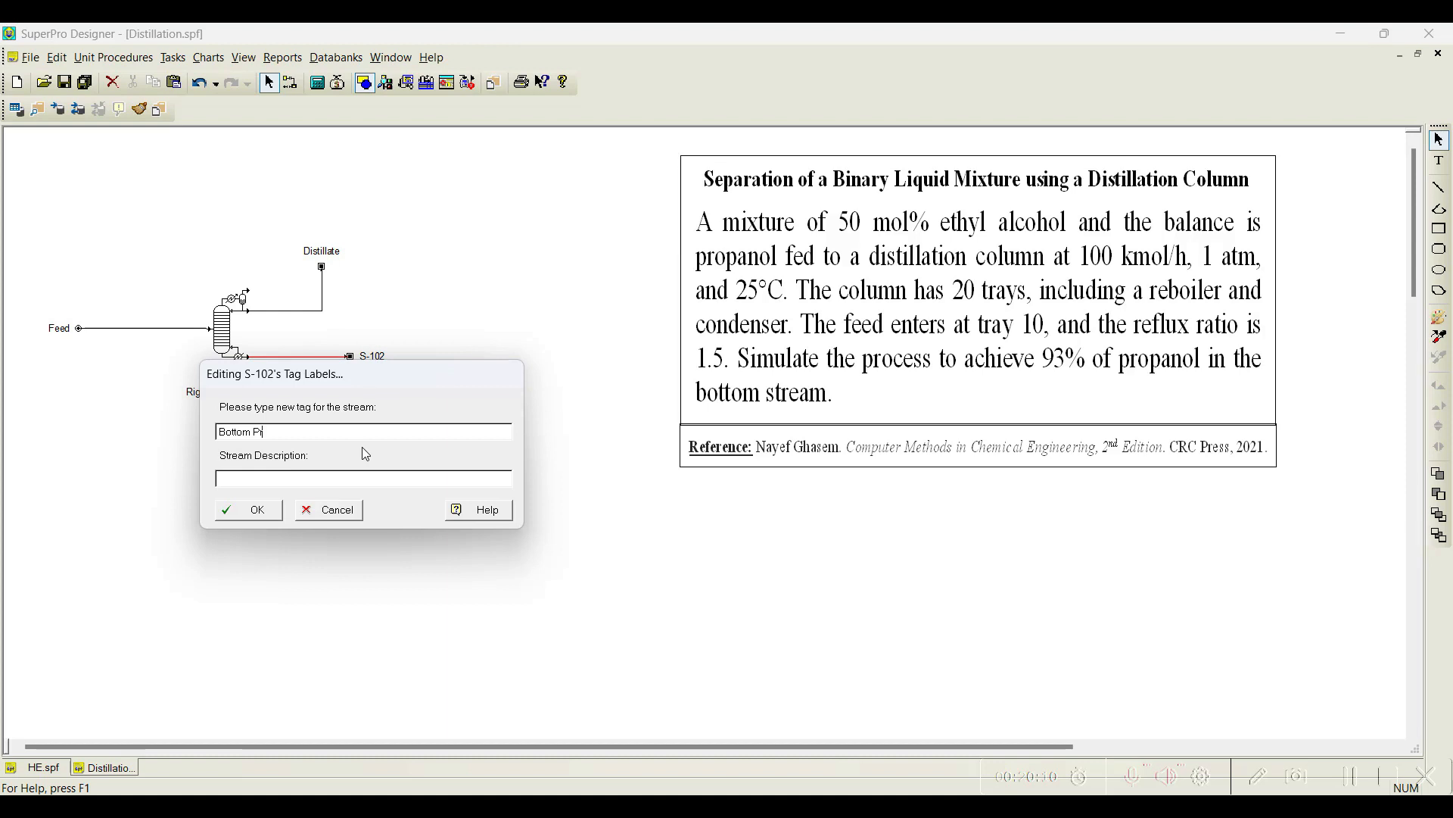
pyautogui.write('roduct')
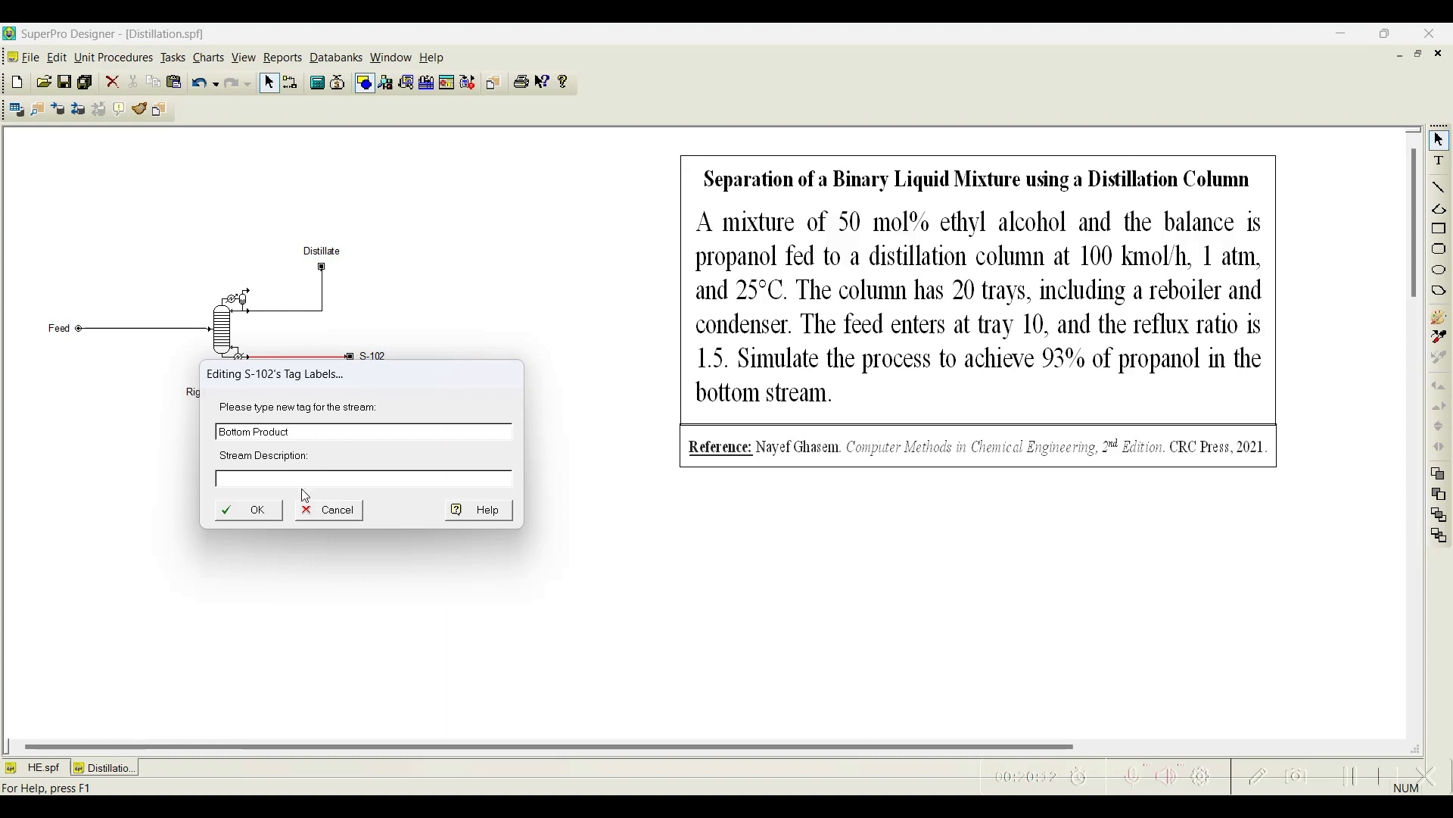
pyautogui.click(258, 508)
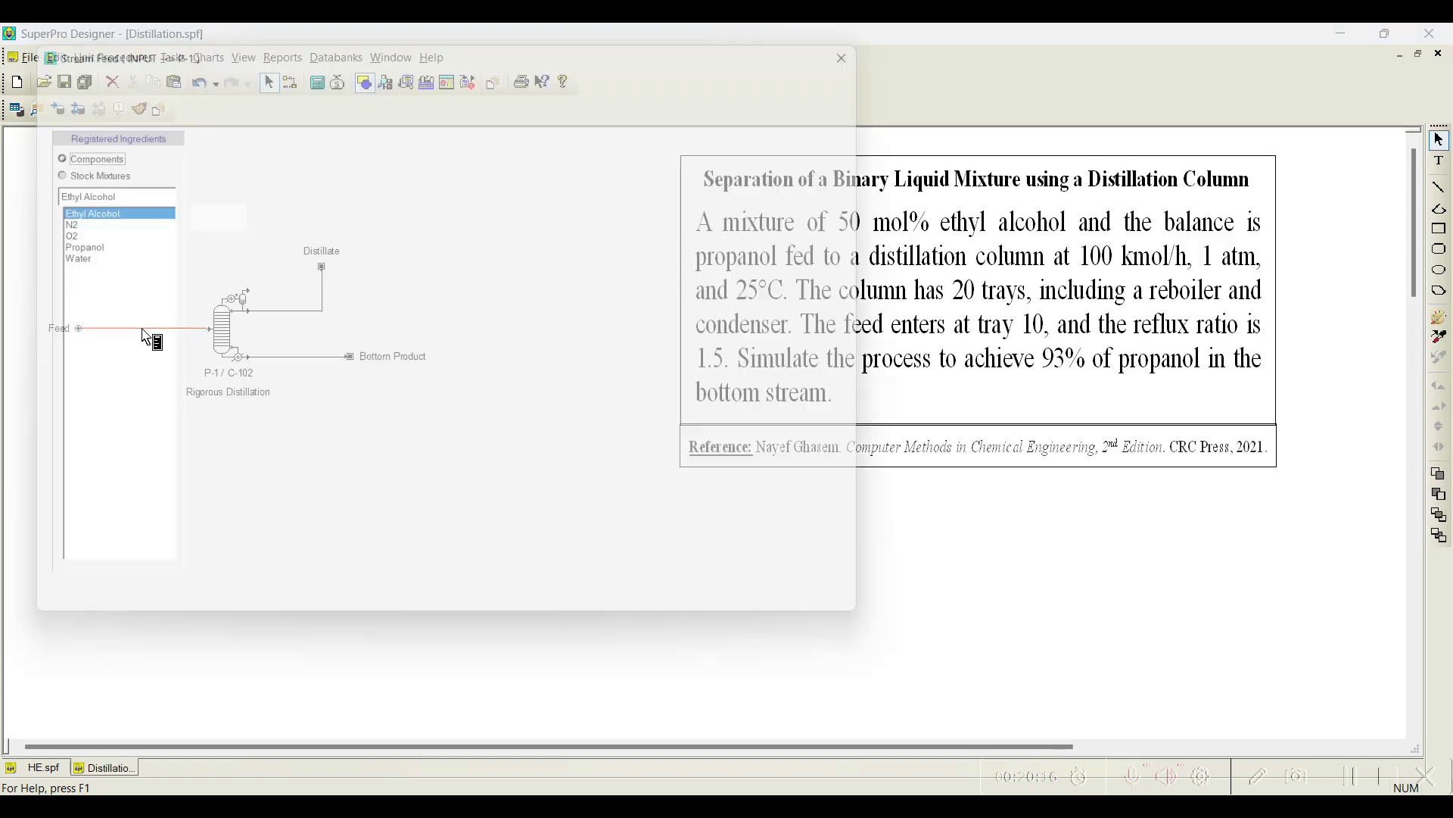
# Set the Feed stream to kmol units, hourly time-averaged flow, and 100 kmol/h mole flow
pyautogui.doubleClick(139, 329)
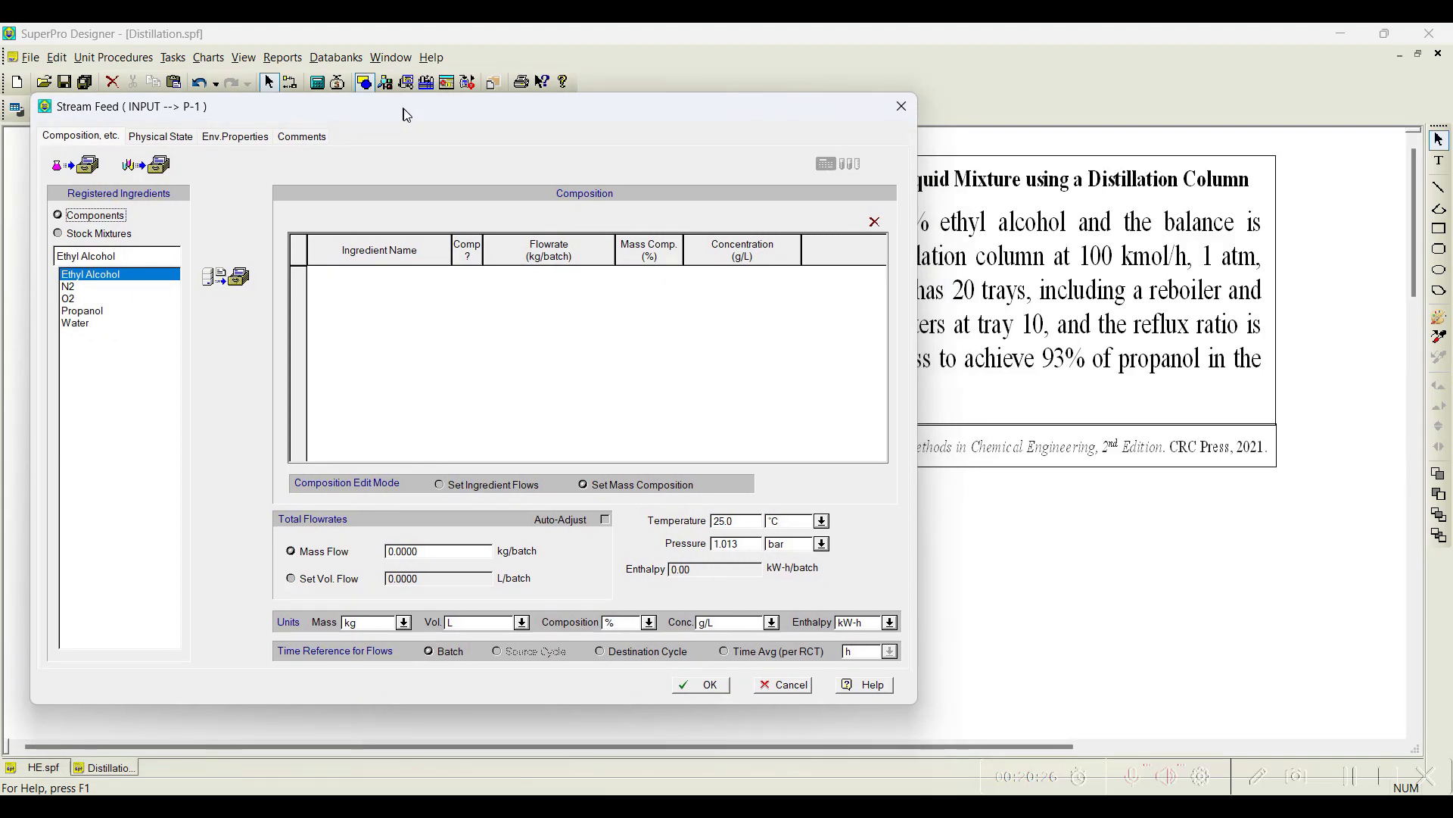
pyautogui.click(402, 620)
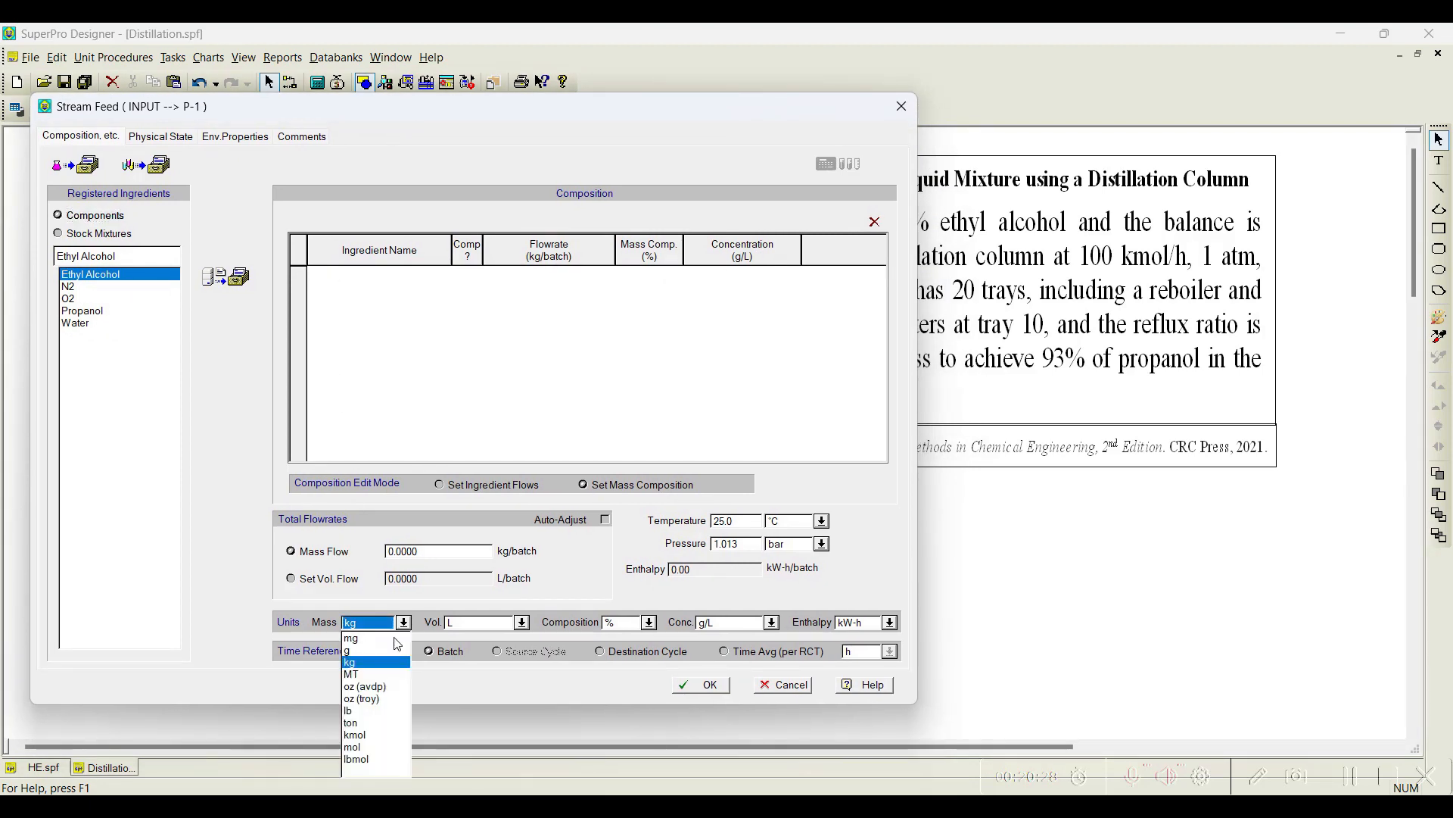
pyautogui.click(354, 734)
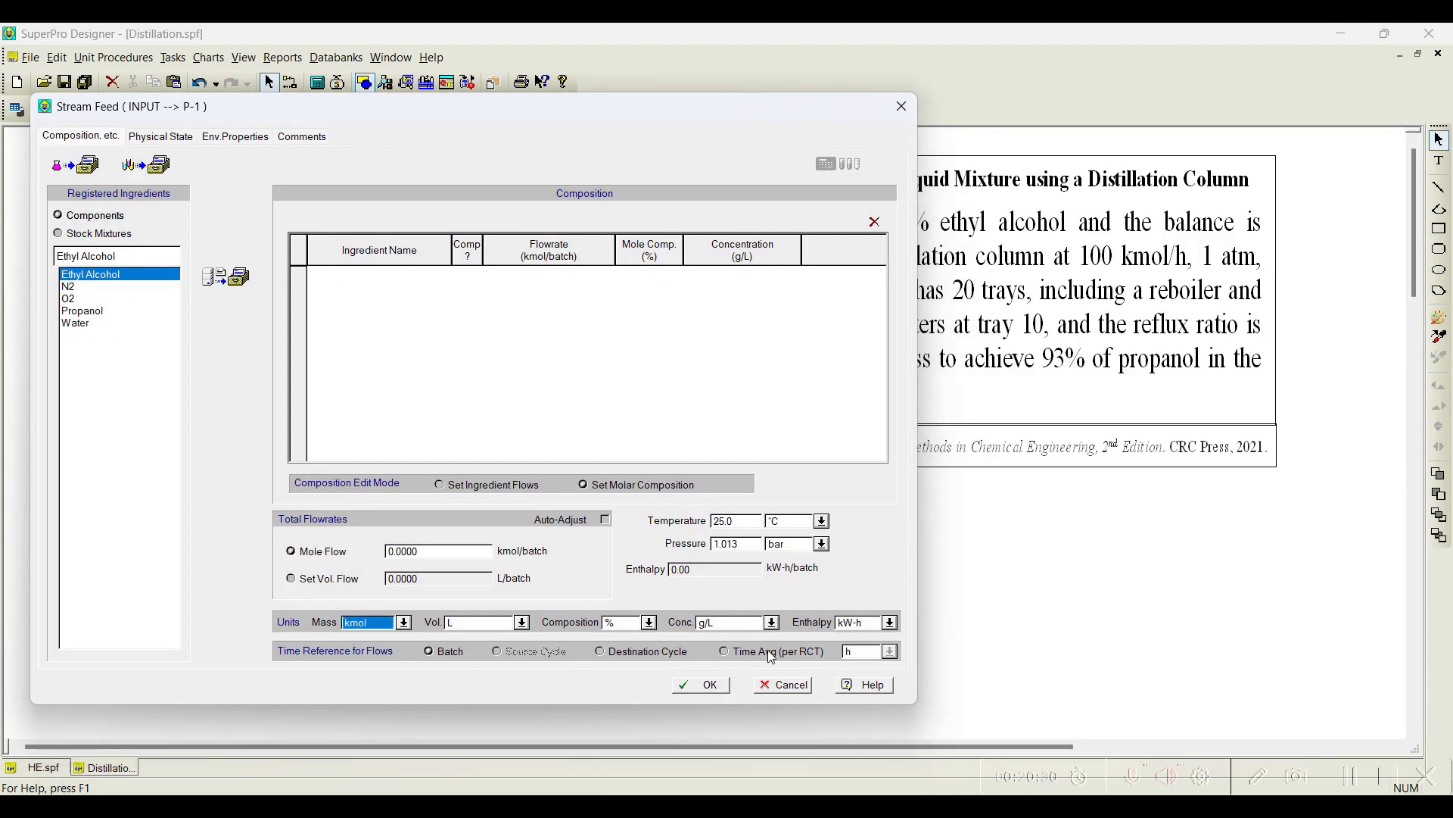
pyautogui.click(724, 651)
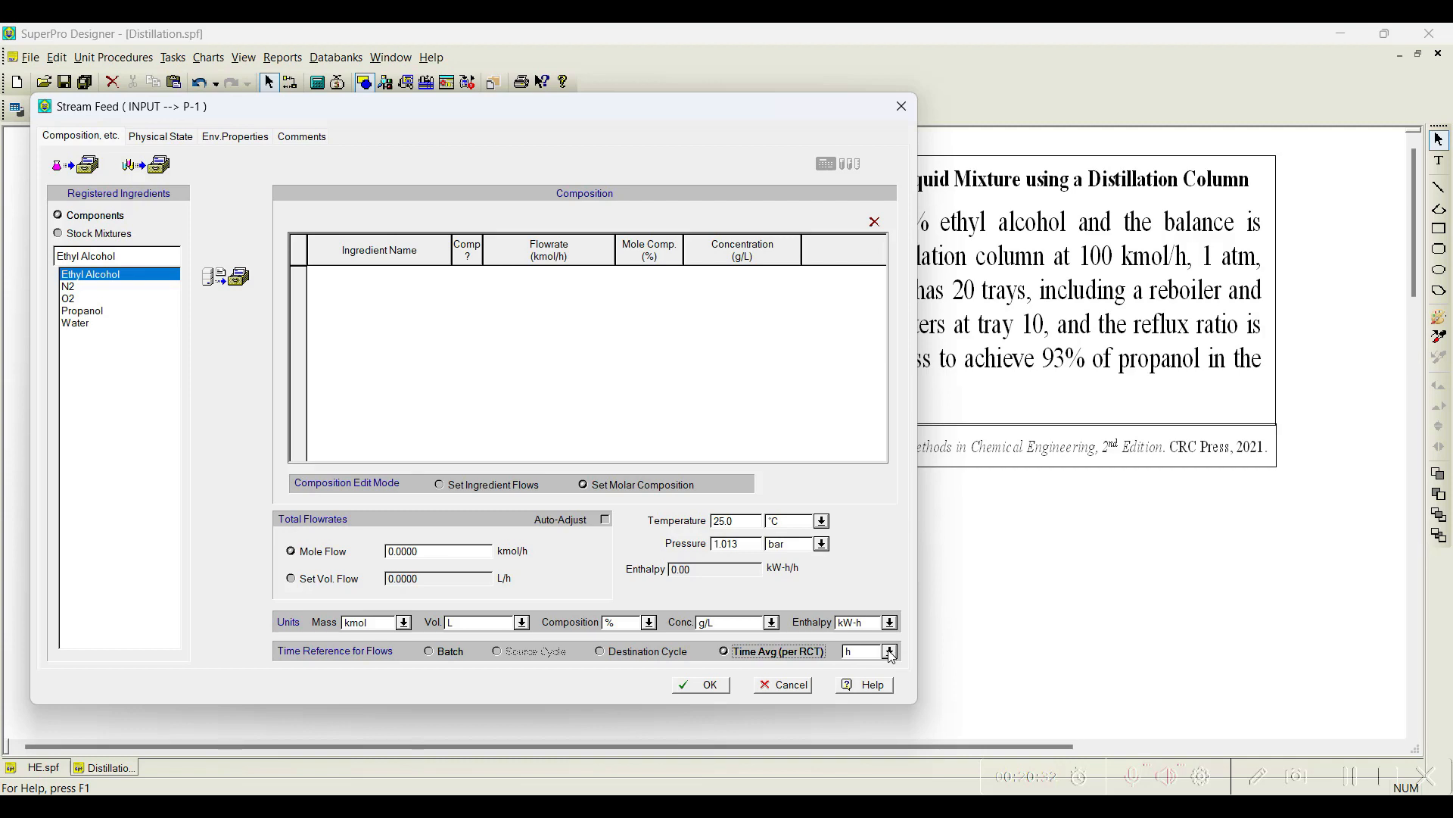
pyautogui.moveTo(570, 632)
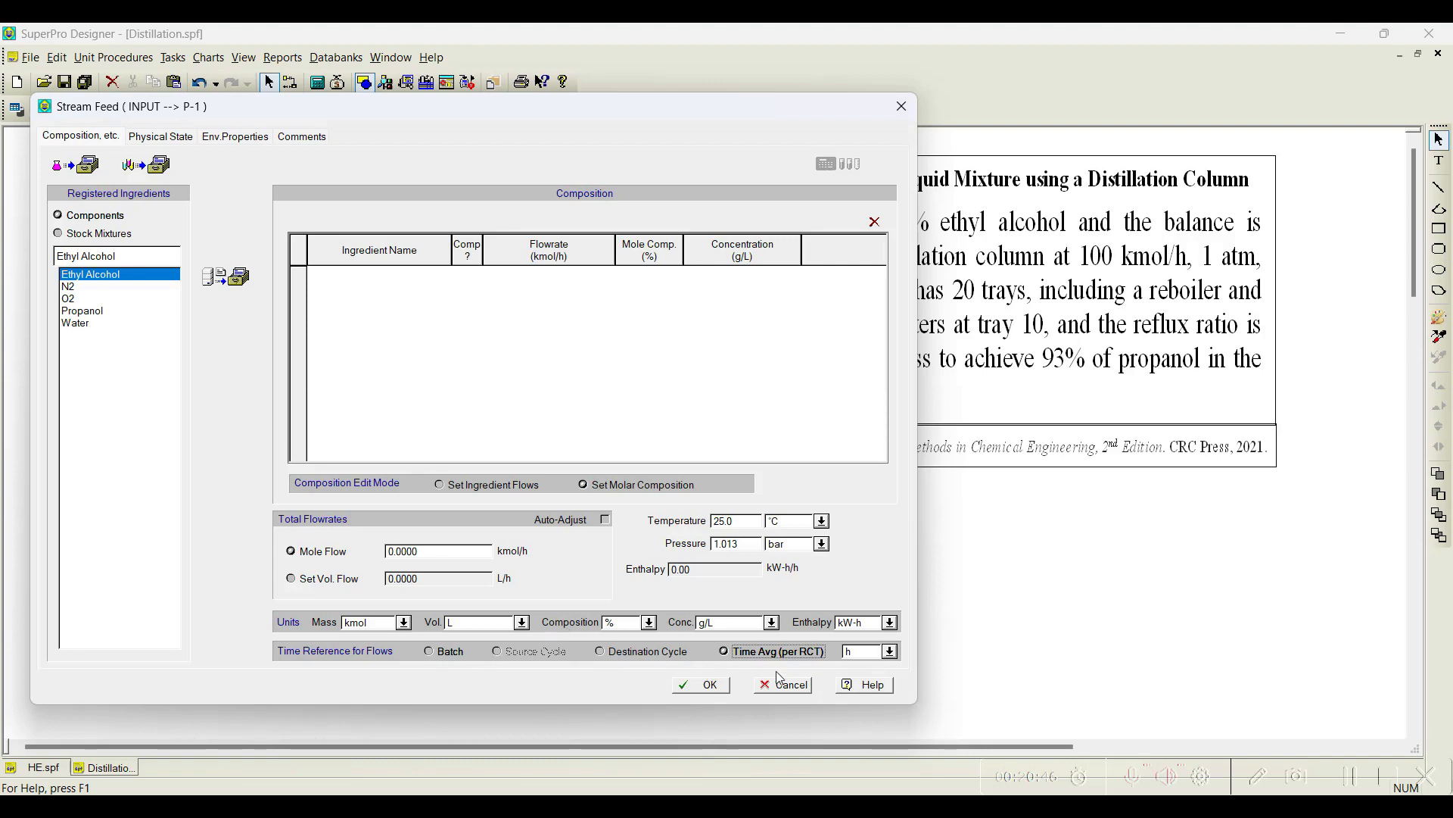
pyautogui.moveTo(739, 667)
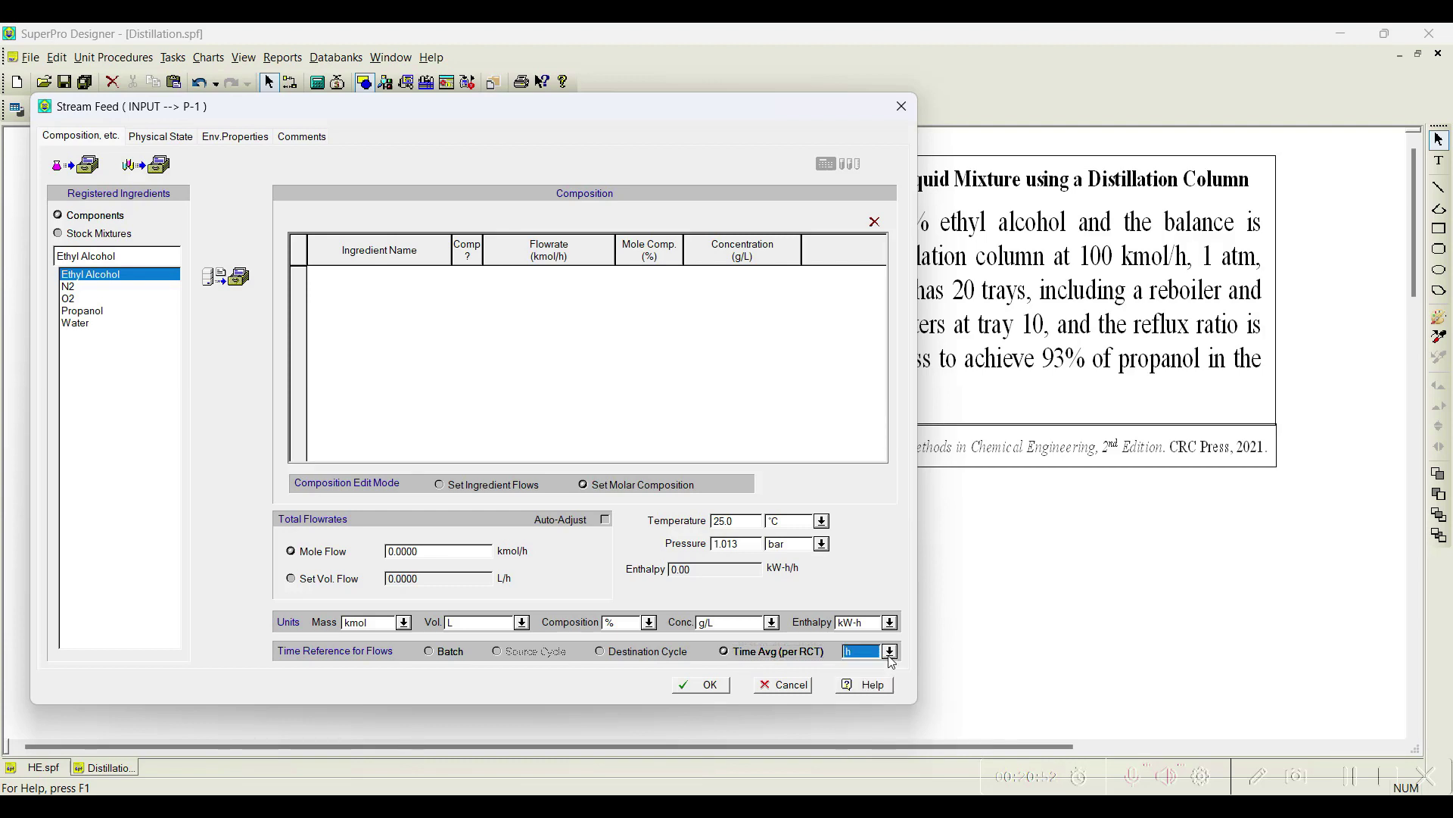
pyautogui.moveTo(939, 698)
pyautogui.write('100.0000')
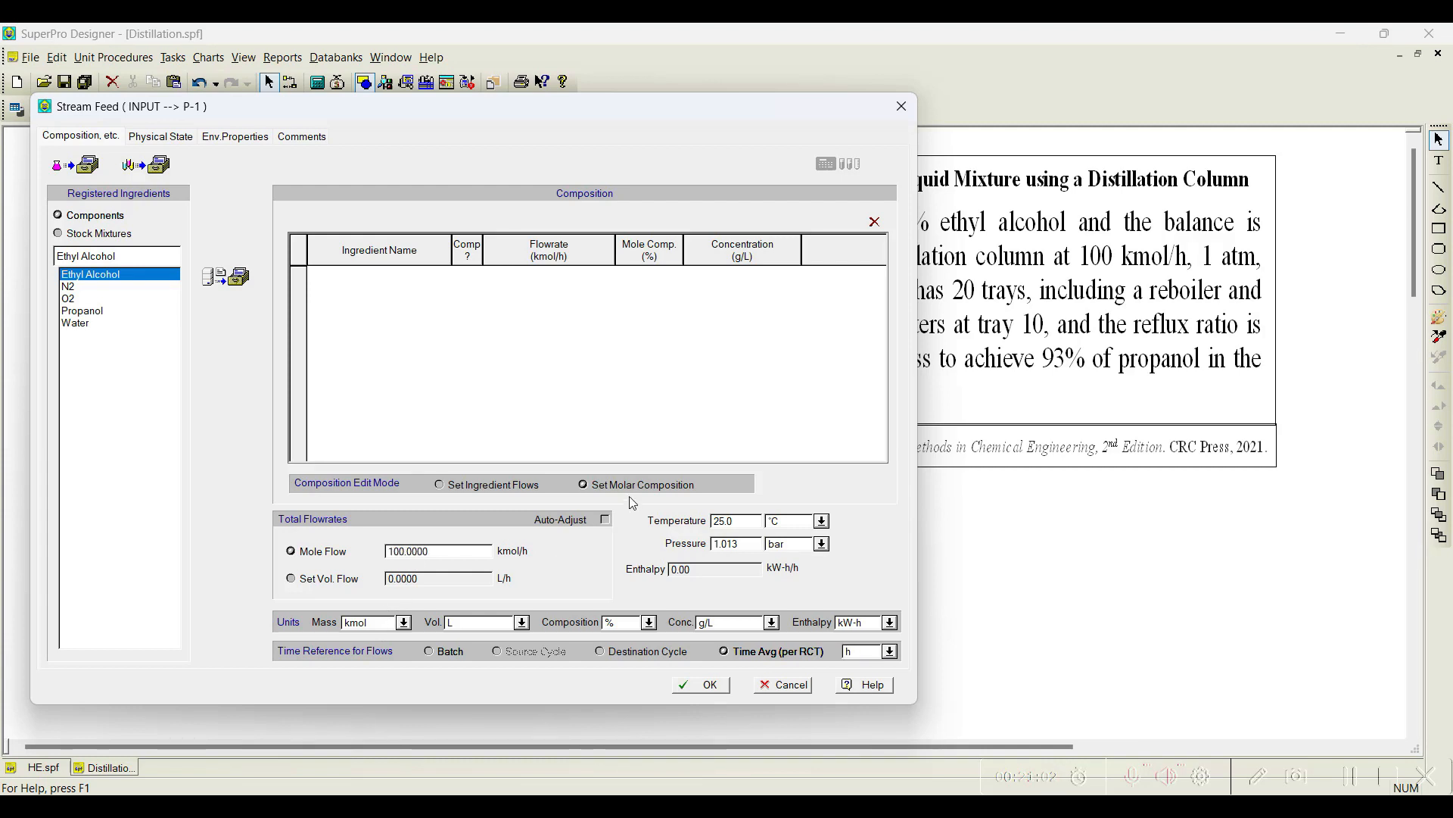
pyautogui.click(436, 552)
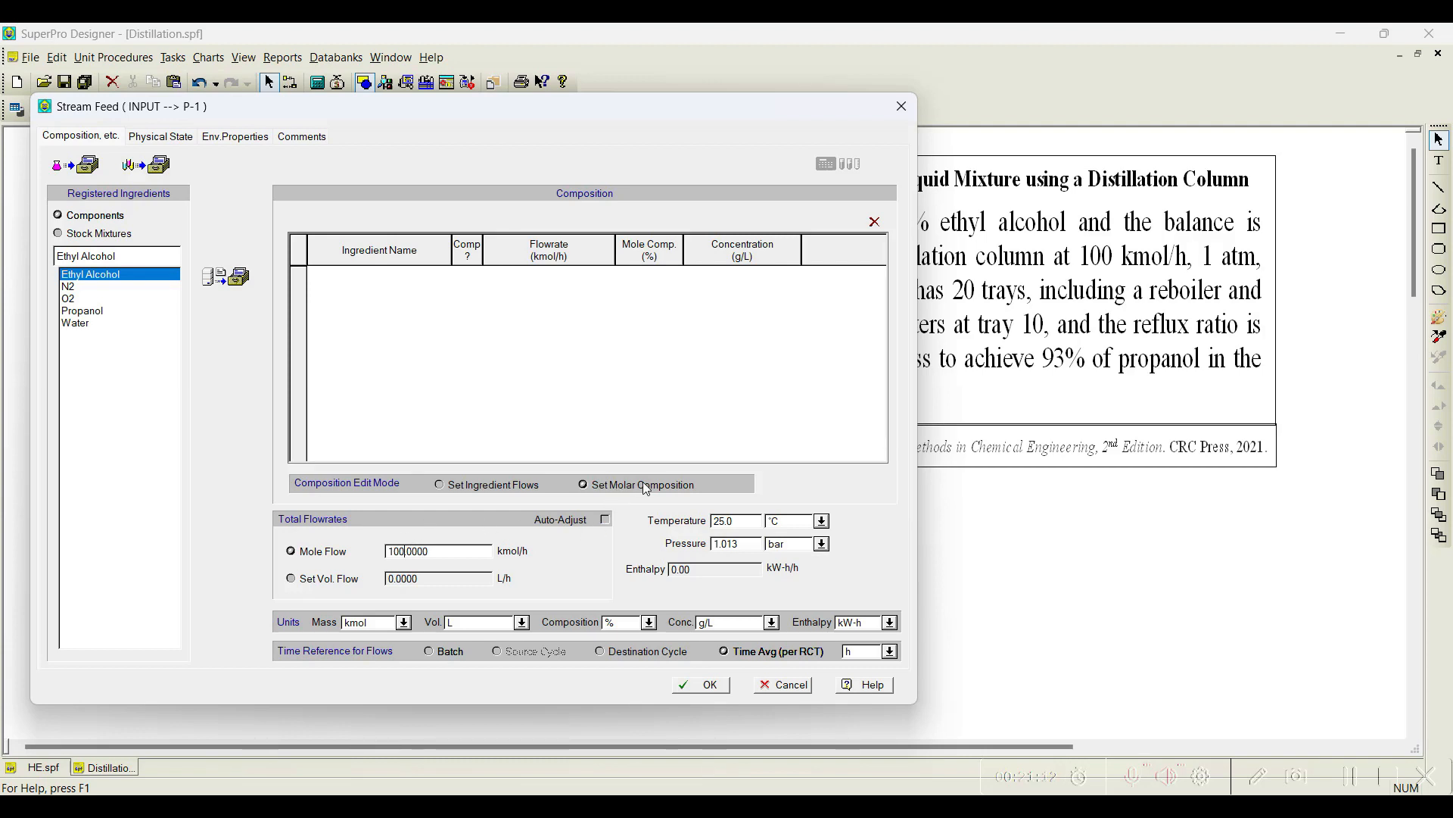
pyautogui.moveTo(453, 490)
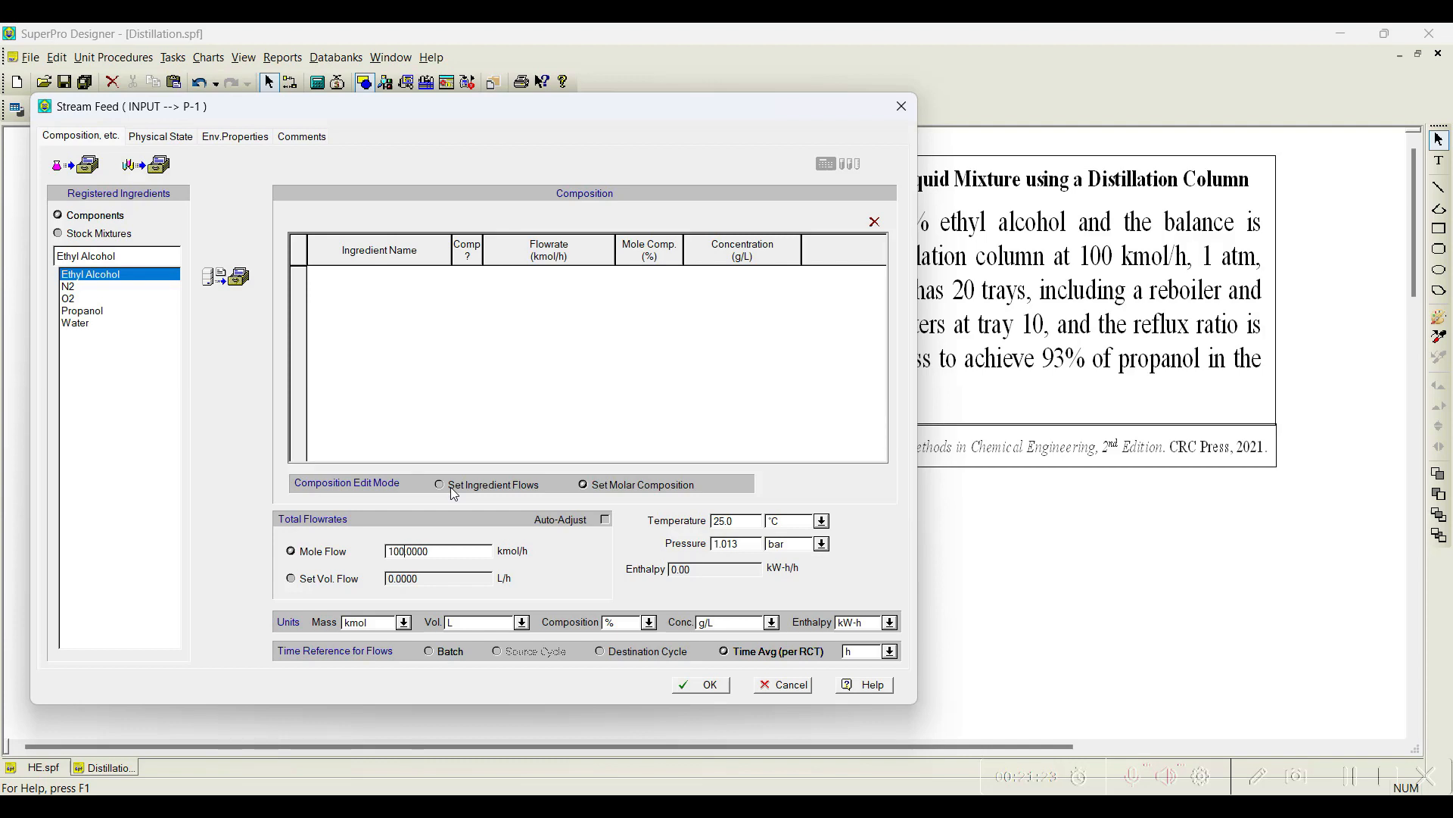
pyautogui.moveTo(465, 521)
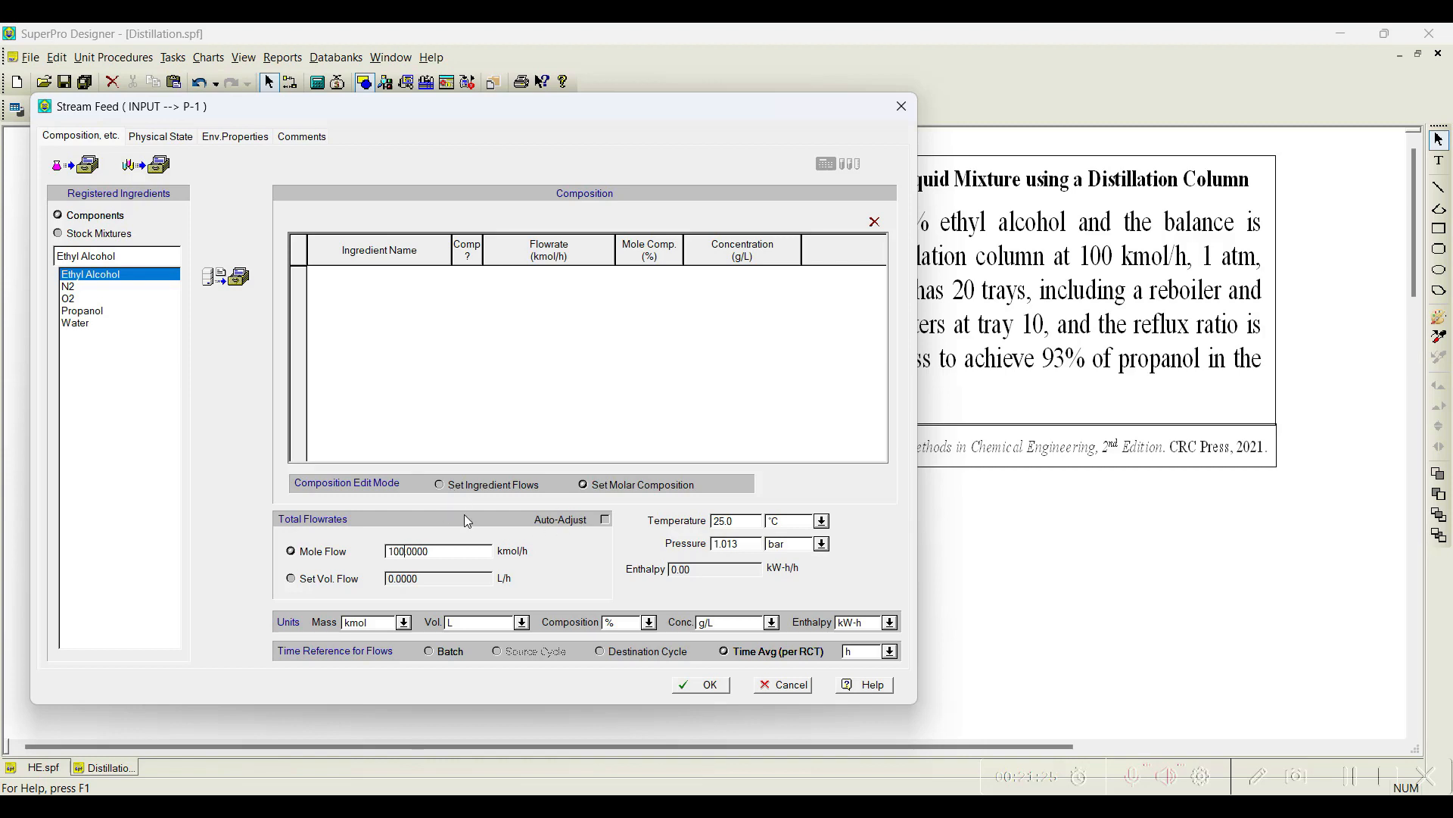
pyautogui.moveTo(563, 529)
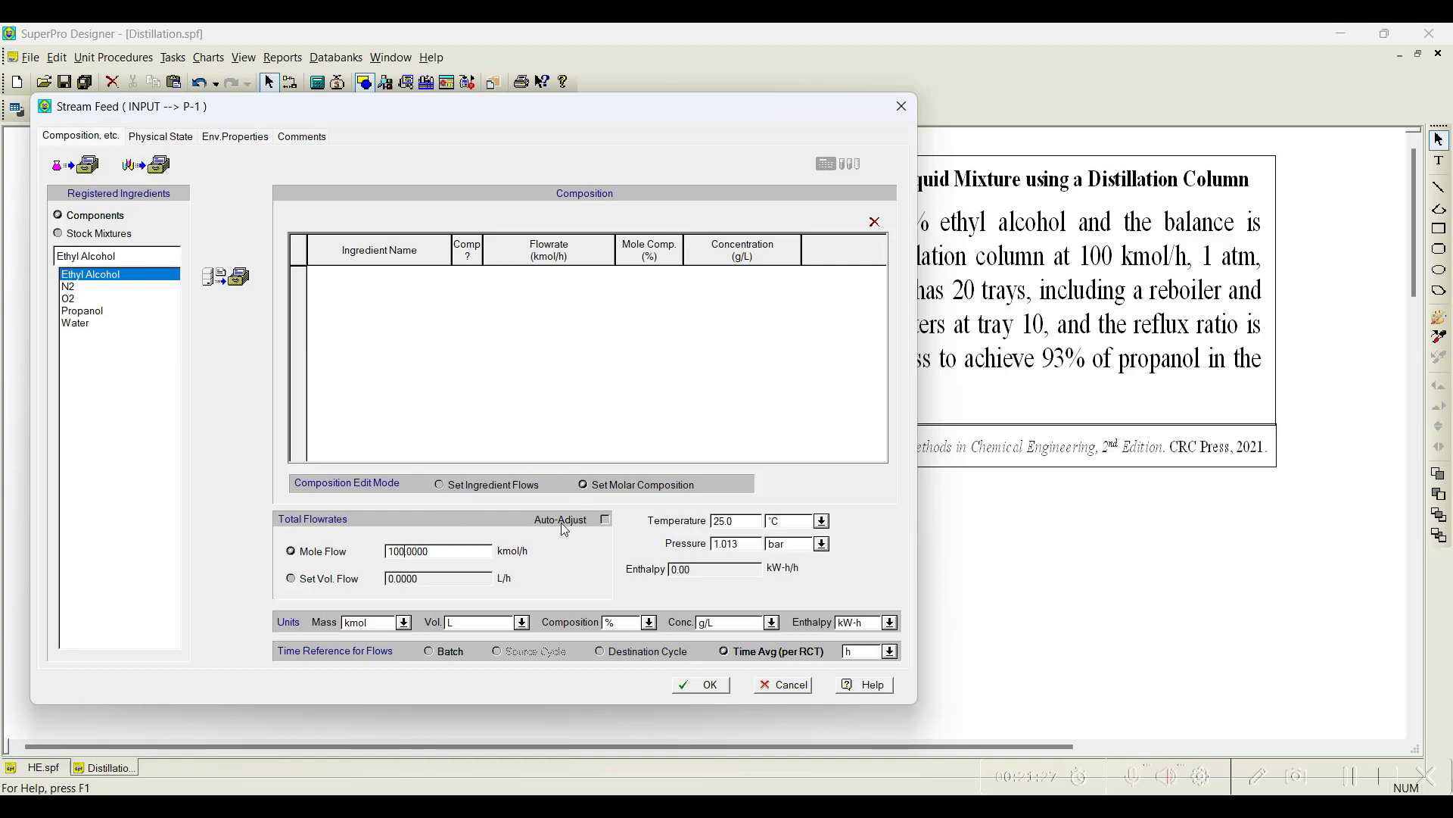
pyautogui.moveTo(104, 320)
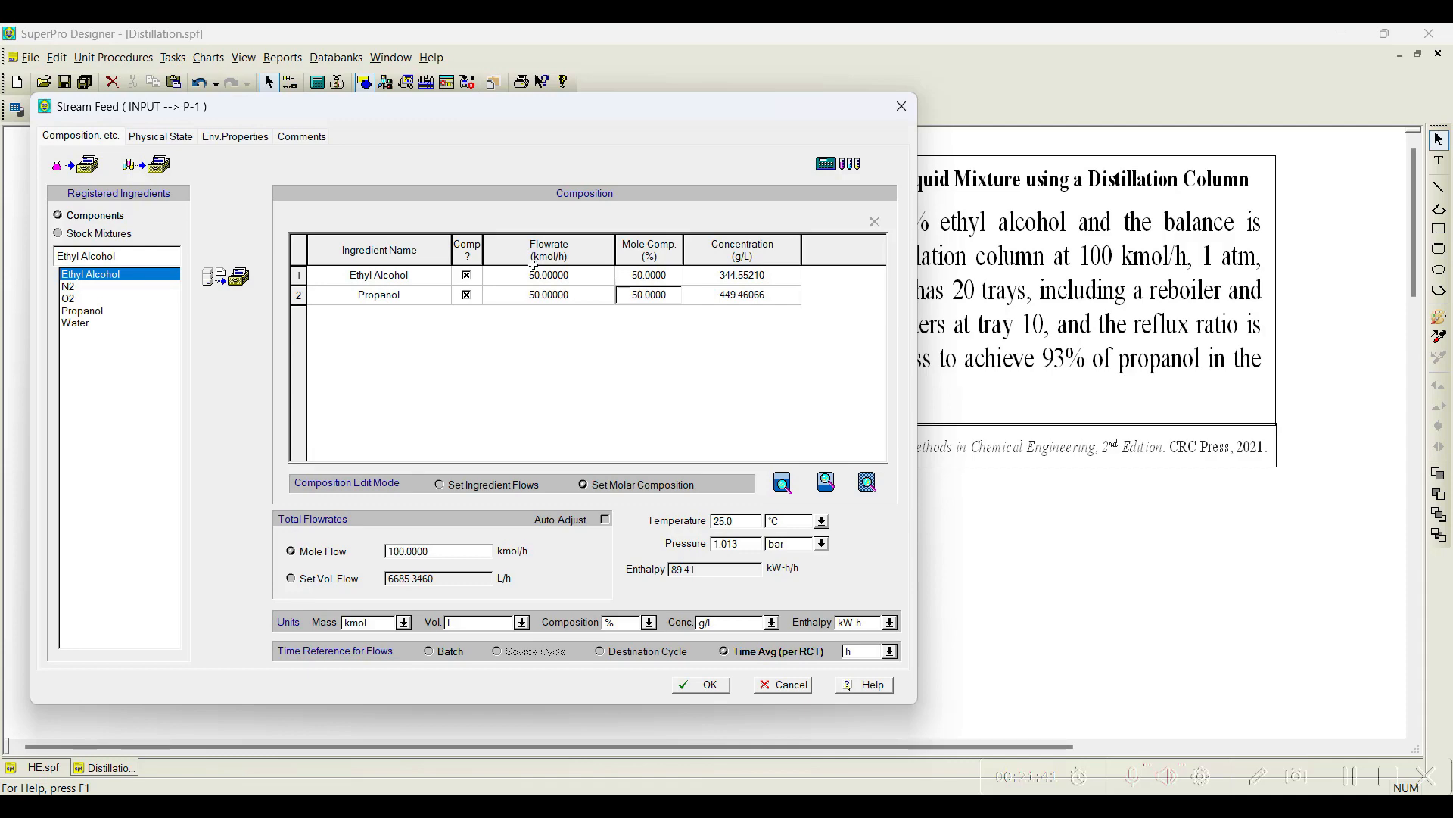
pyautogui.moveTo(564, 367)
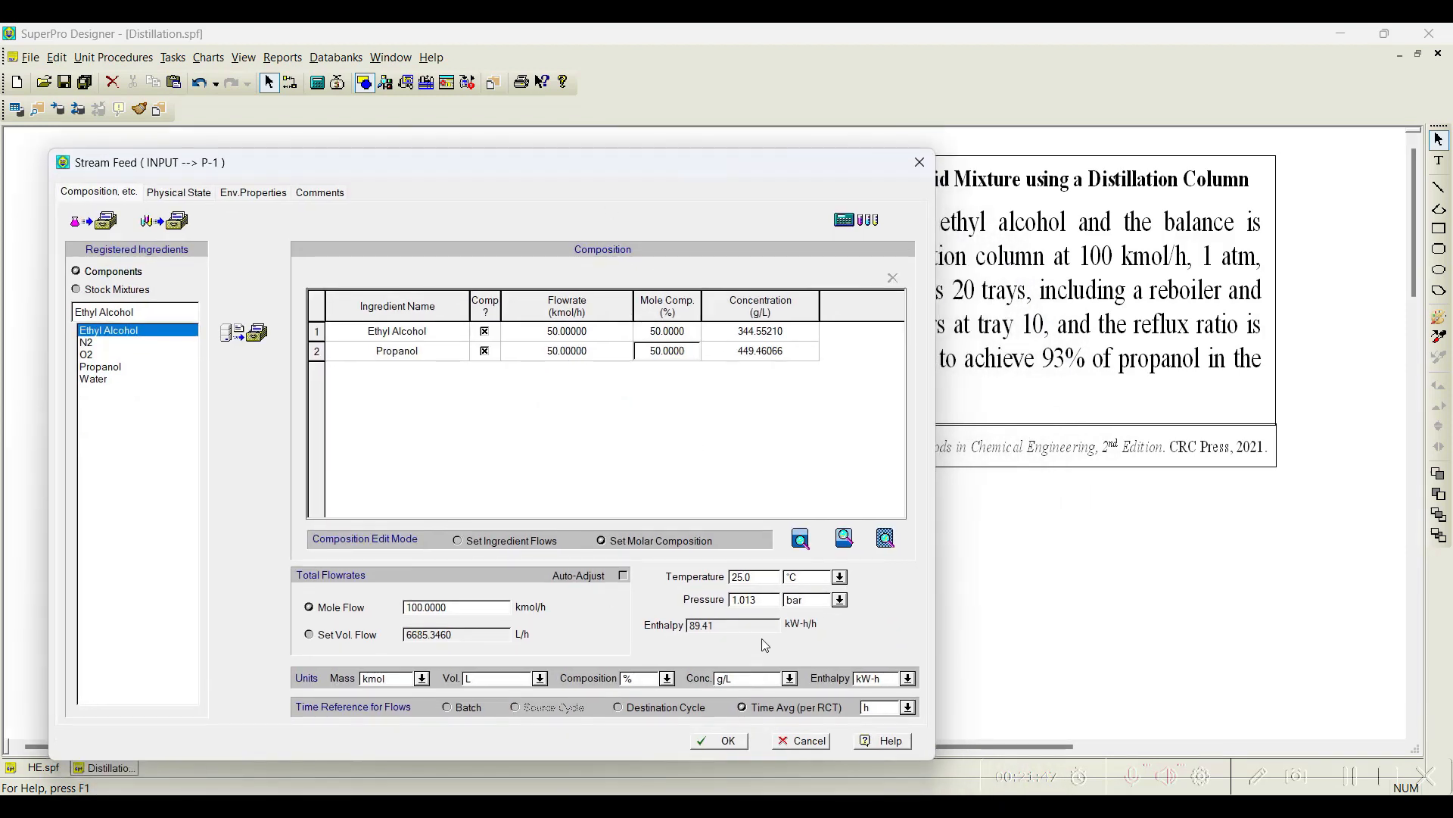
# Set the Feed pressure unit to atm (1 atm) and accept the stream specification
pyautogui.click(837, 599)
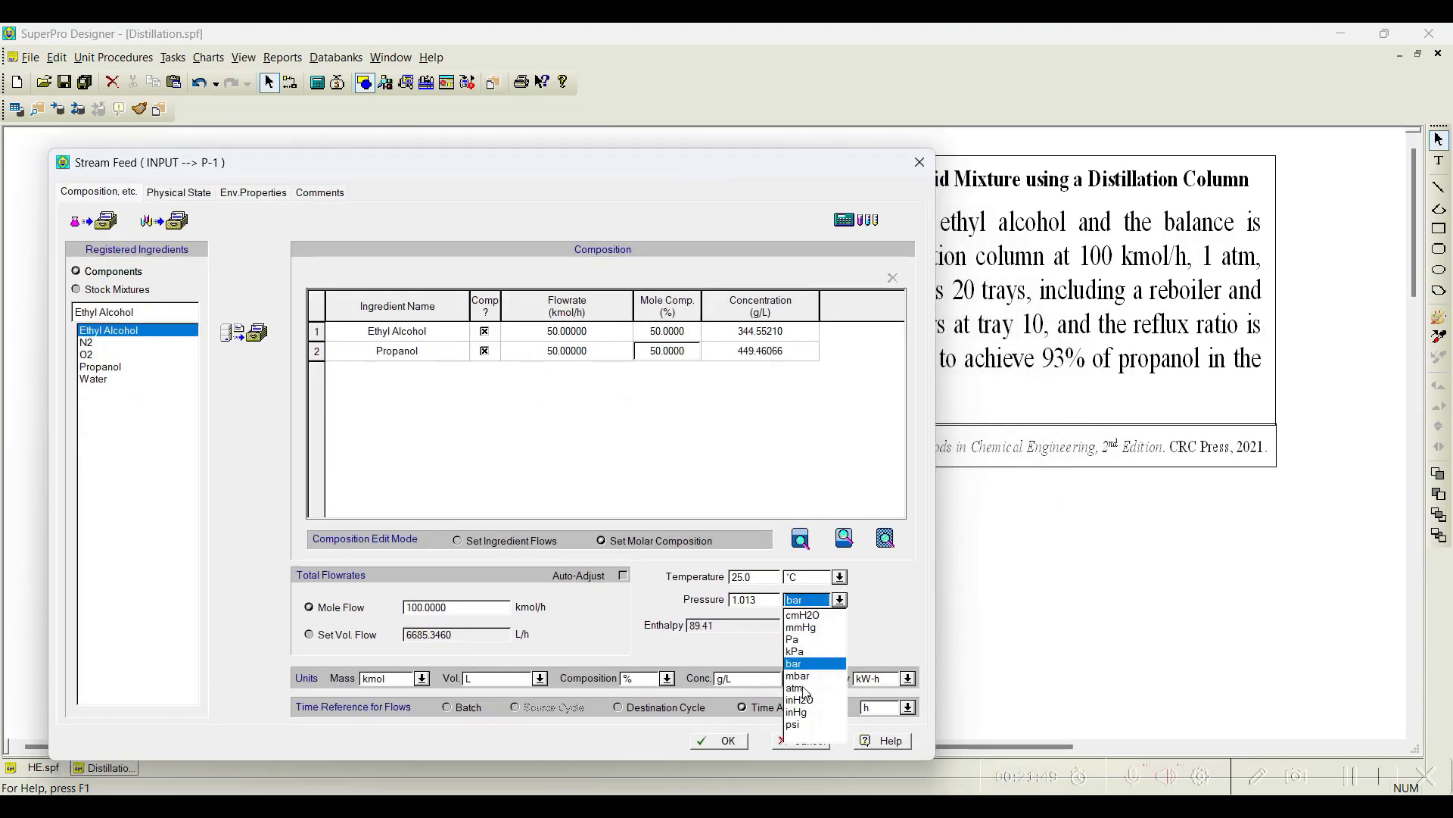
pyautogui.click(795, 687)
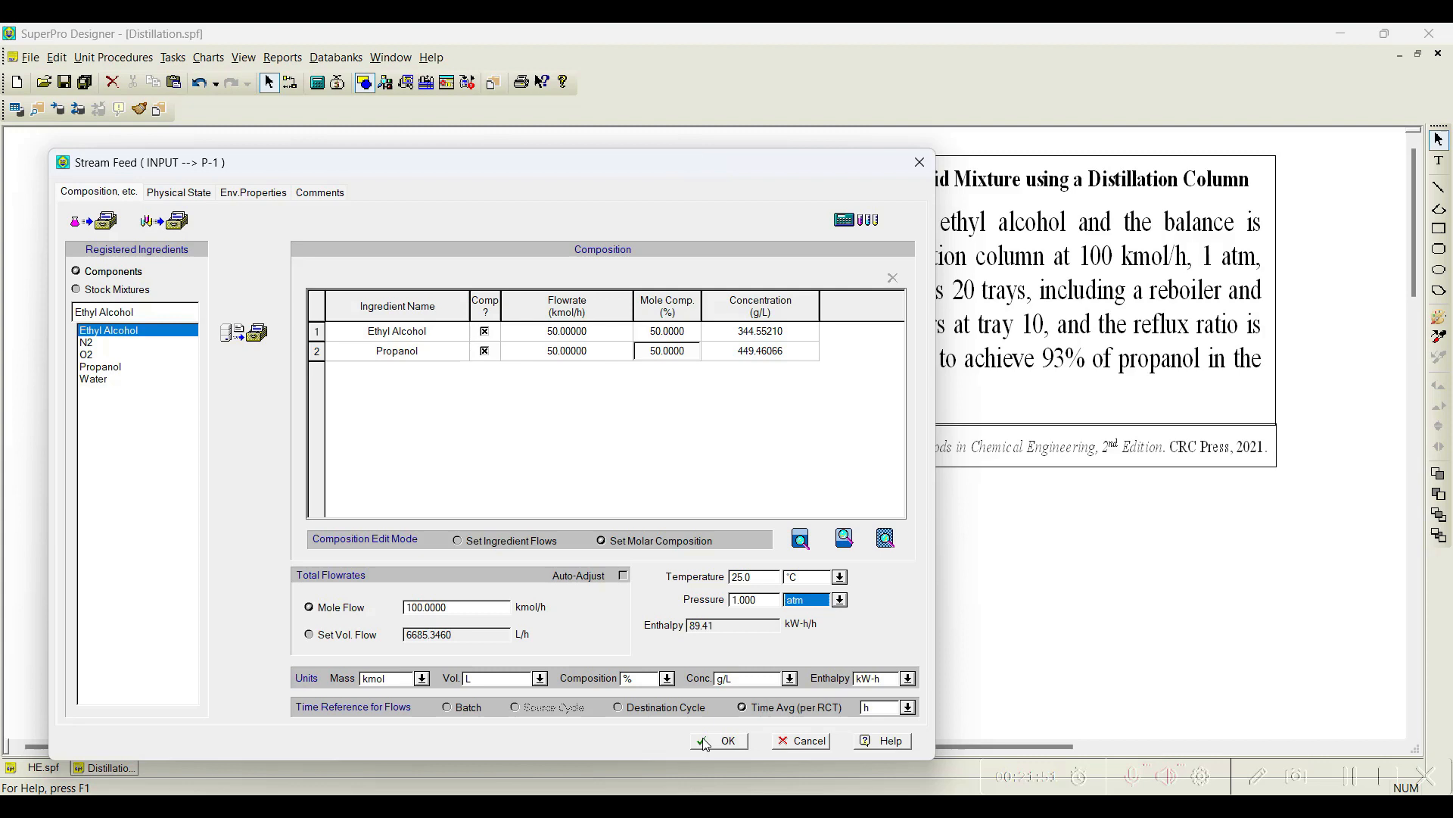
pyautogui.moveTo(733, 729)
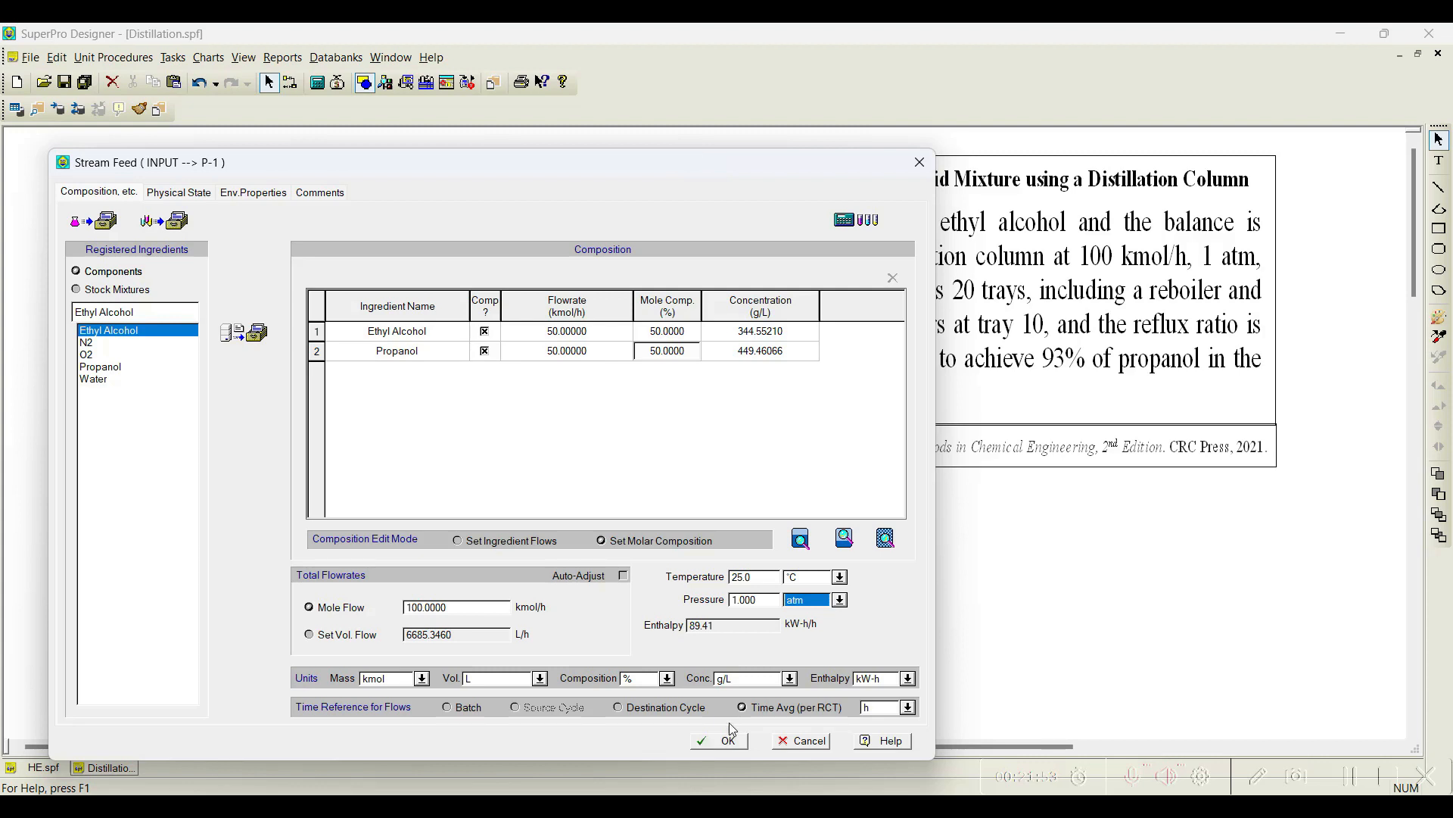
pyautogui.click(718, 741)
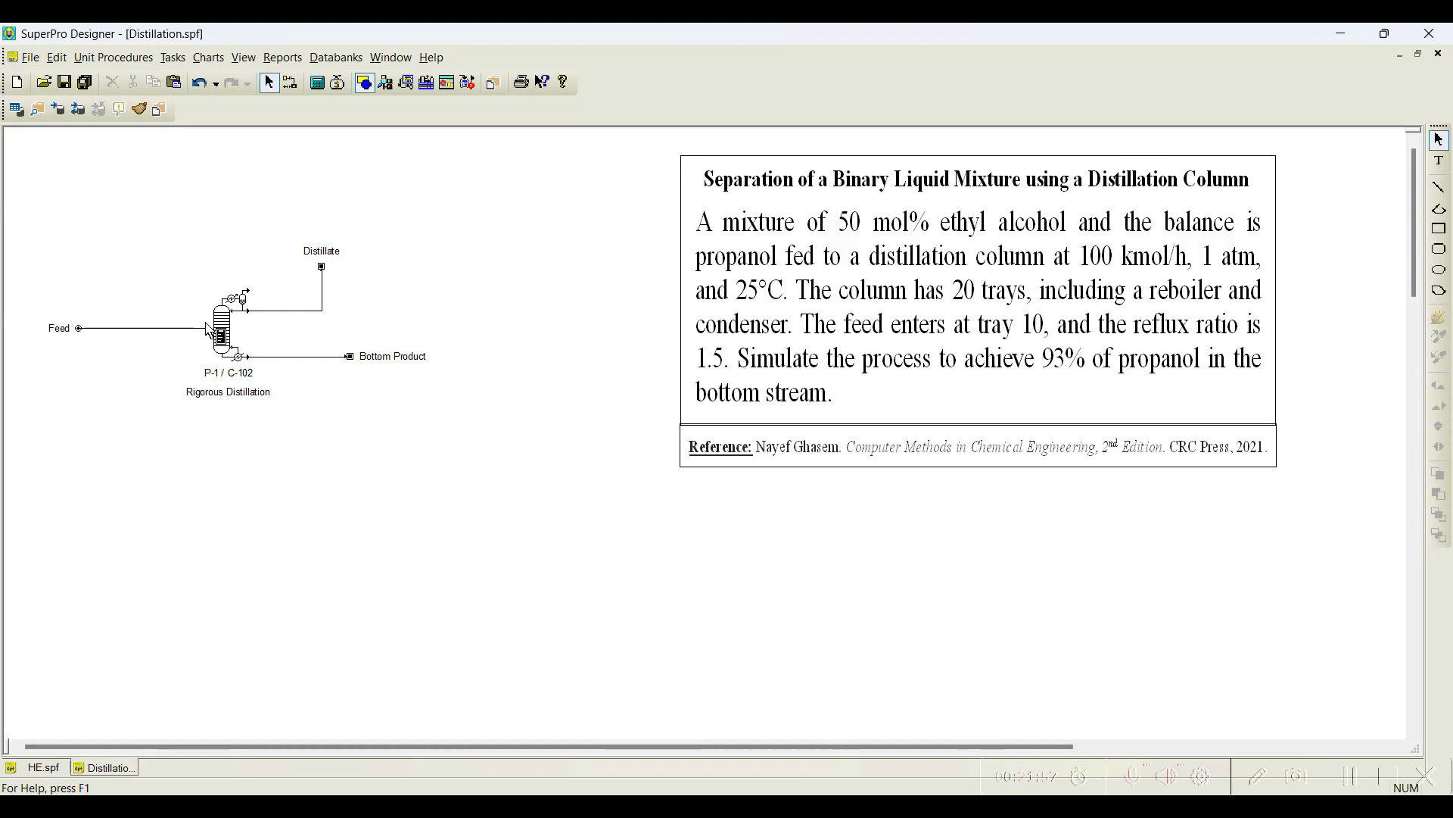
# Set feed stage 10 and stage efficiency 93% in the column's operation data, then solve the balances
pyautogui.rightClick(222, 328)
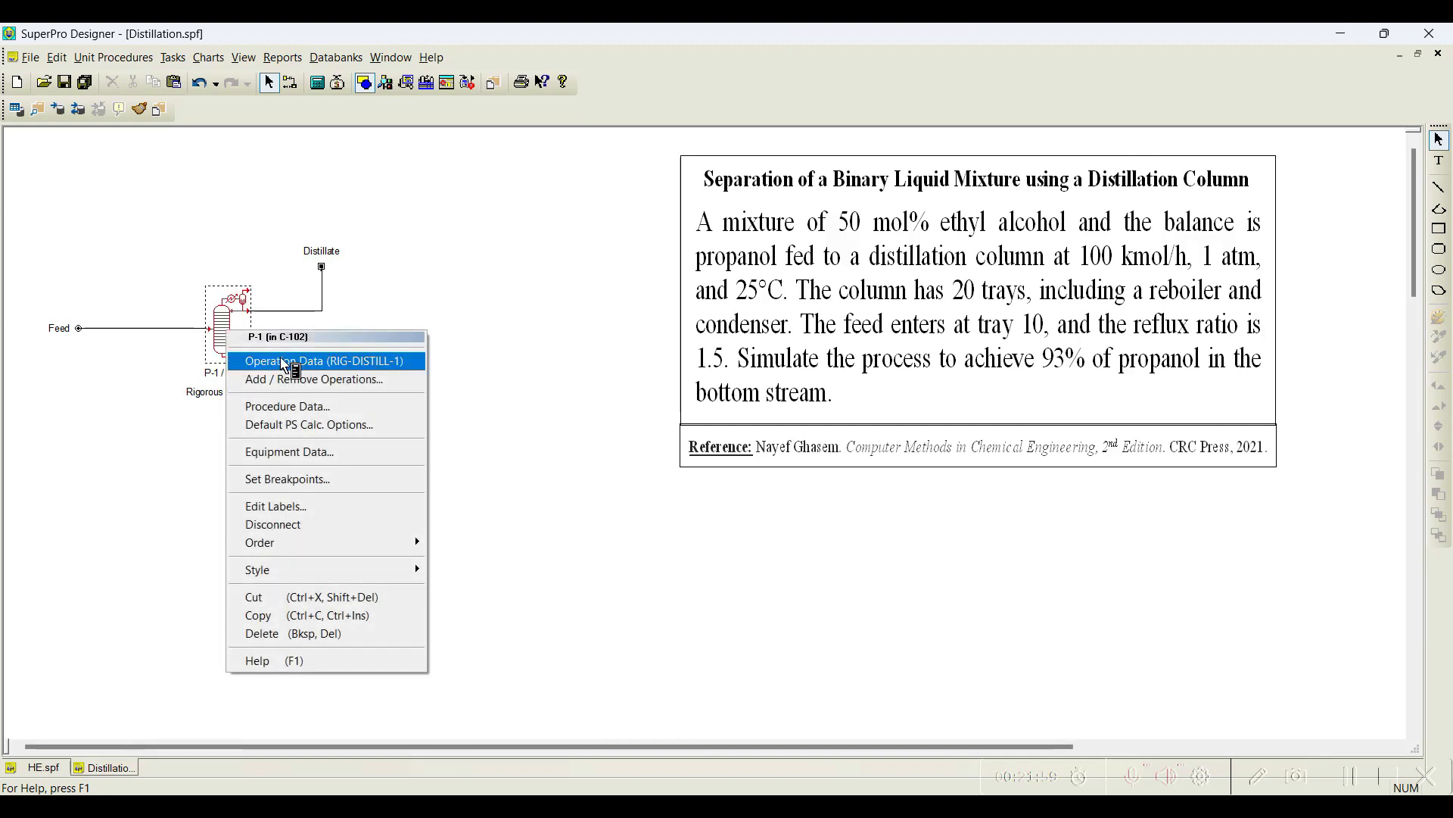
pyautogui.click(324, 360)
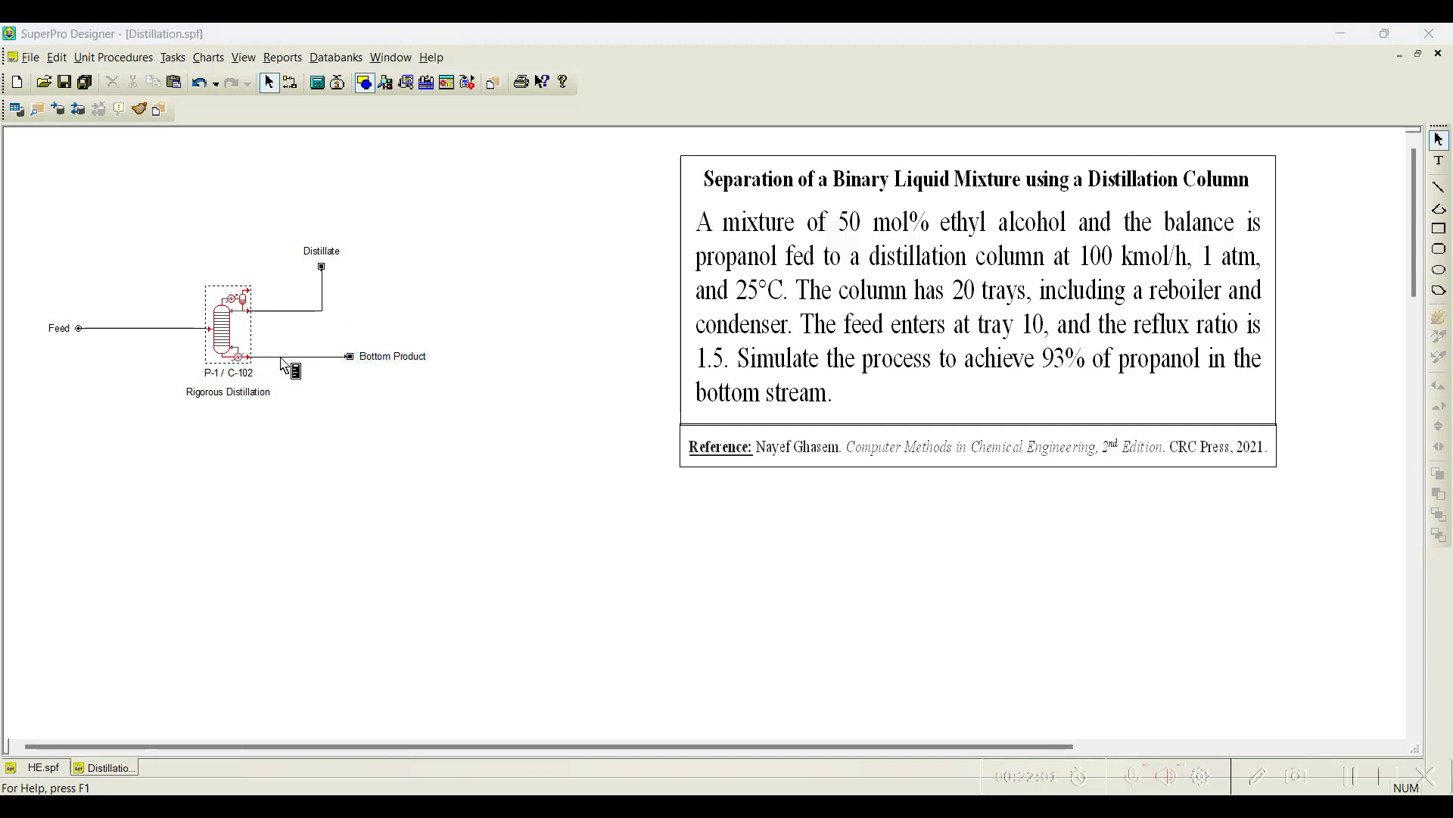
pyautogui.doubleClick(227, 327)
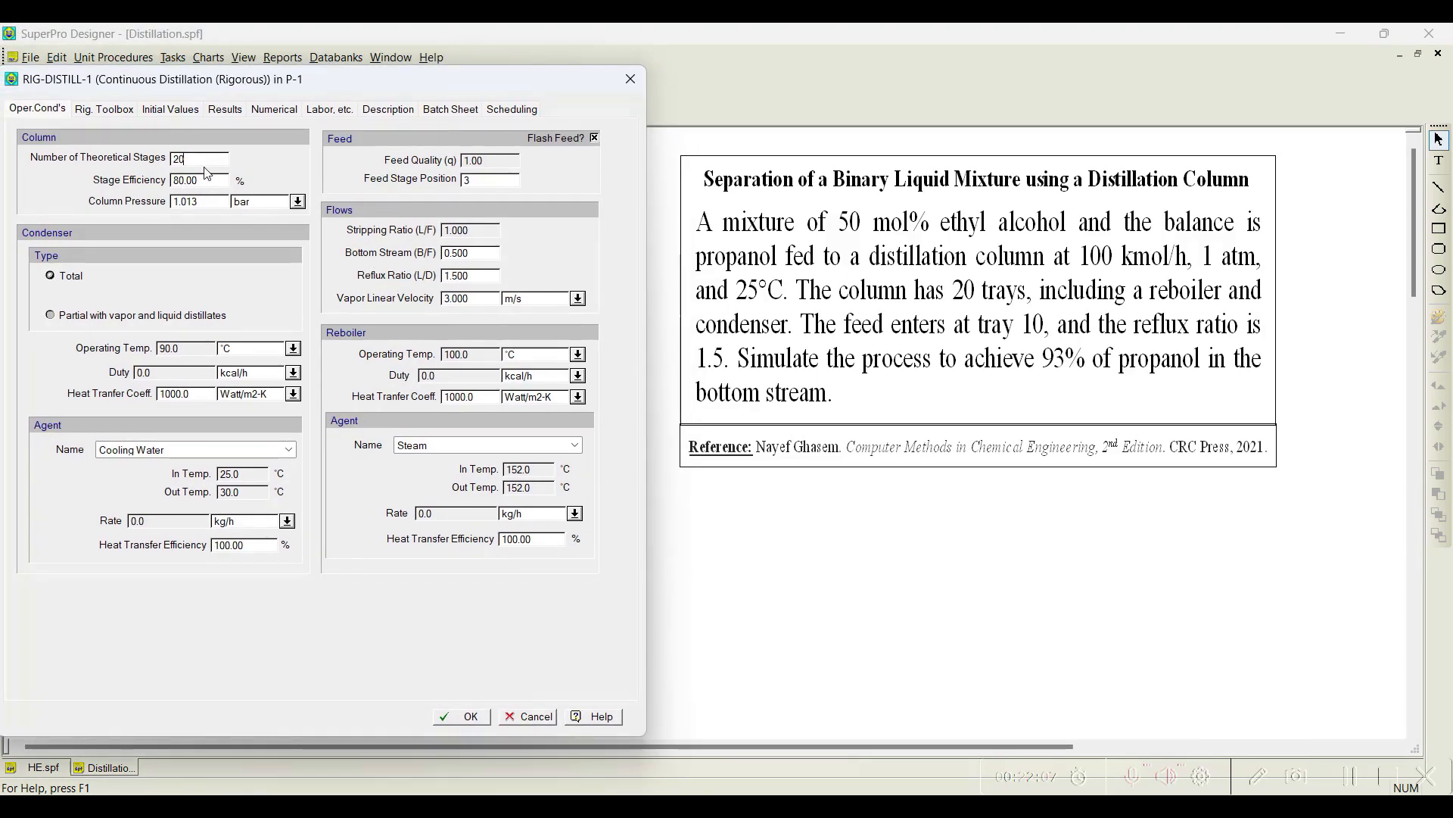
pyautogui.moveTo(451, 199)
pyautogui.write('1')
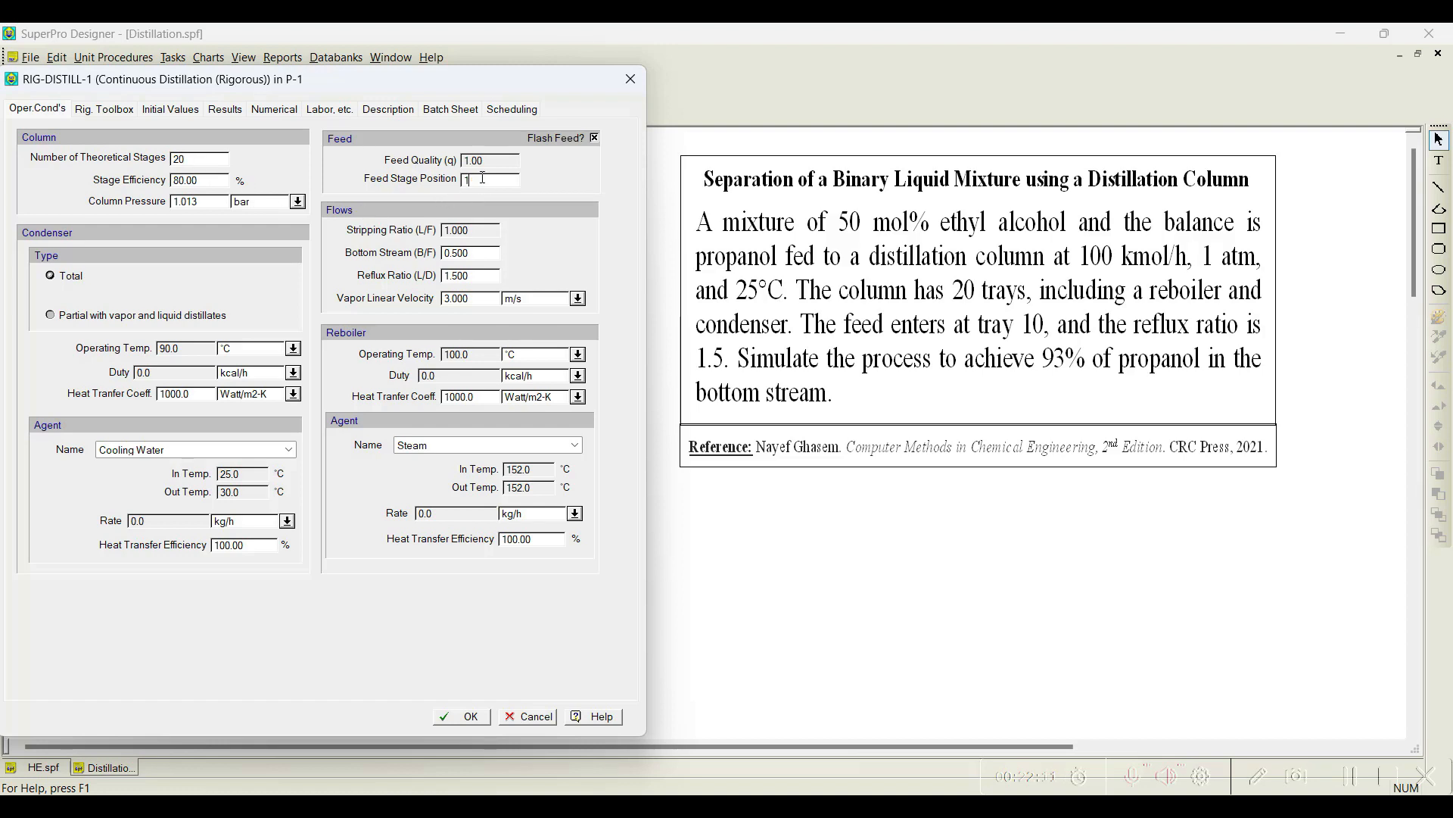
pyautogui.write('0')
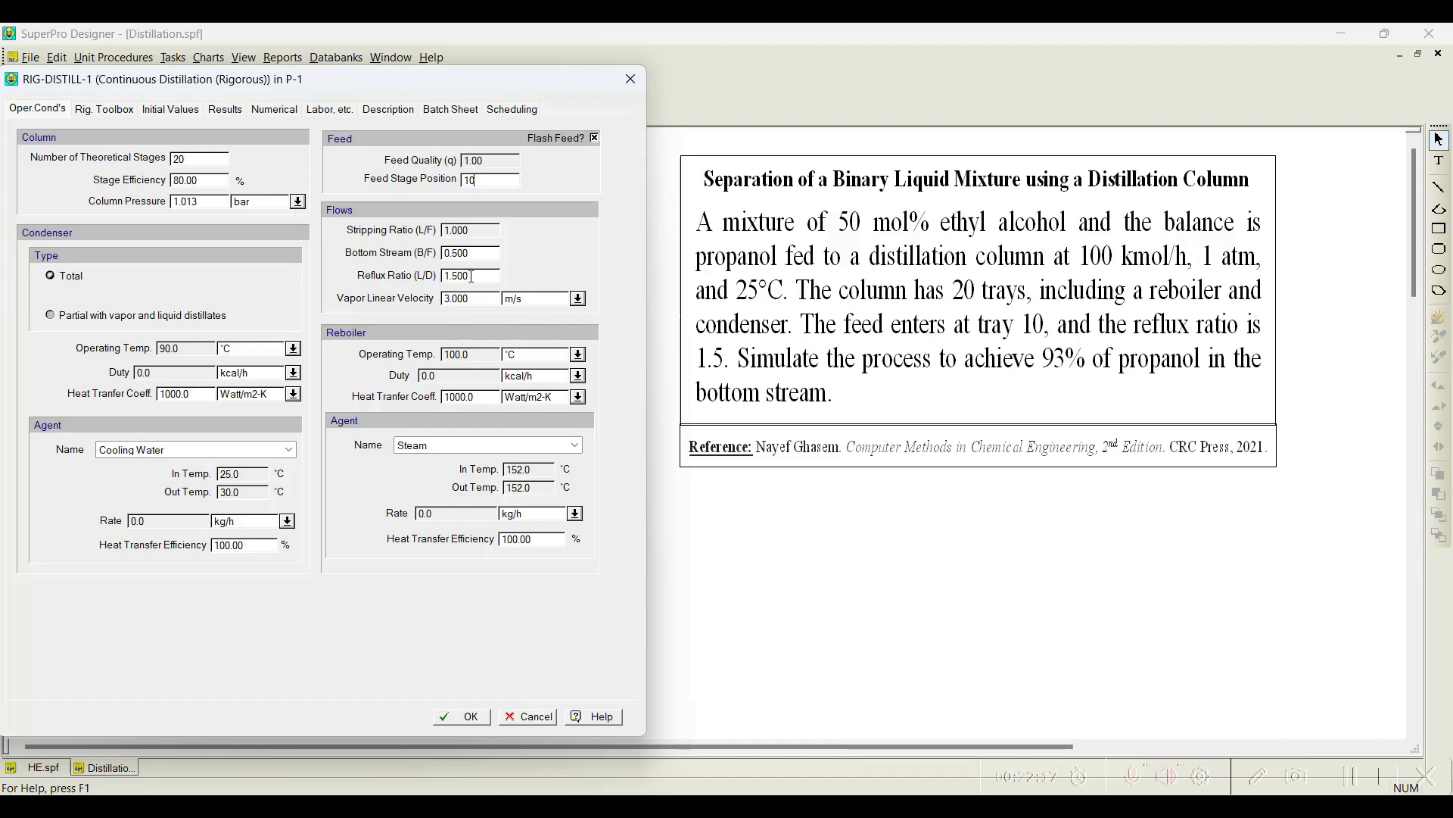
pyautogui.tripleClick(471, 276)
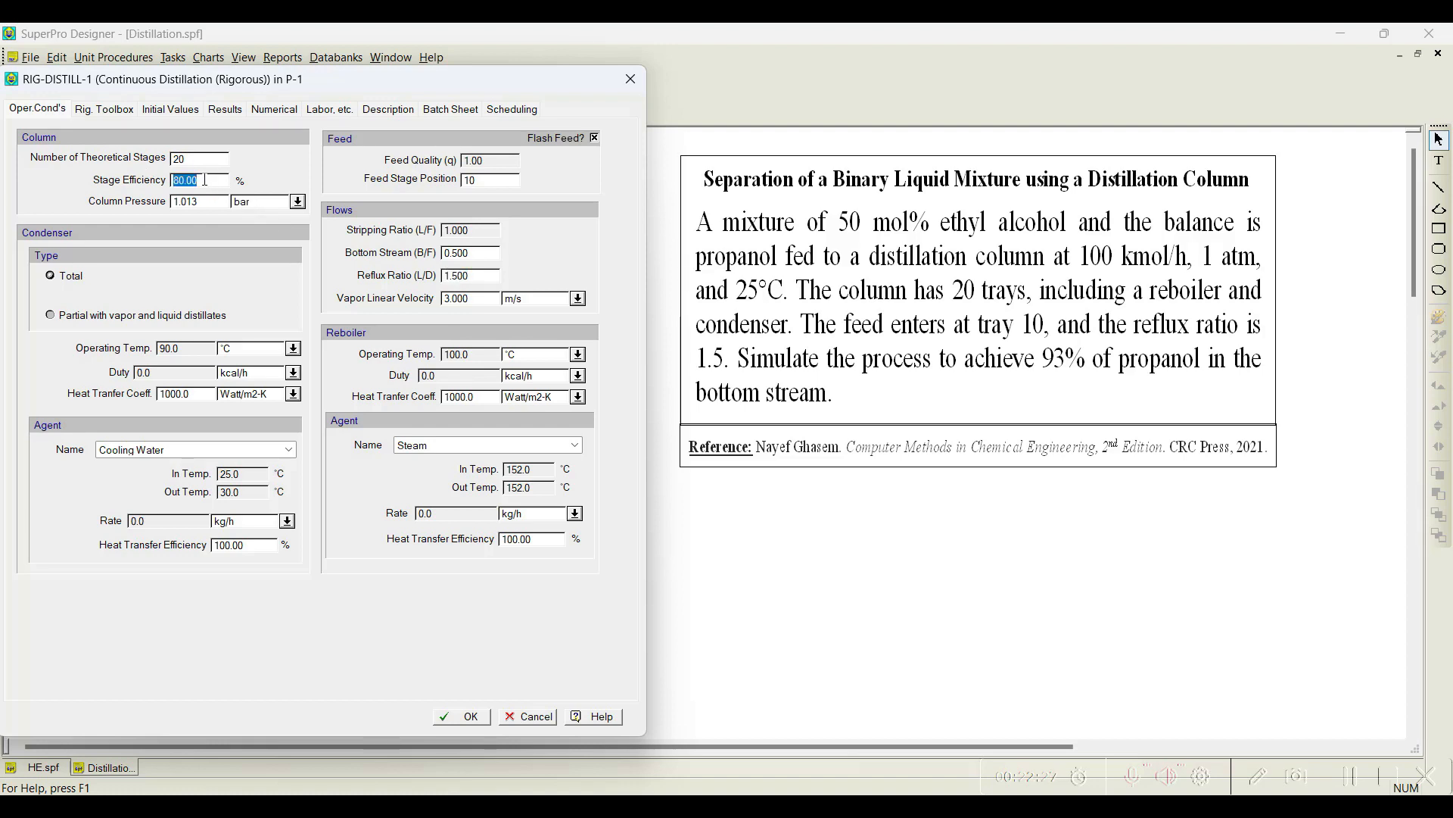
pyautogui.write('93.00')
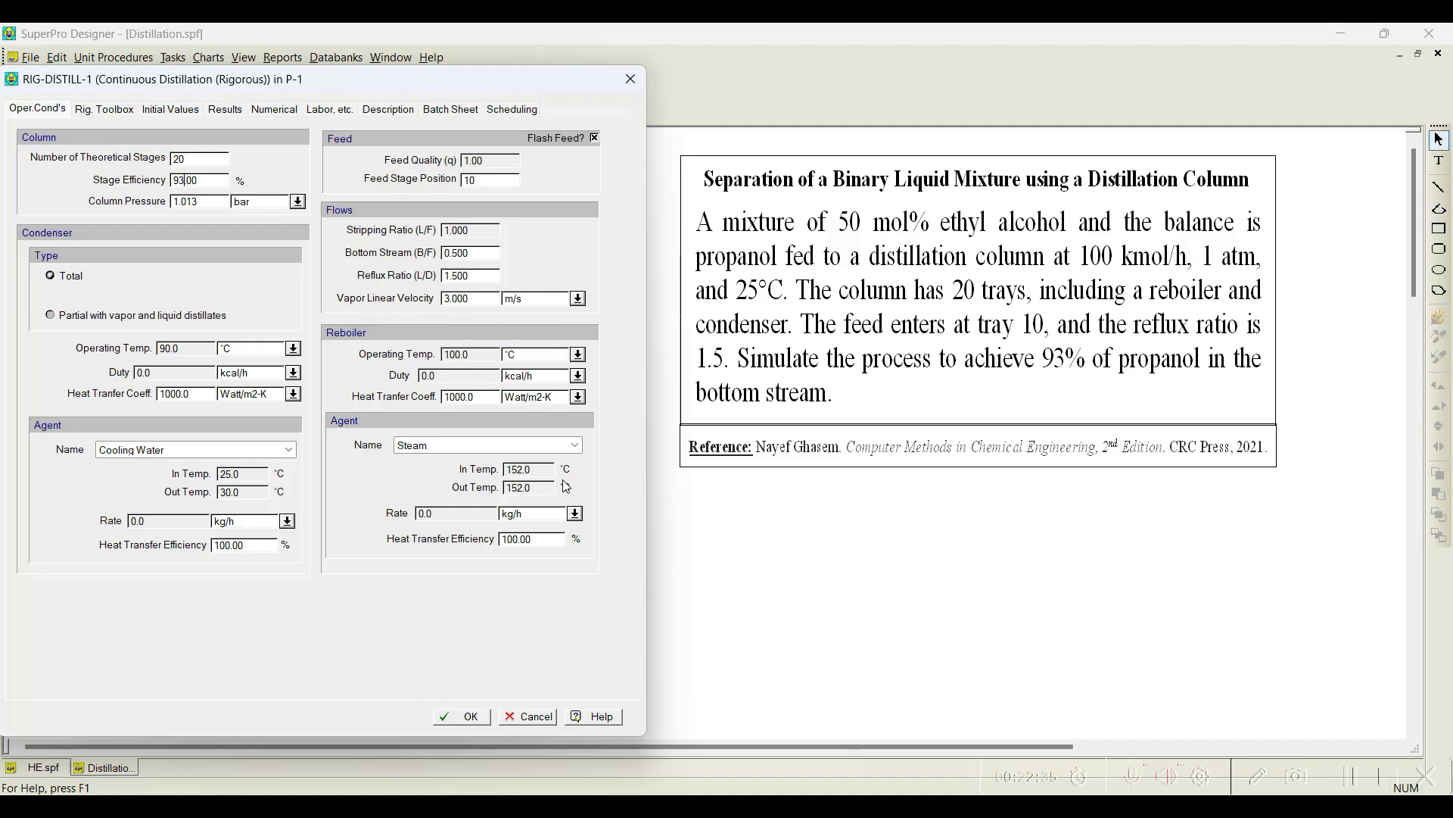
pyautogui.moveTo(497, 404)
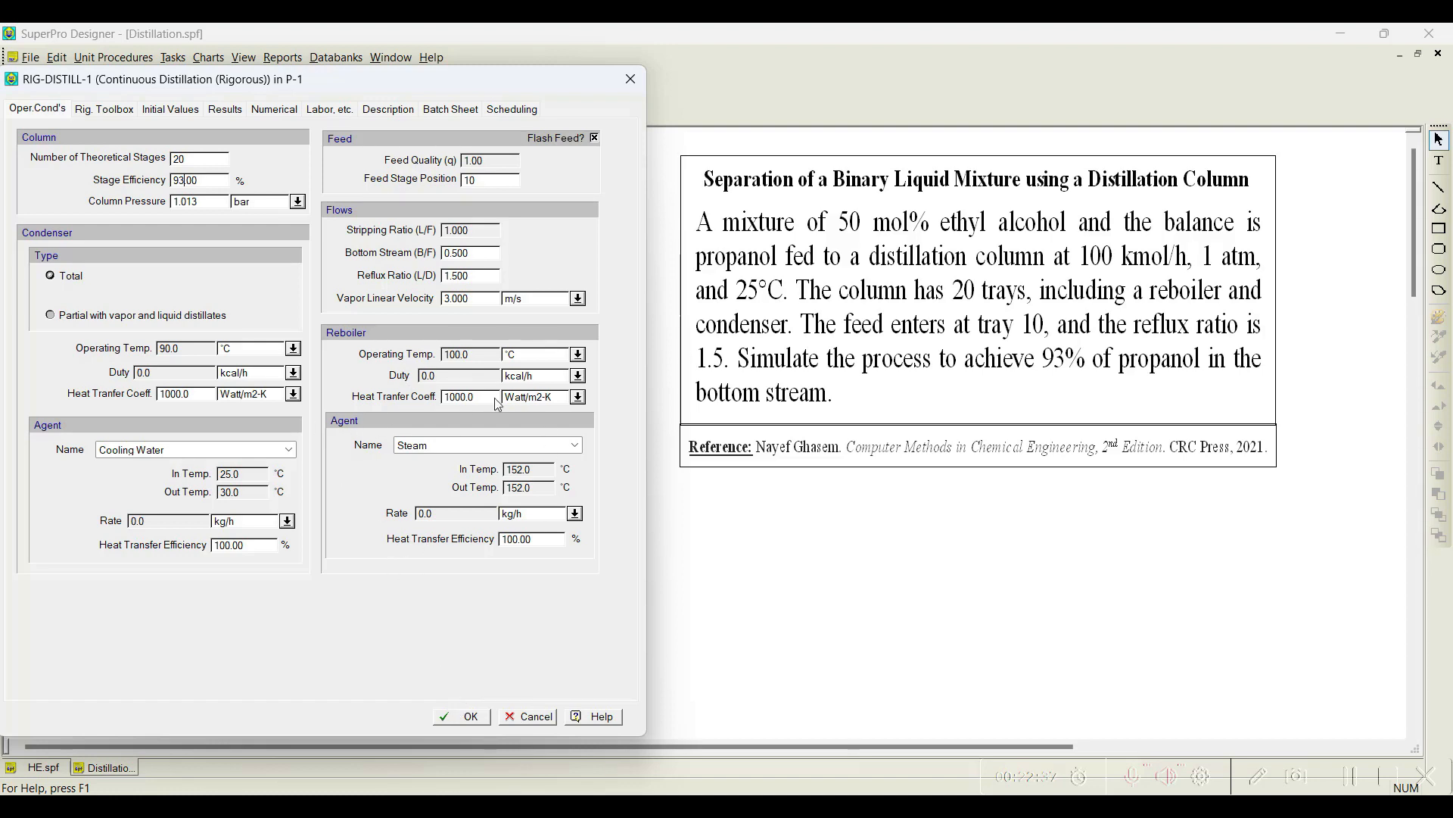
pyautogui.moveTo(433, 332)
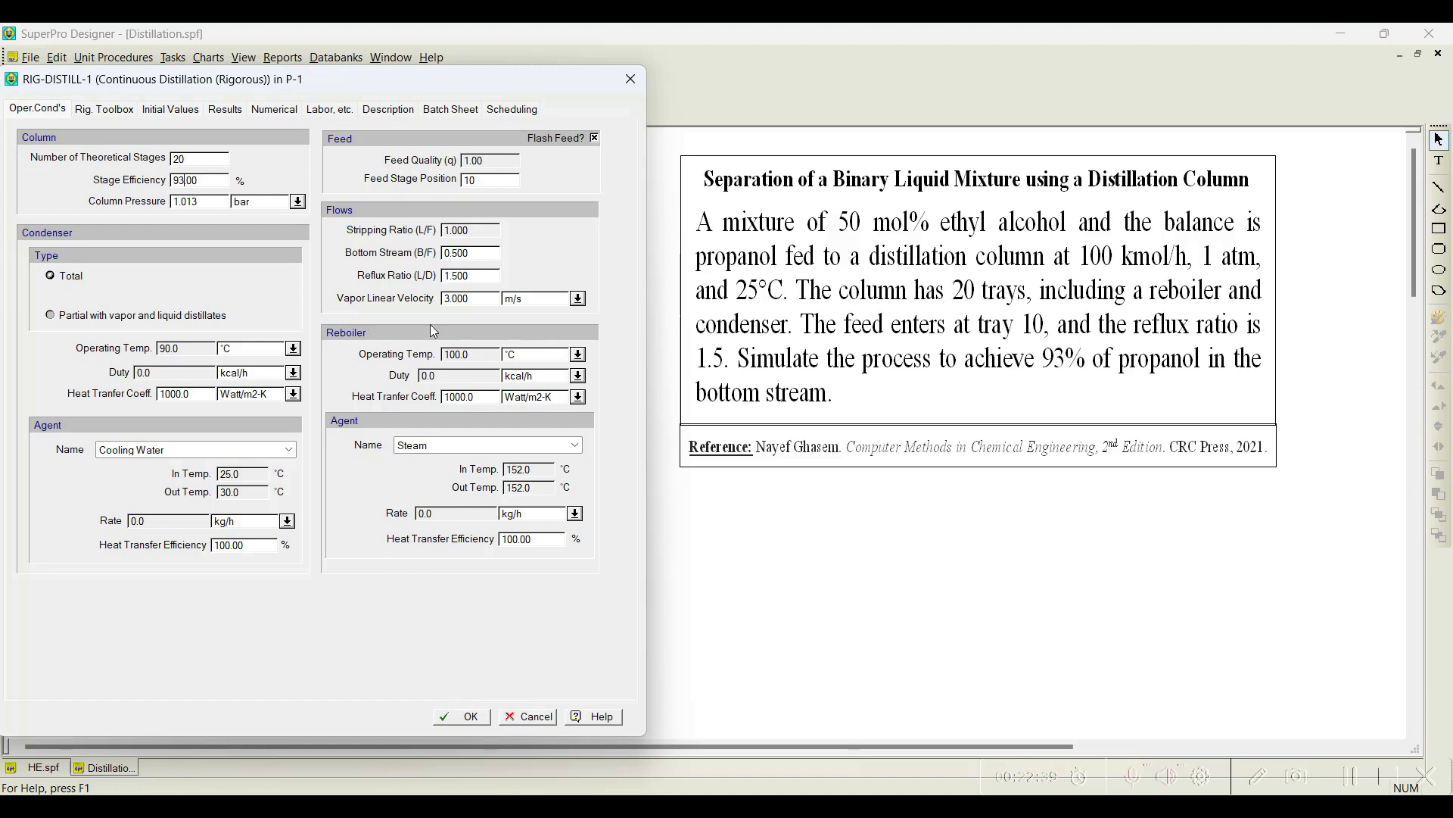
pyautogui.moveTo(402, 472)
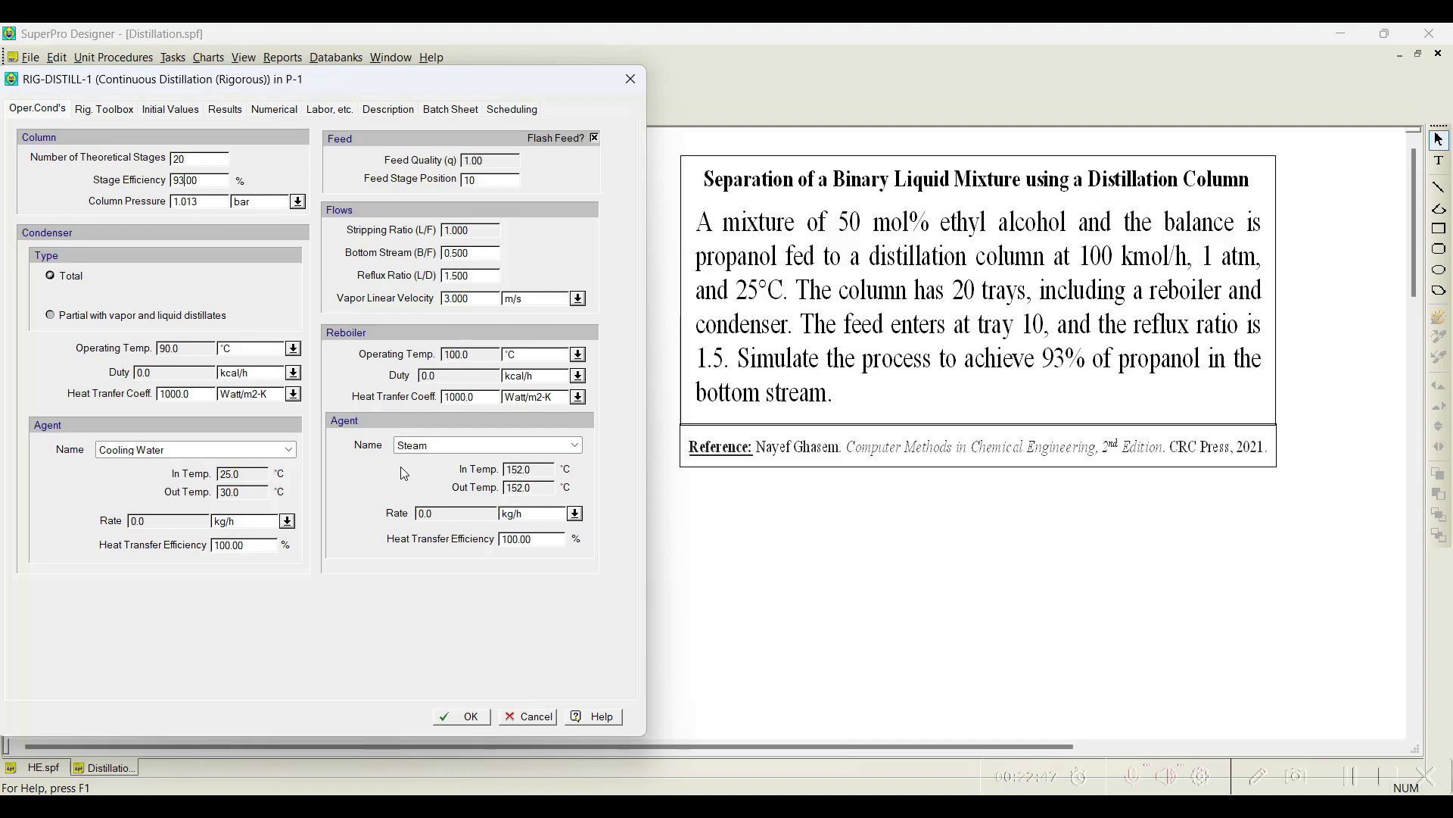
pyautogui.moveTo(126, 193)
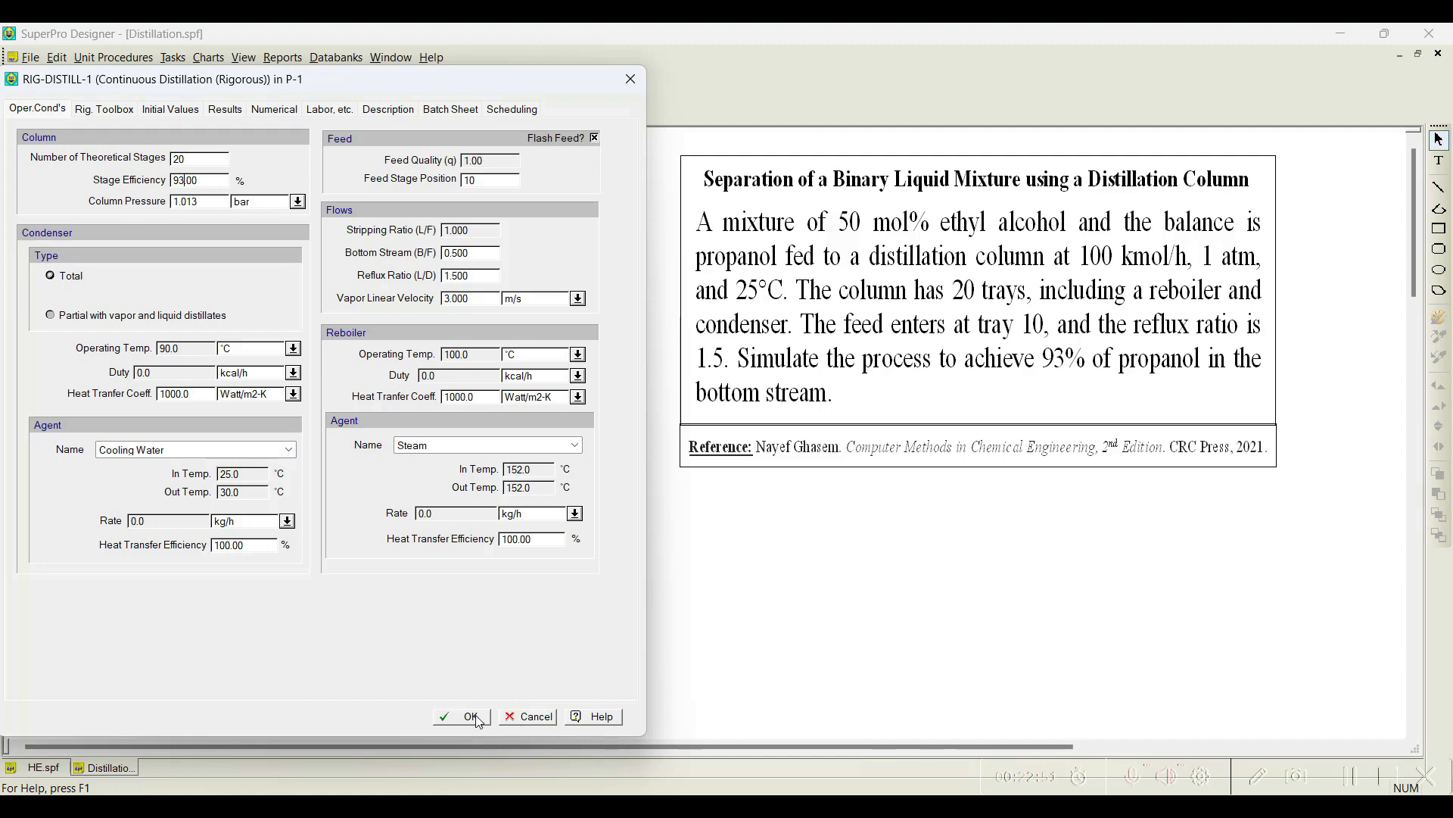
pyautogui.click(471, 716)
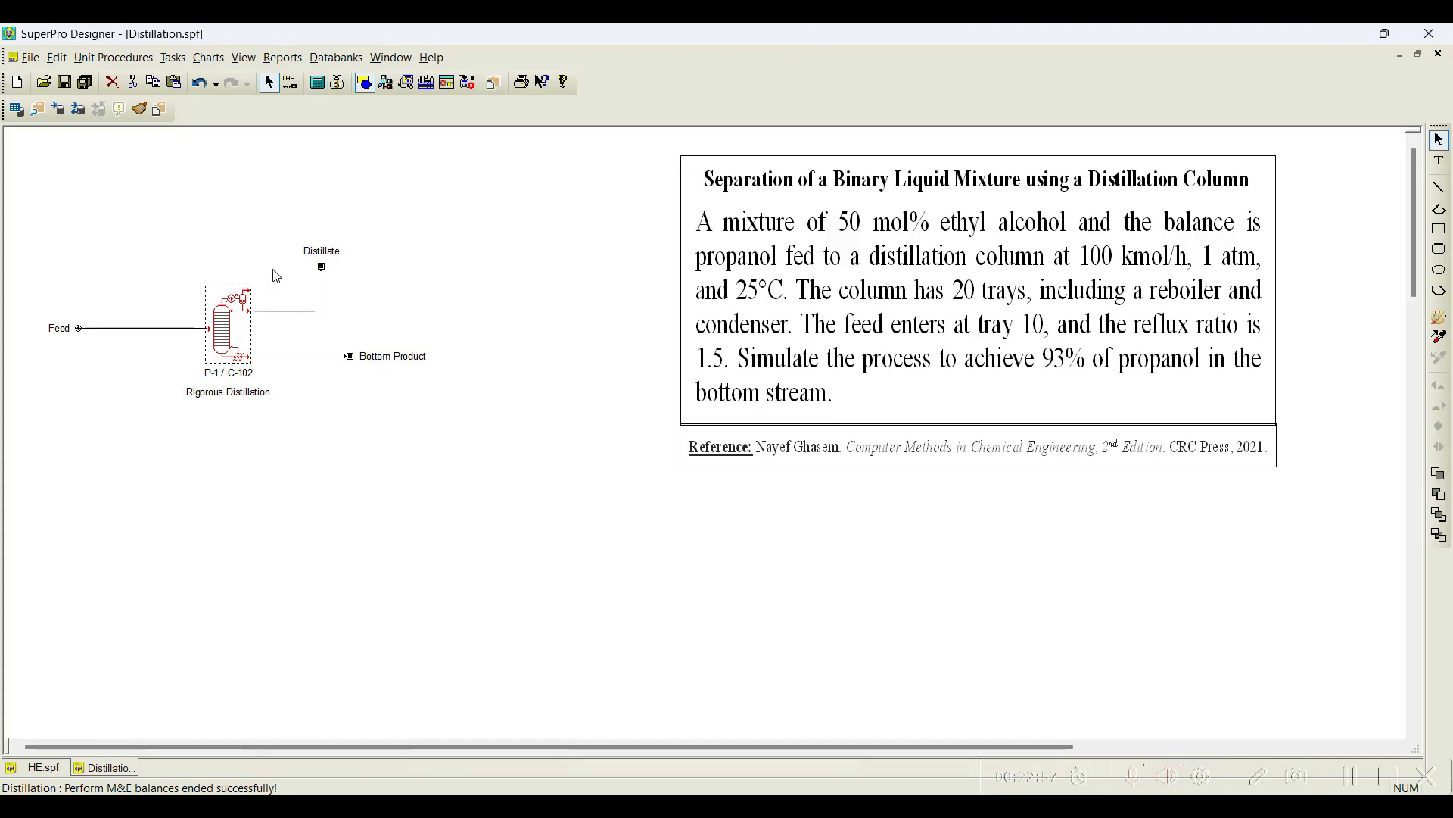
# Show the Distillate stream in kmol/h: 186.63 ethyl alcohol, 13.37 propanol, 200 total, then close it
pyautogui.doubleClick(319, 267)
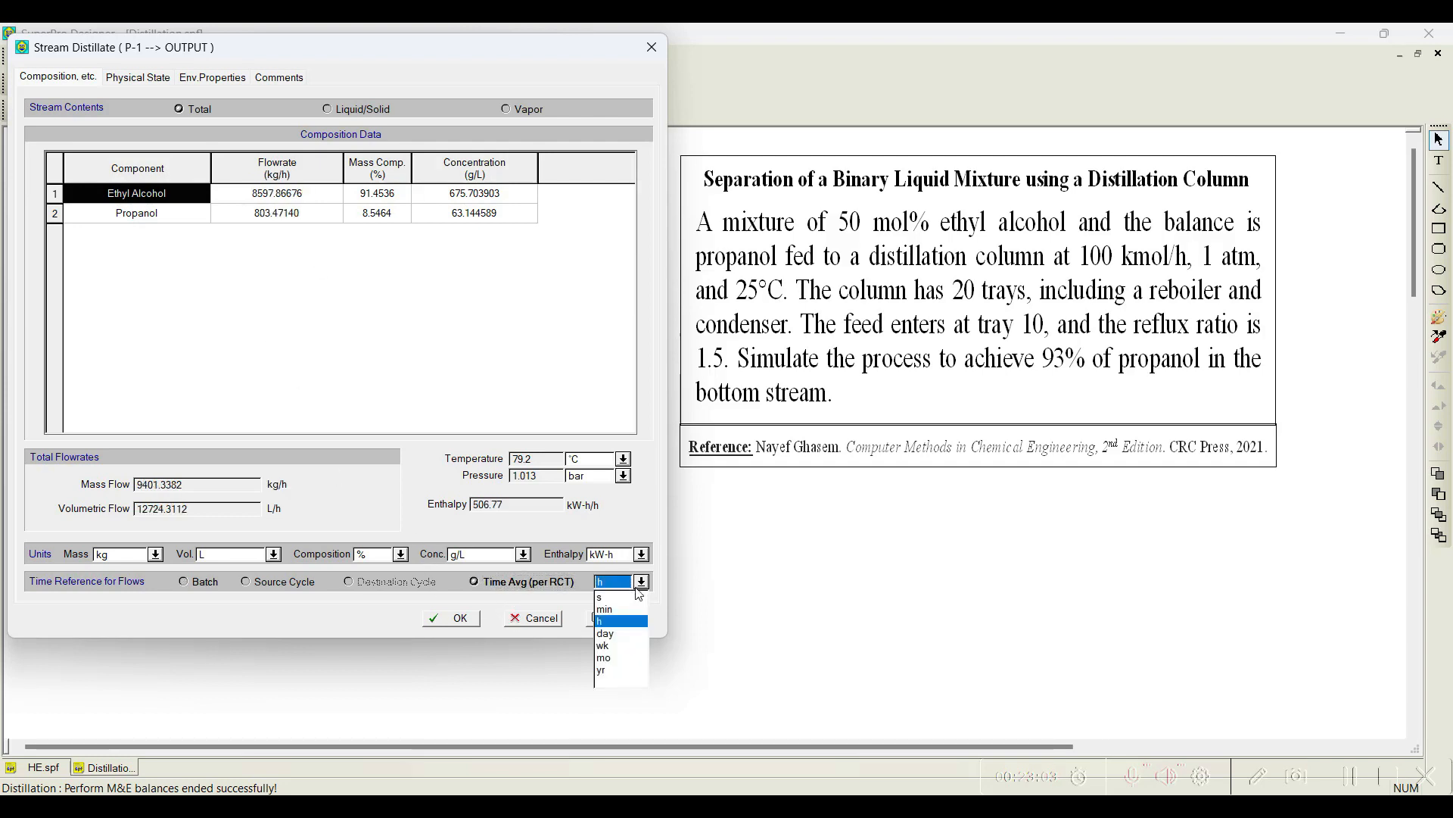
pyautogui.click(154, 554)
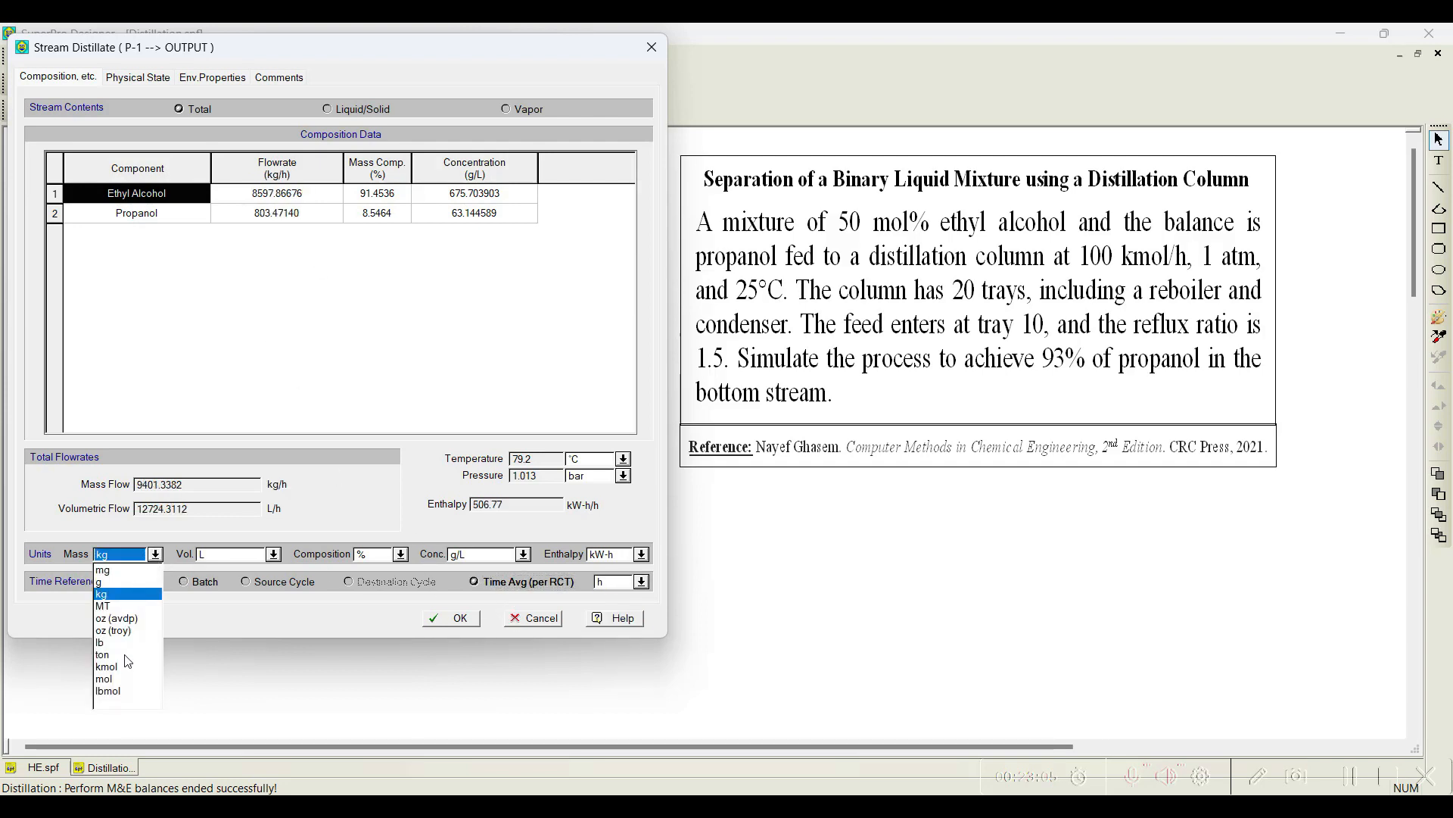
pyautogui.click(105, 666)
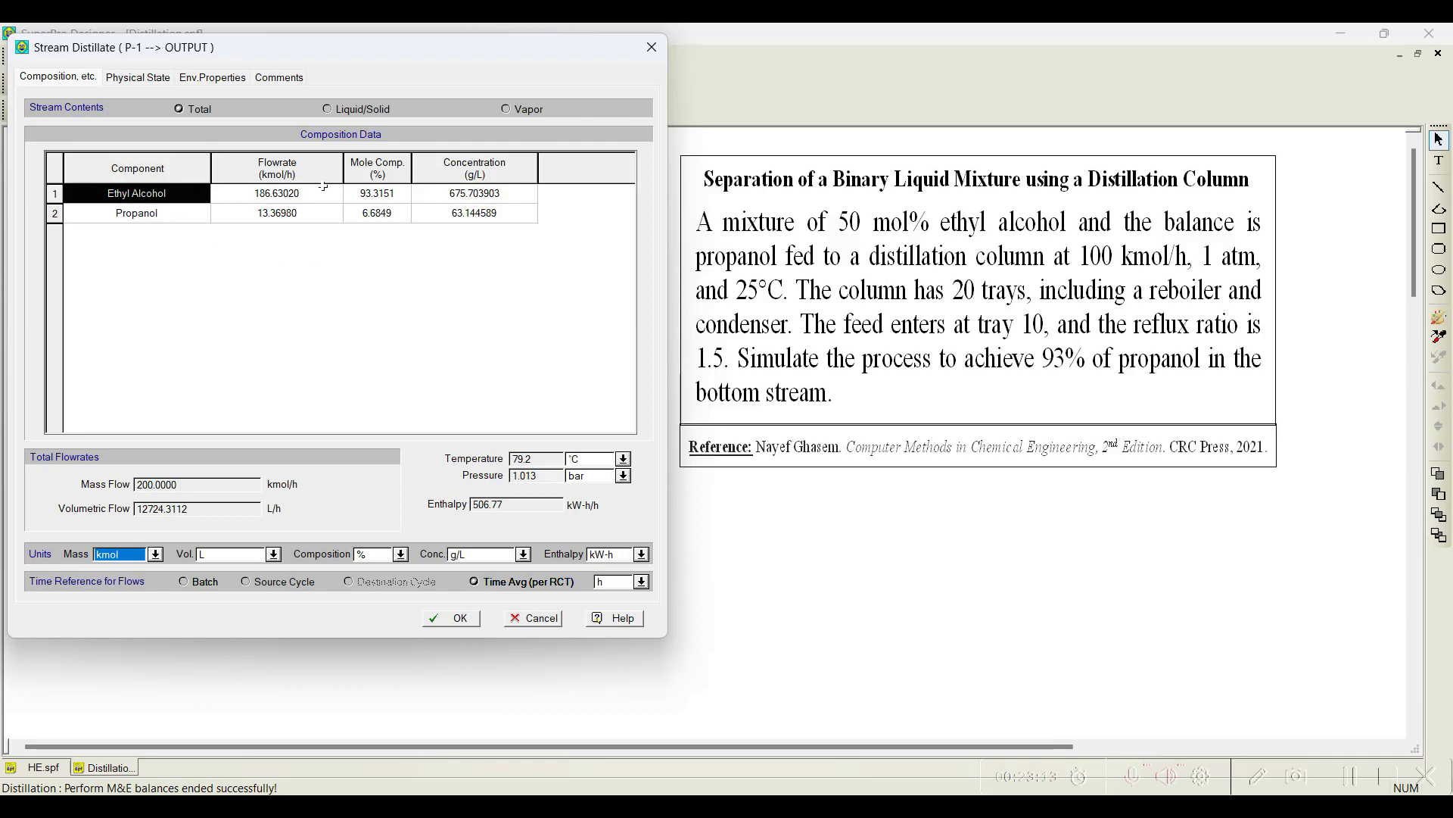
pyautogui.moveTo(215, 218)
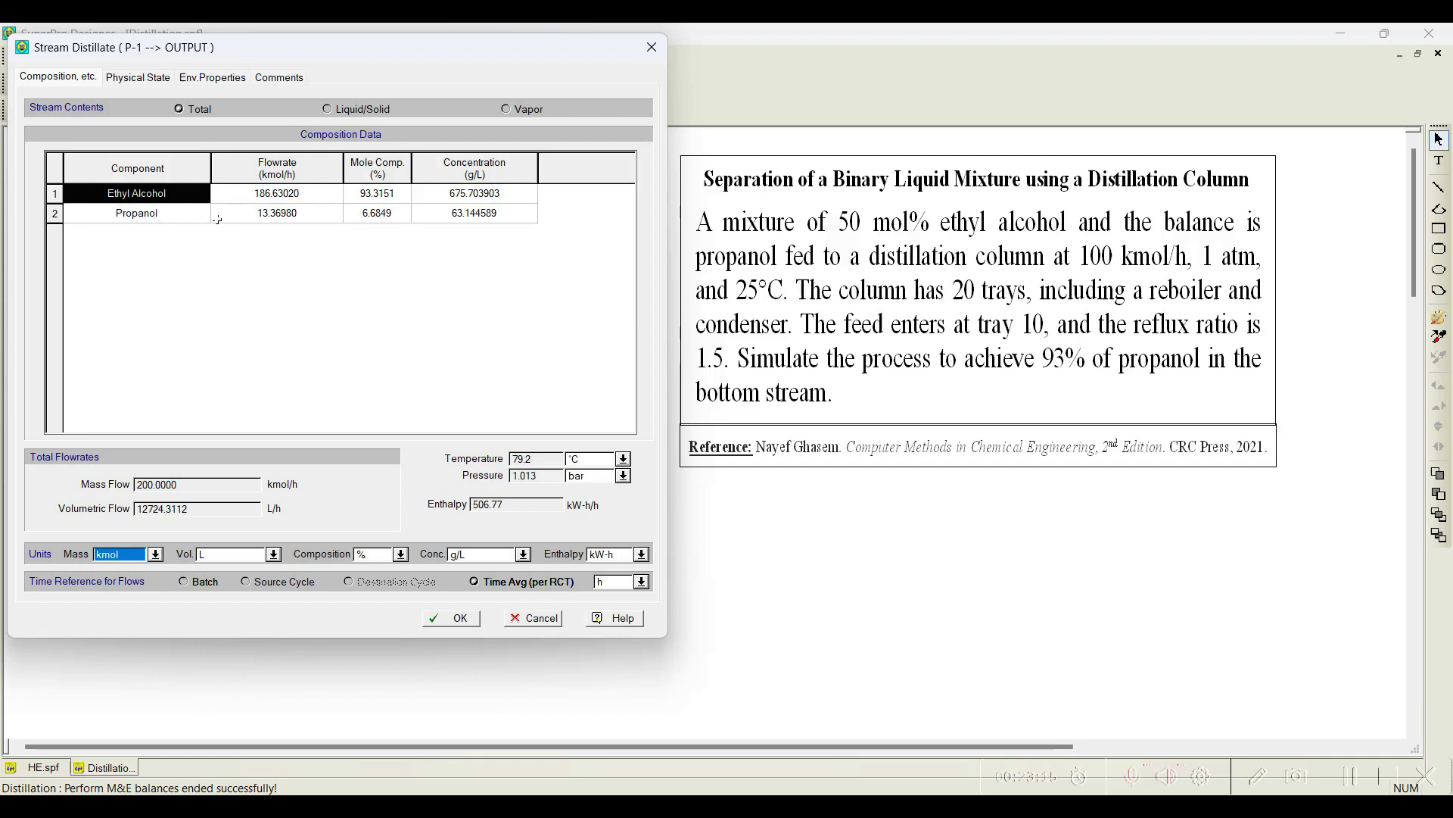
pyautogui.click(453, 617)
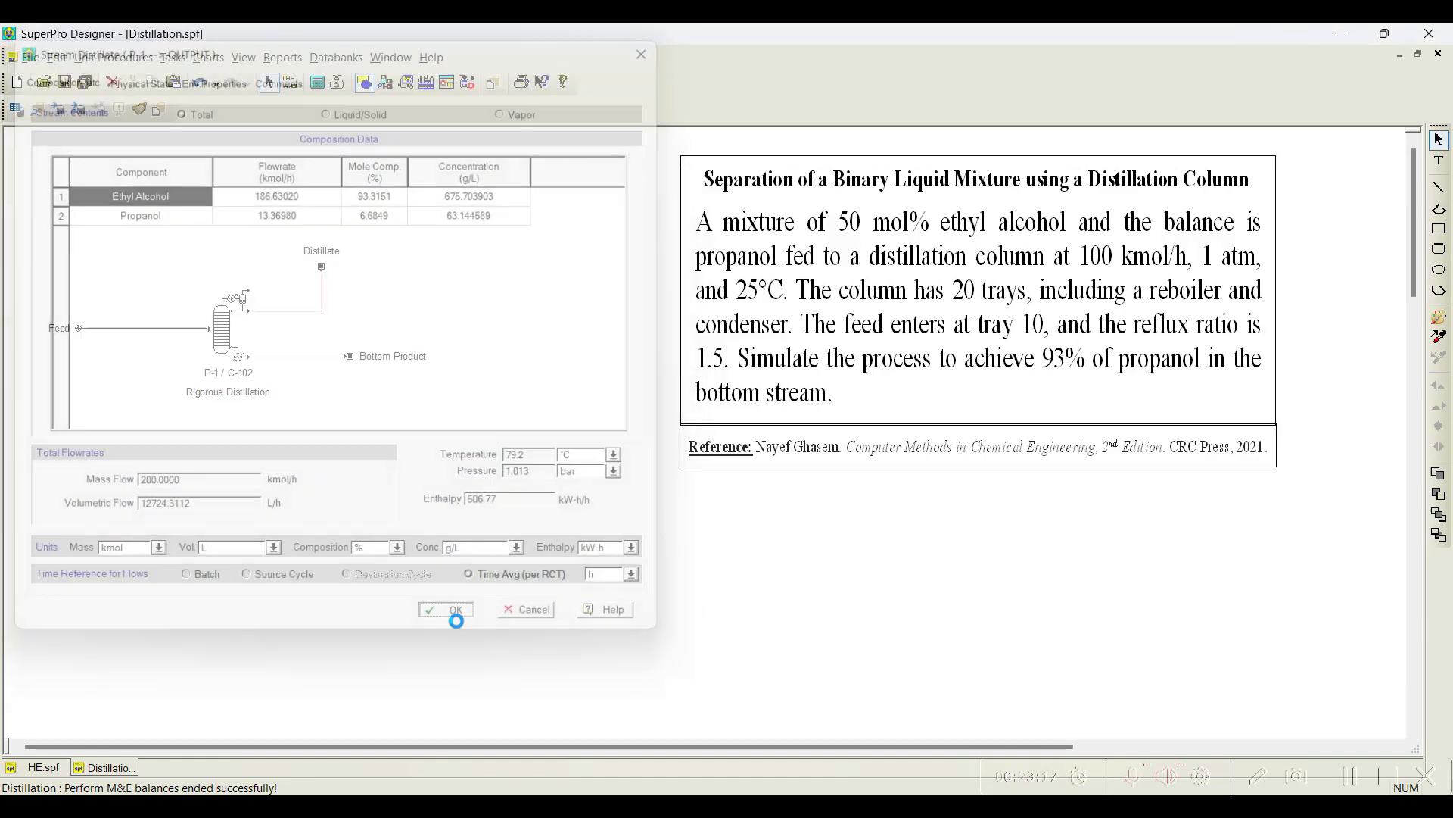
# Review column P-1's Raoult's Law K-values, numerical pages and operating conditions (condenser 79.2 °C, reboiler 95.4 °C)
pyautogui.click(453, 609)
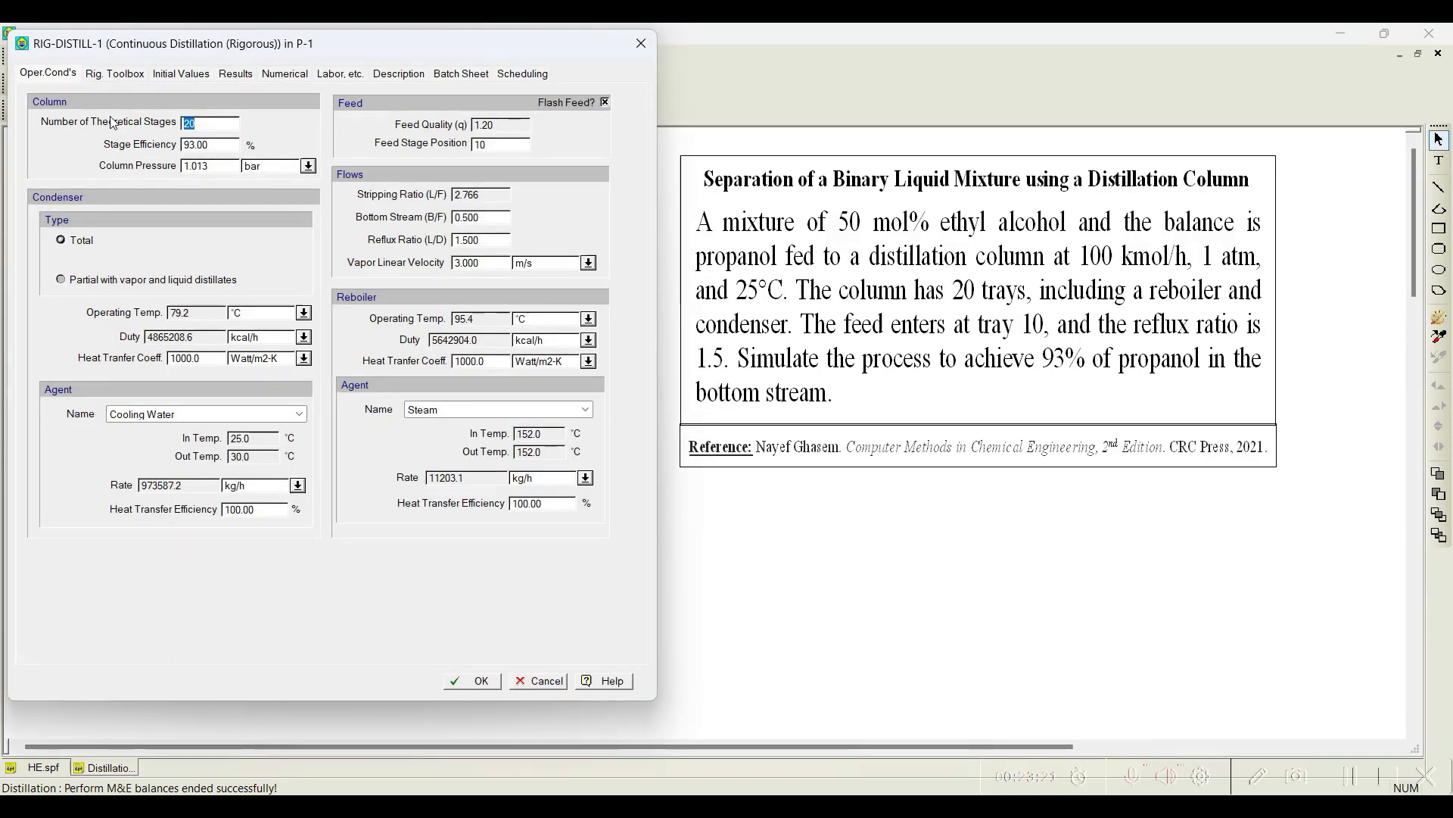
pyautogui.click(114, 72)
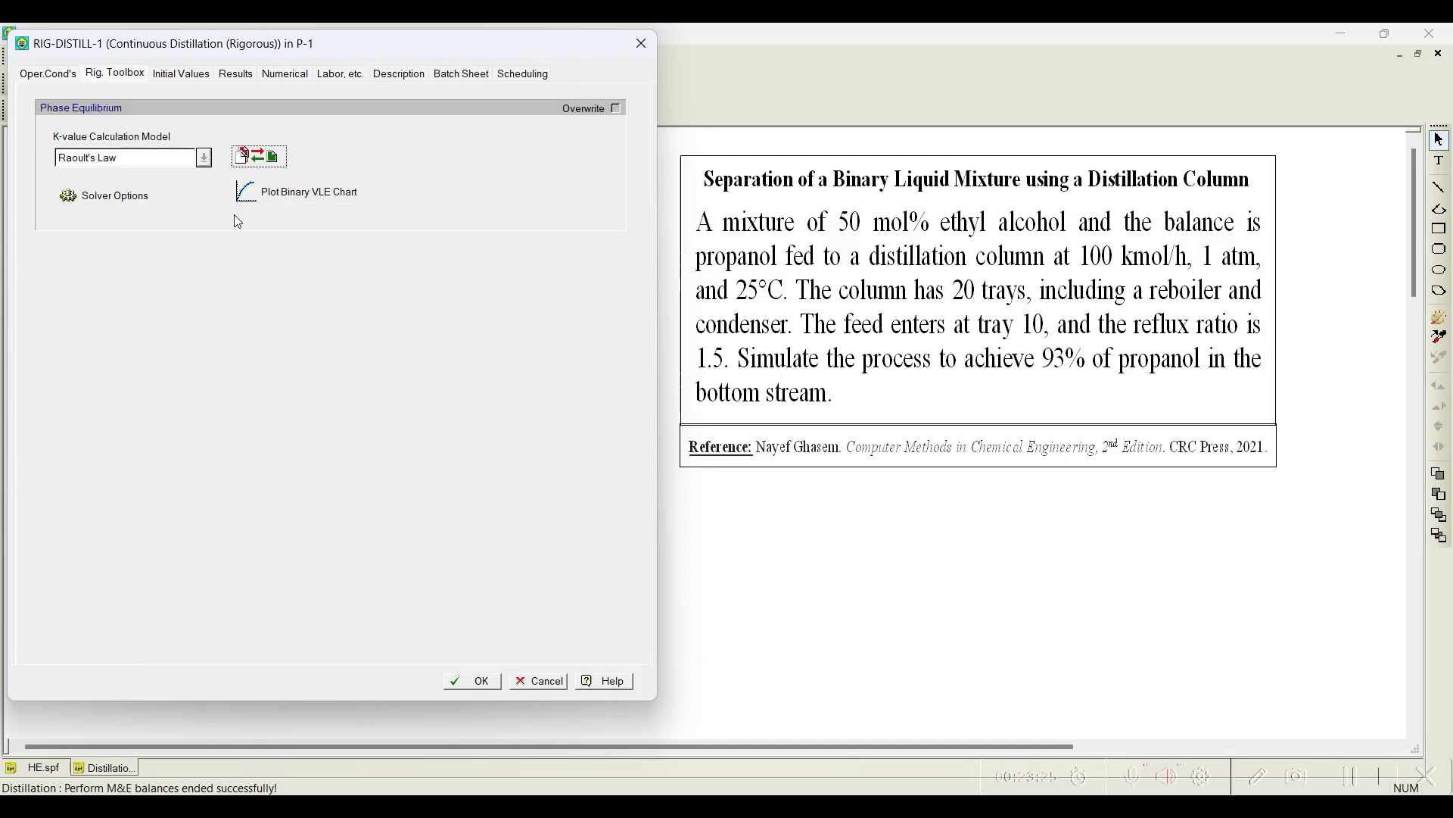
pyautogui.moveTo(241, 221)
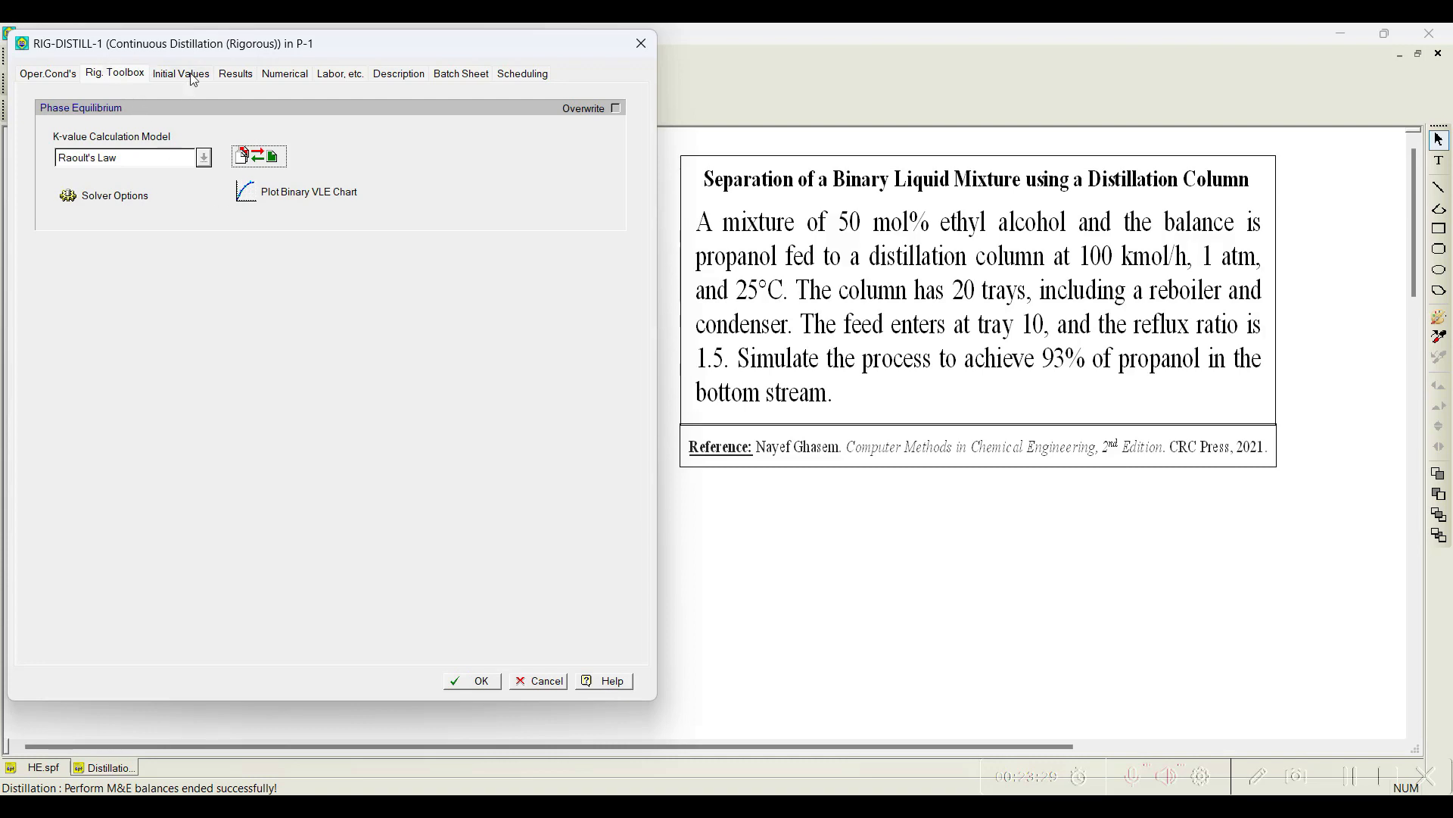
pyautogui.click(285, 73)
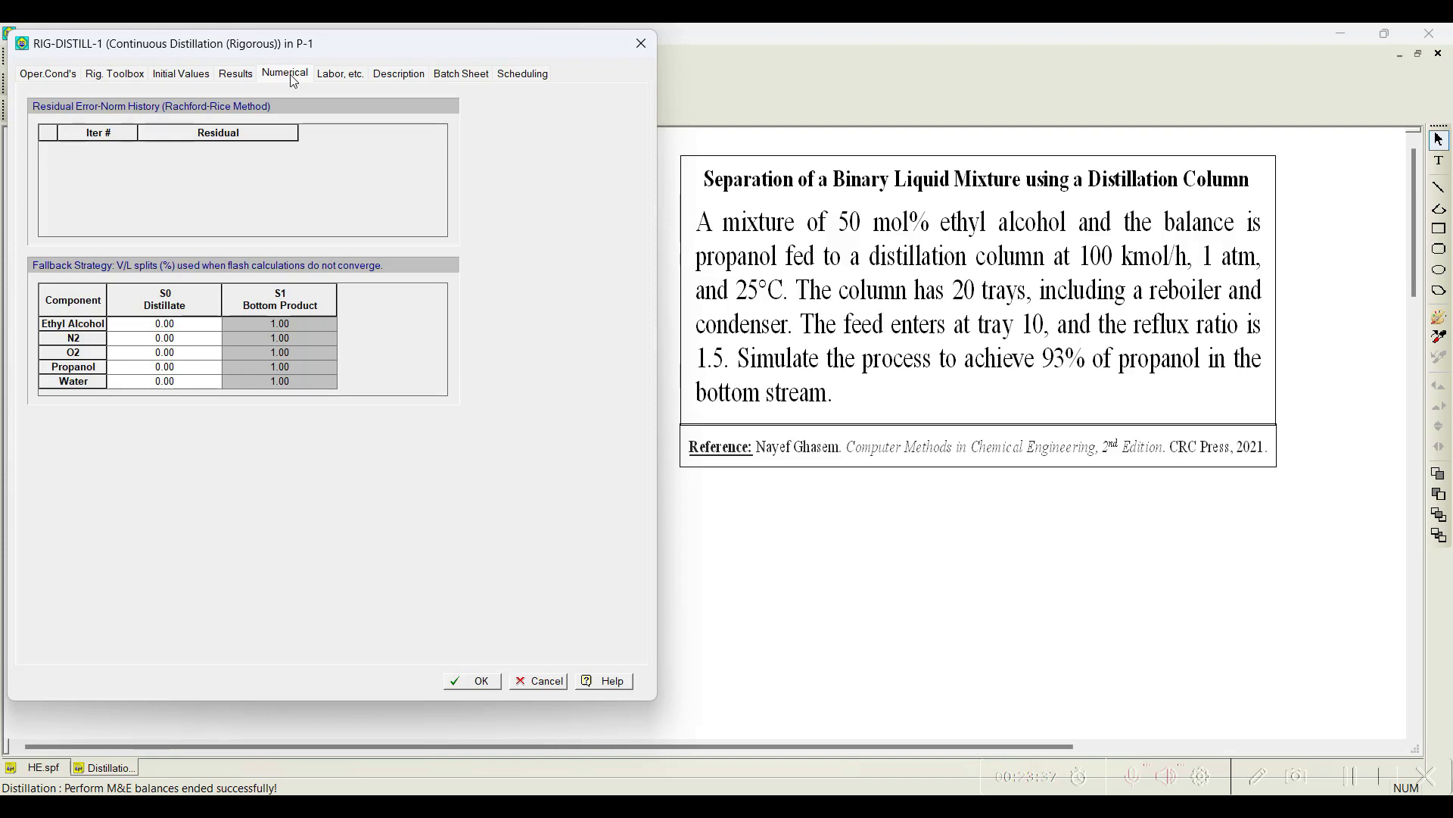
pyautogui.moveTo(32, 68)
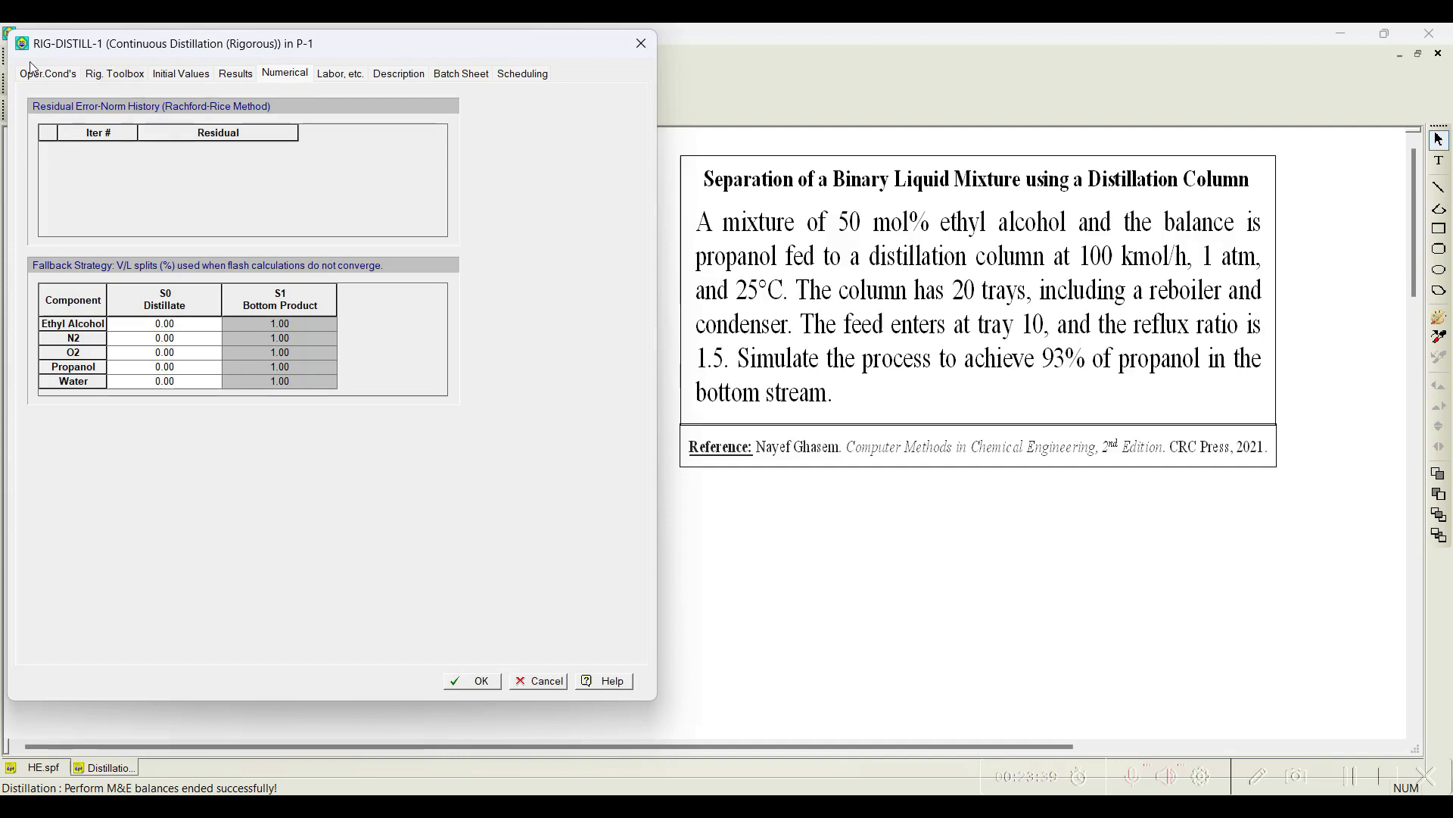
pyautogui.click(47, 72)
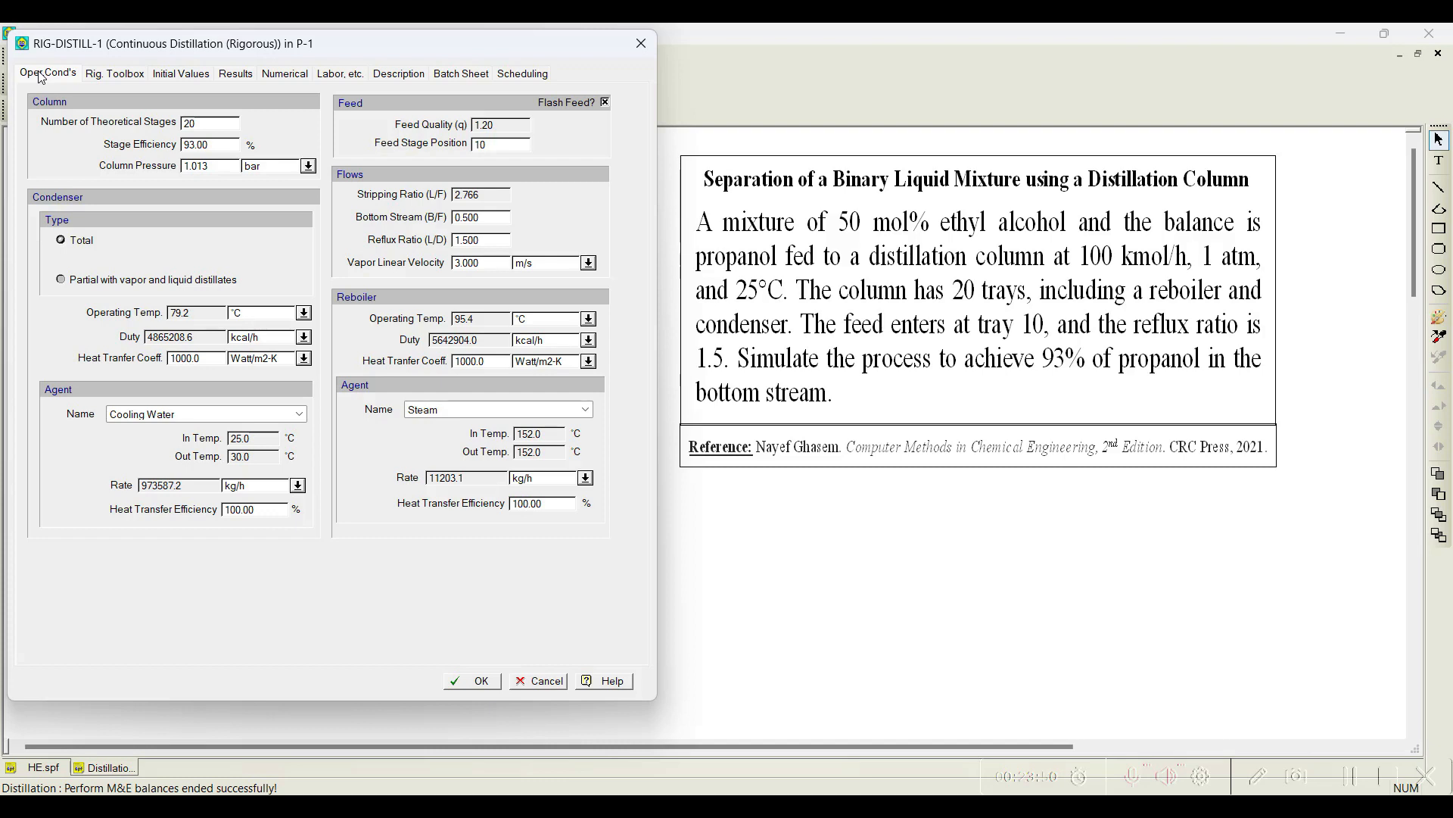
pyautogui.moveTo(197, 369)
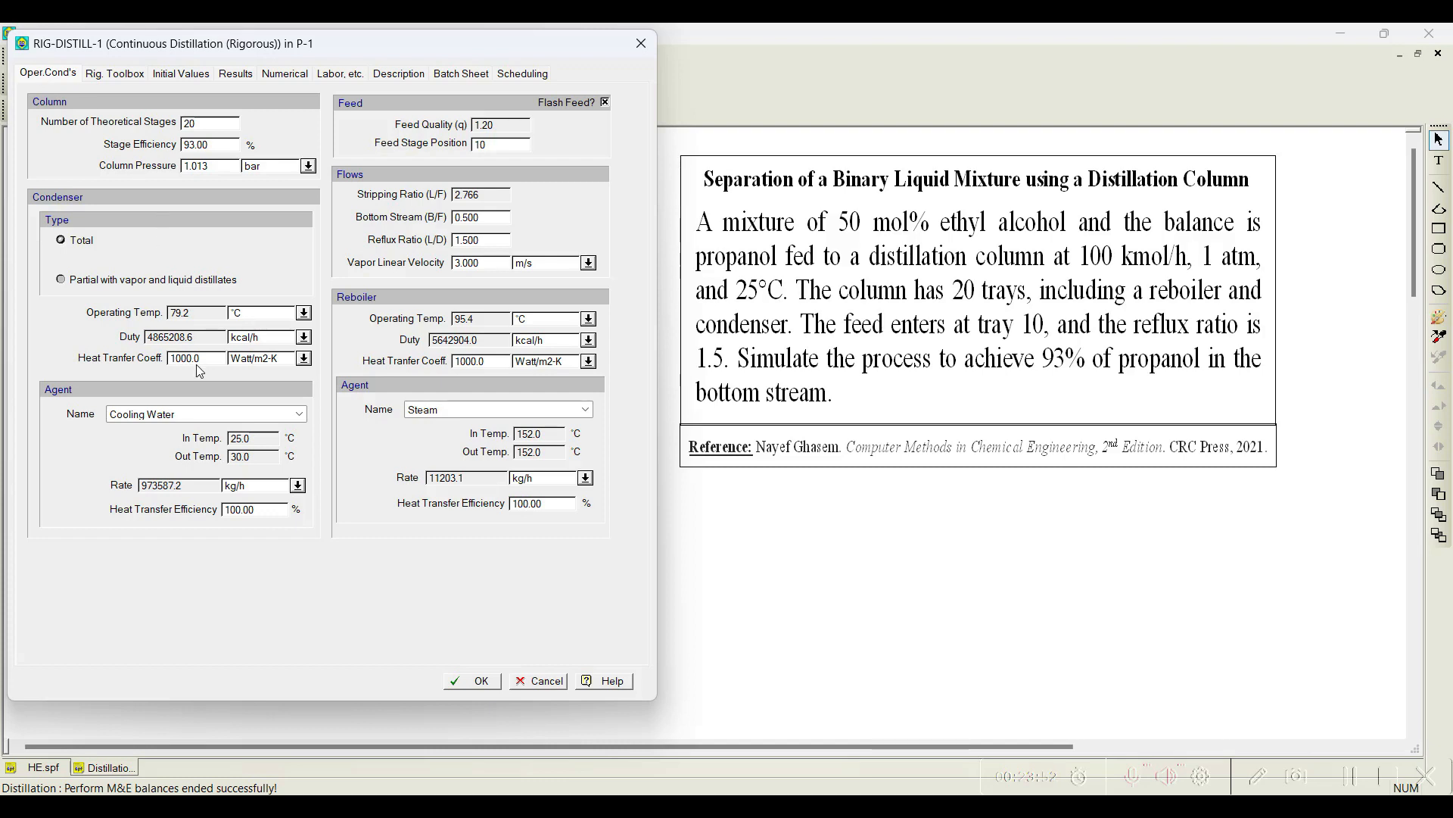